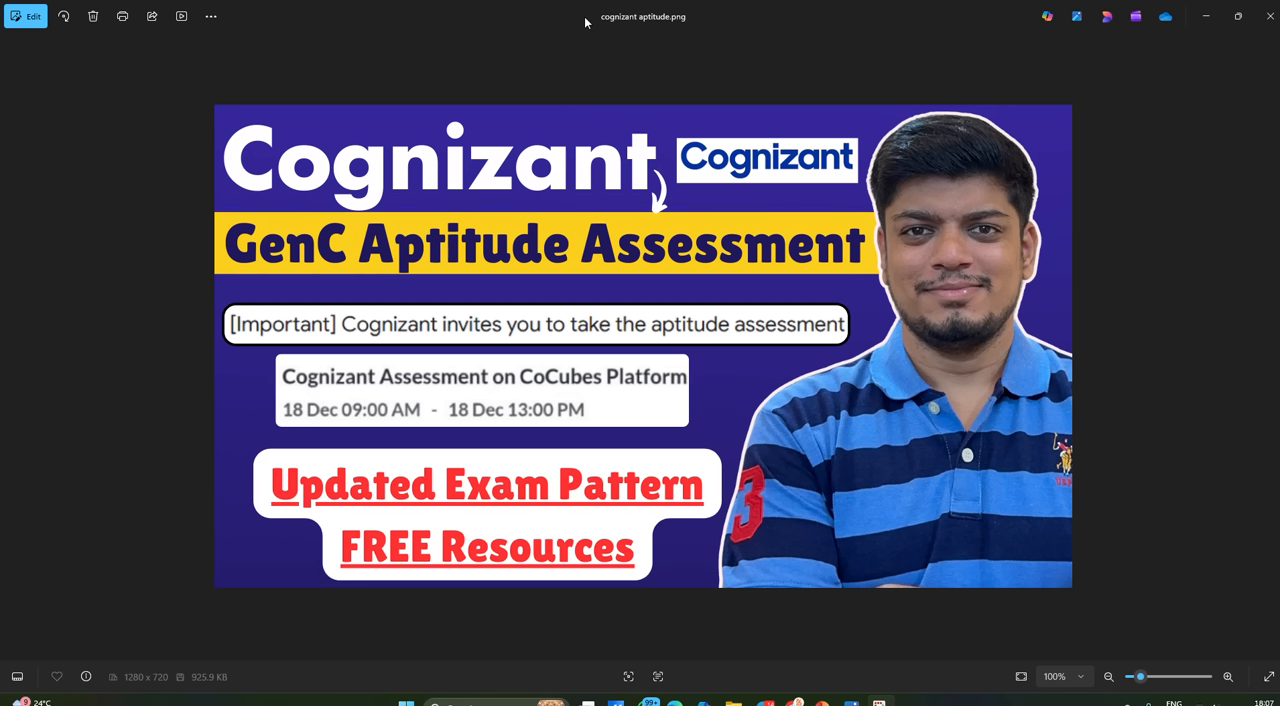
mouse_move(525, 197)
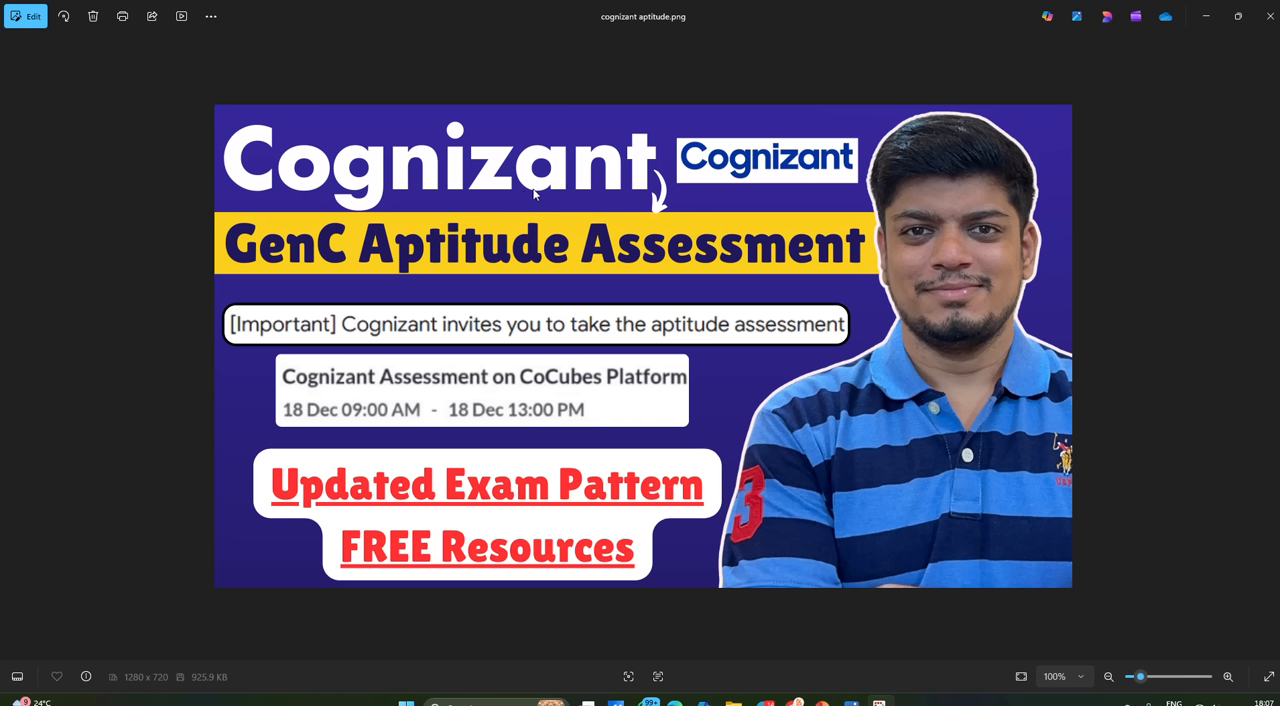
mouse_move(568, 341)
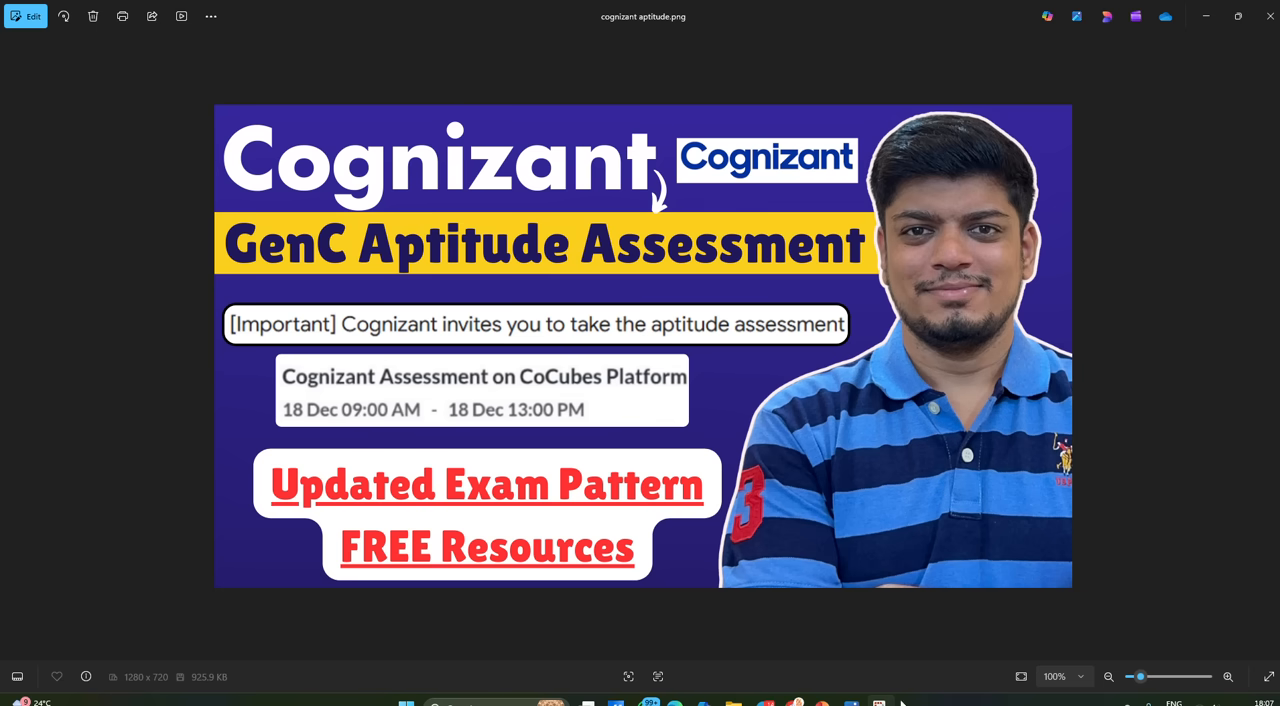
mouse_move(852, 703)
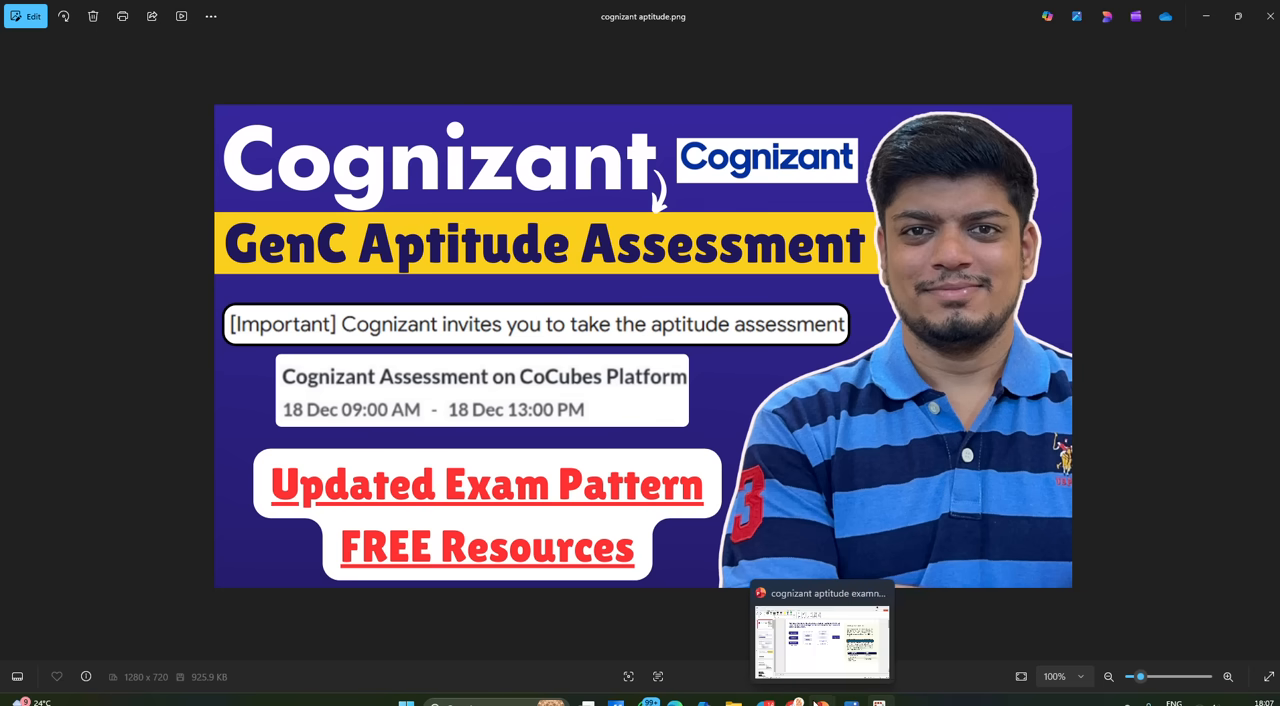
Open the Cognizant Off-Campus Mass Hiring Phase-2 playlist and scroll through its nine videos
left_click(822, 640)
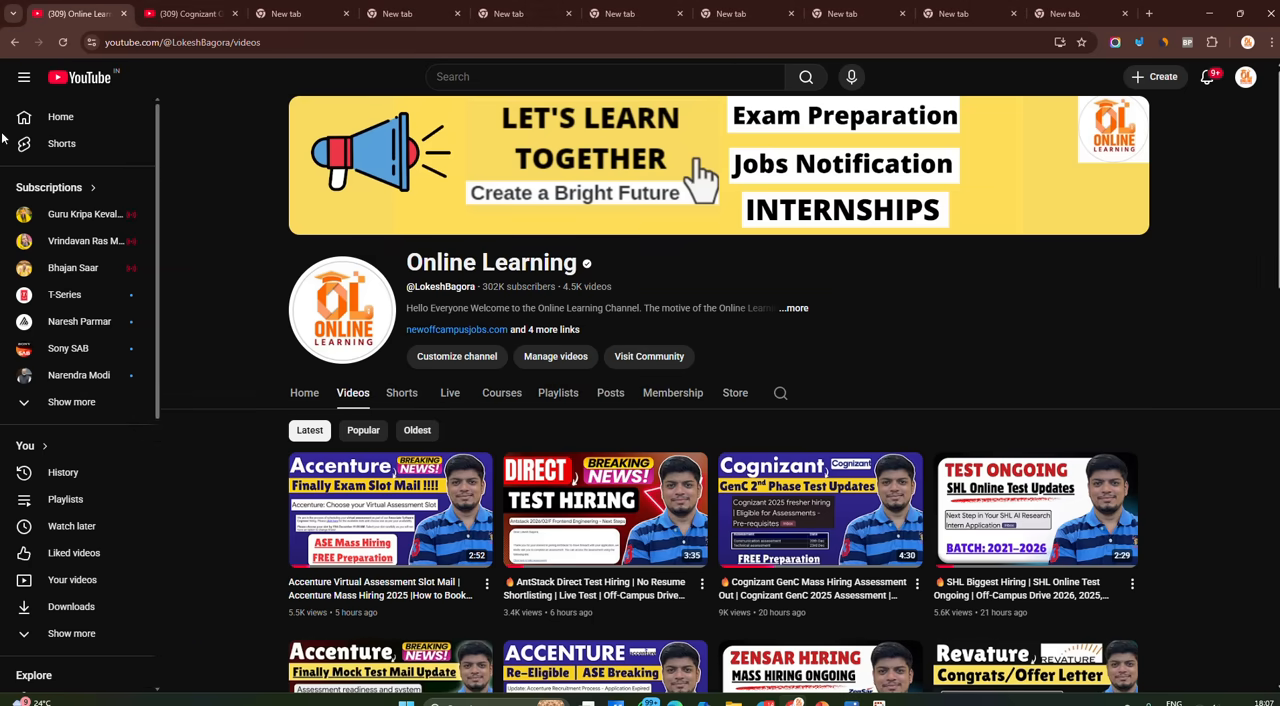
left_click(185, 13)
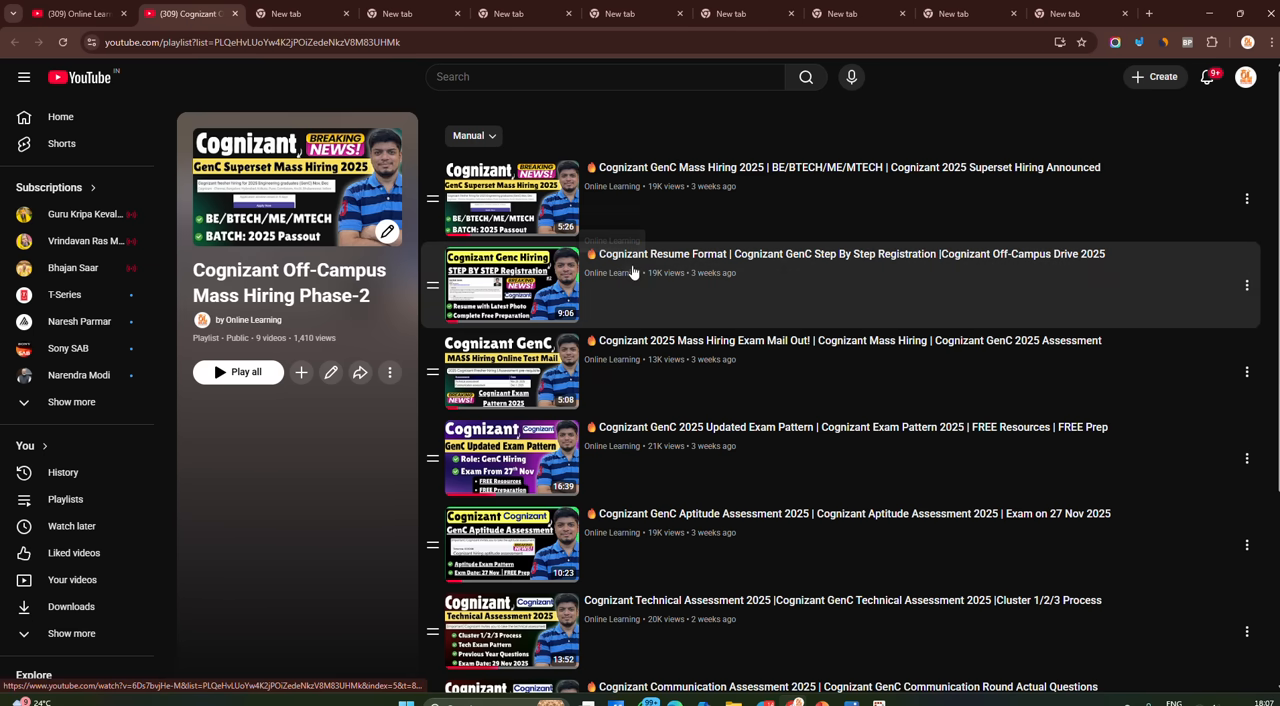
mouse_move(632, 272)
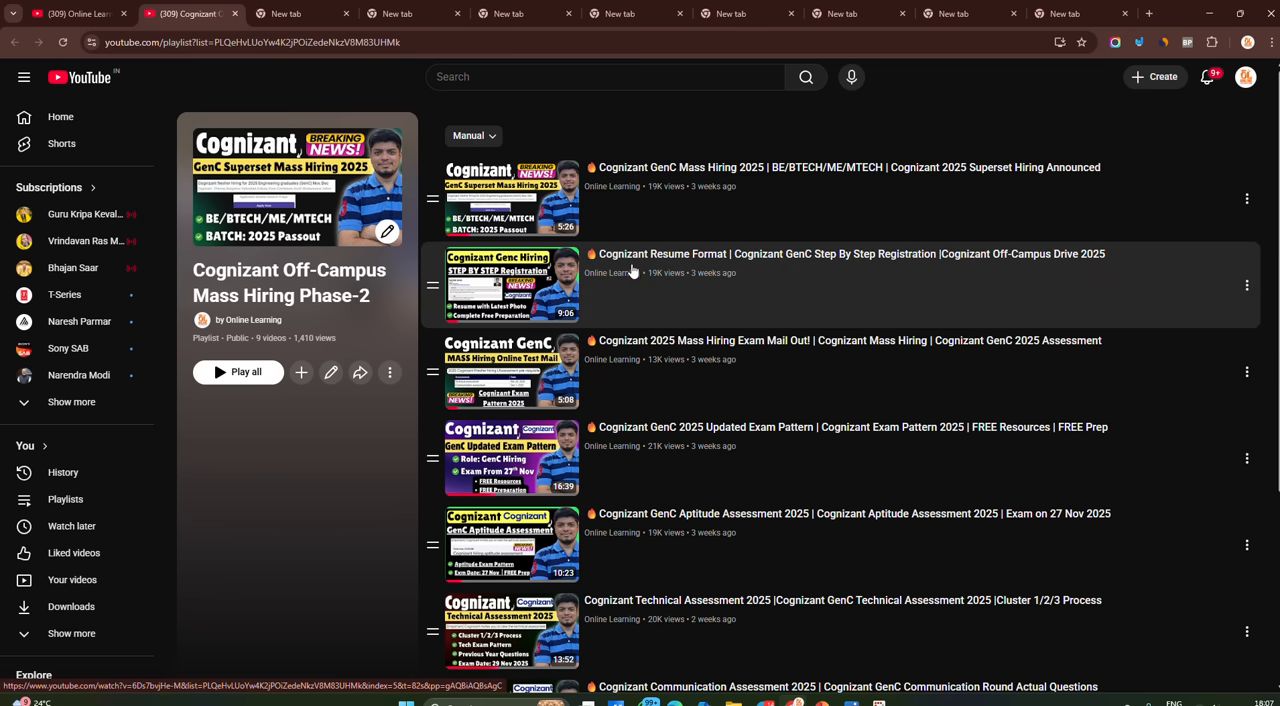
scroll("down", 3)
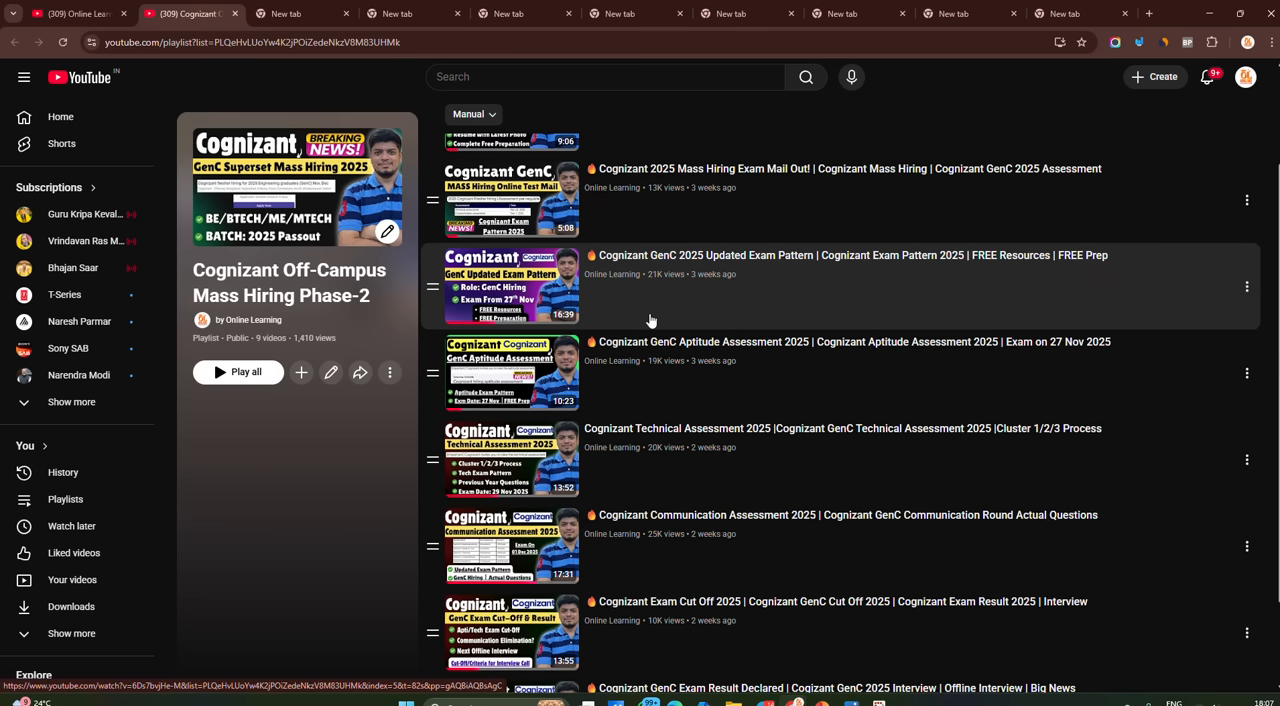
scroll("down", 3)
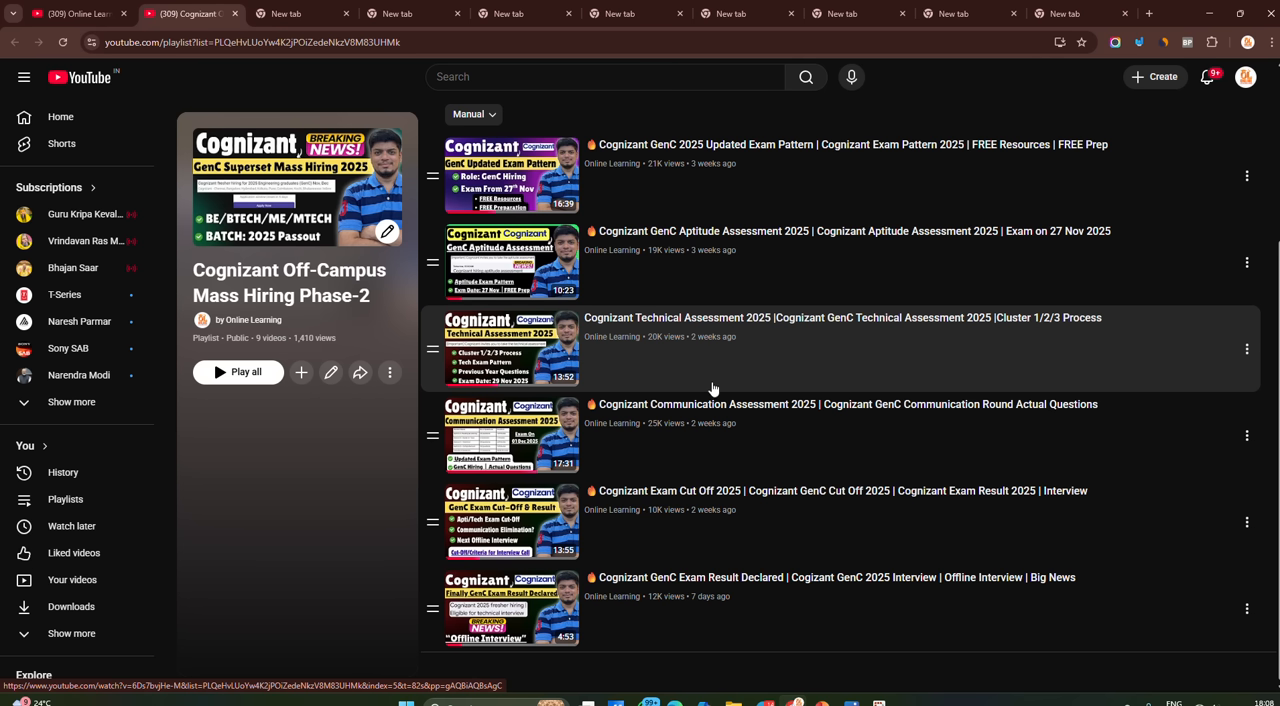
mouse_move(781, 607)
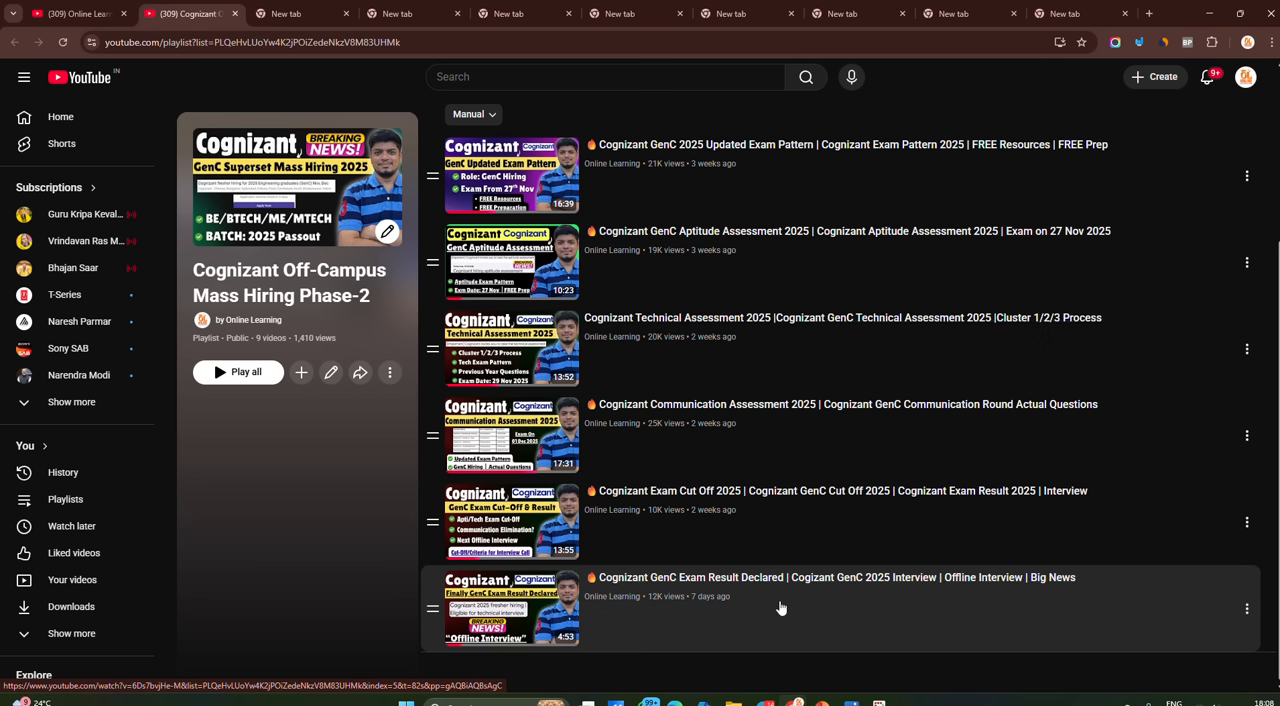
mouse_move(866, 375)
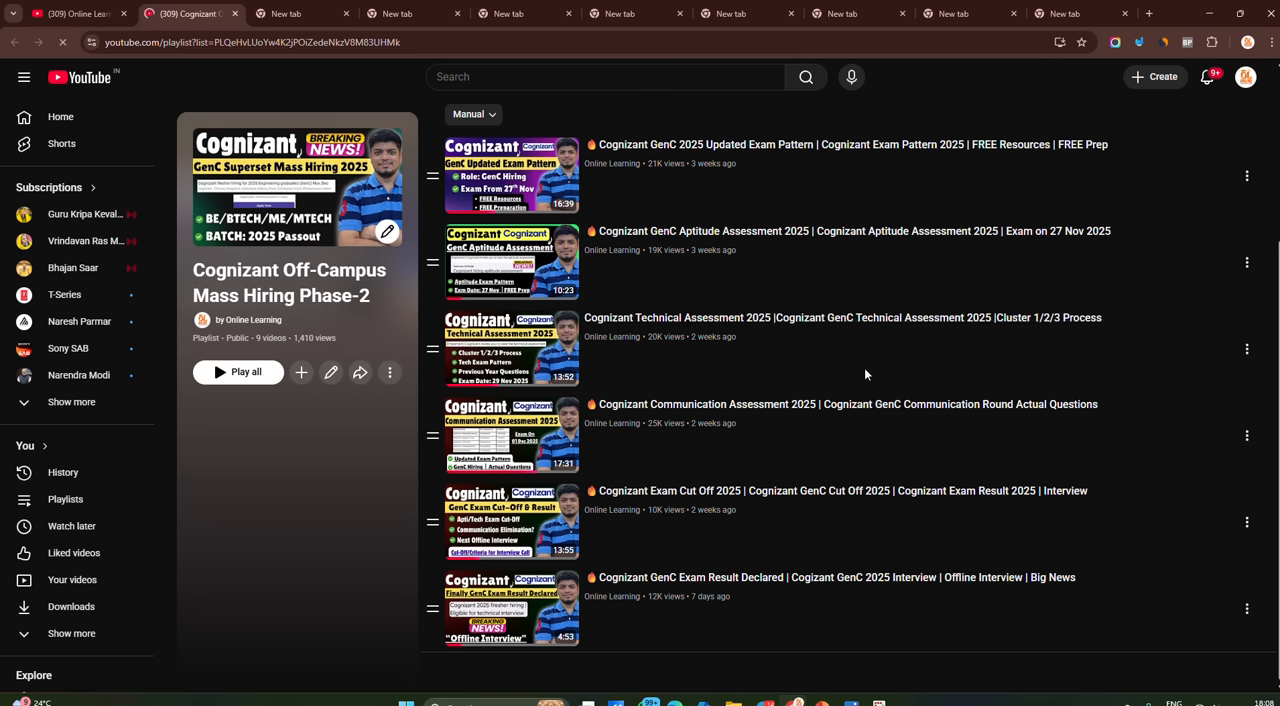
scroll("up", 3)
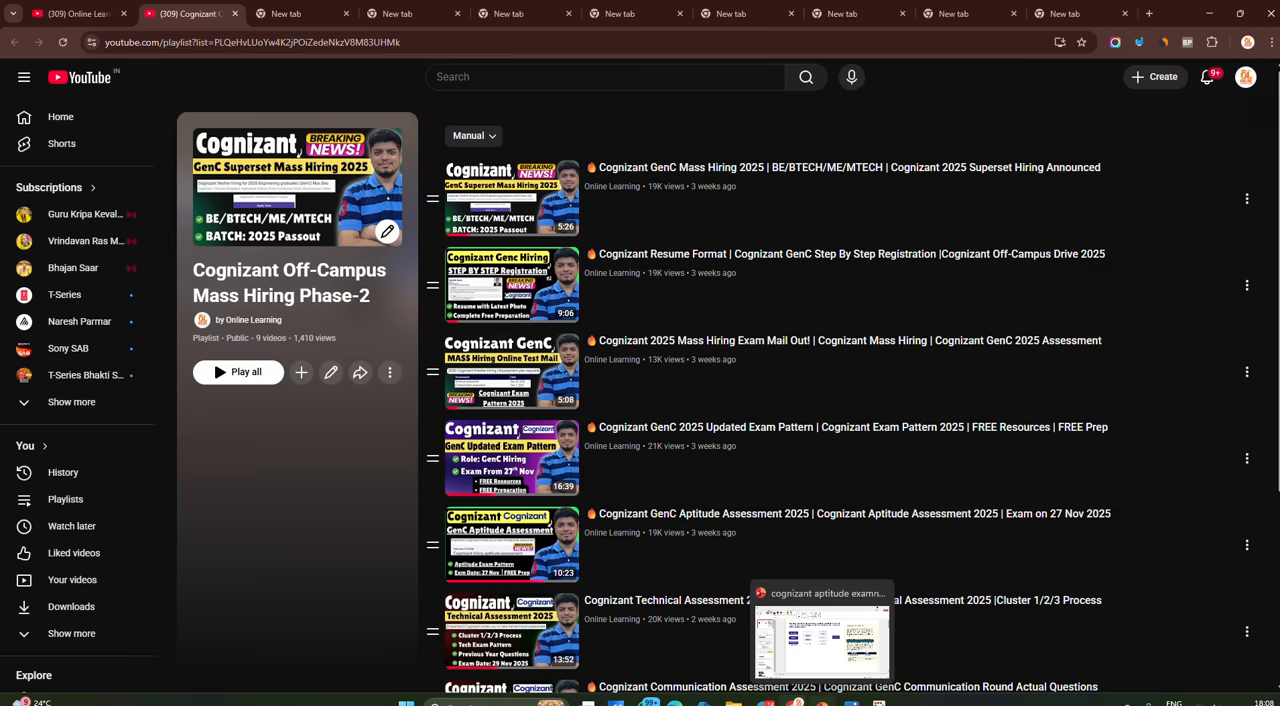
In PowerPoint, tick Registration and Screening and bracket Communication Assessment in orange ink
left_click(822, 640)
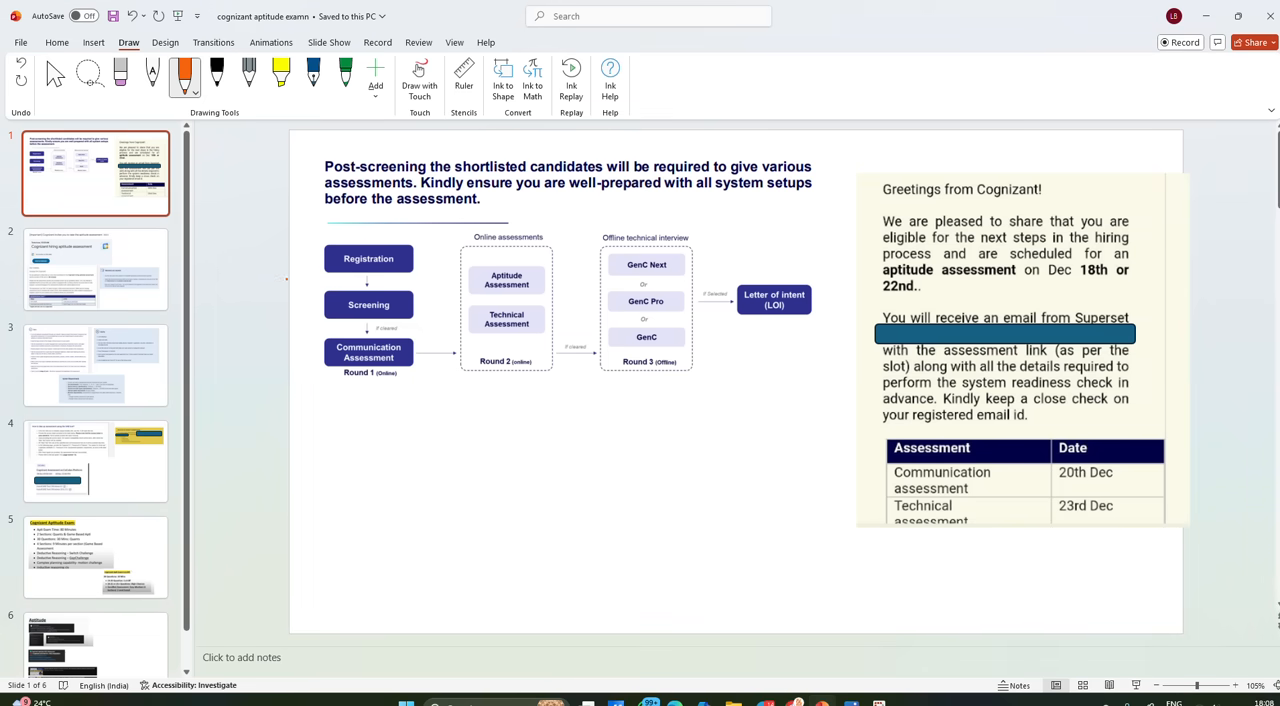
left_click_drag(300, 278, 318, 262)
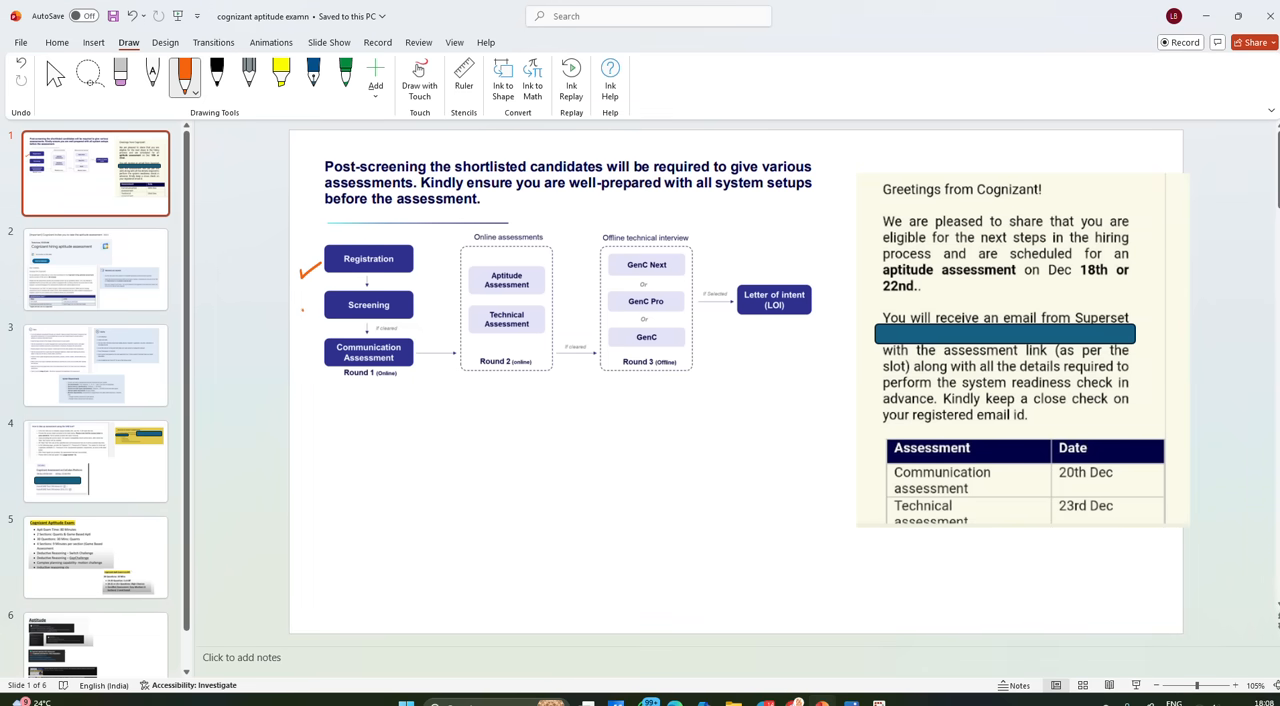
left_click_drag(305, 305, 315, 375)
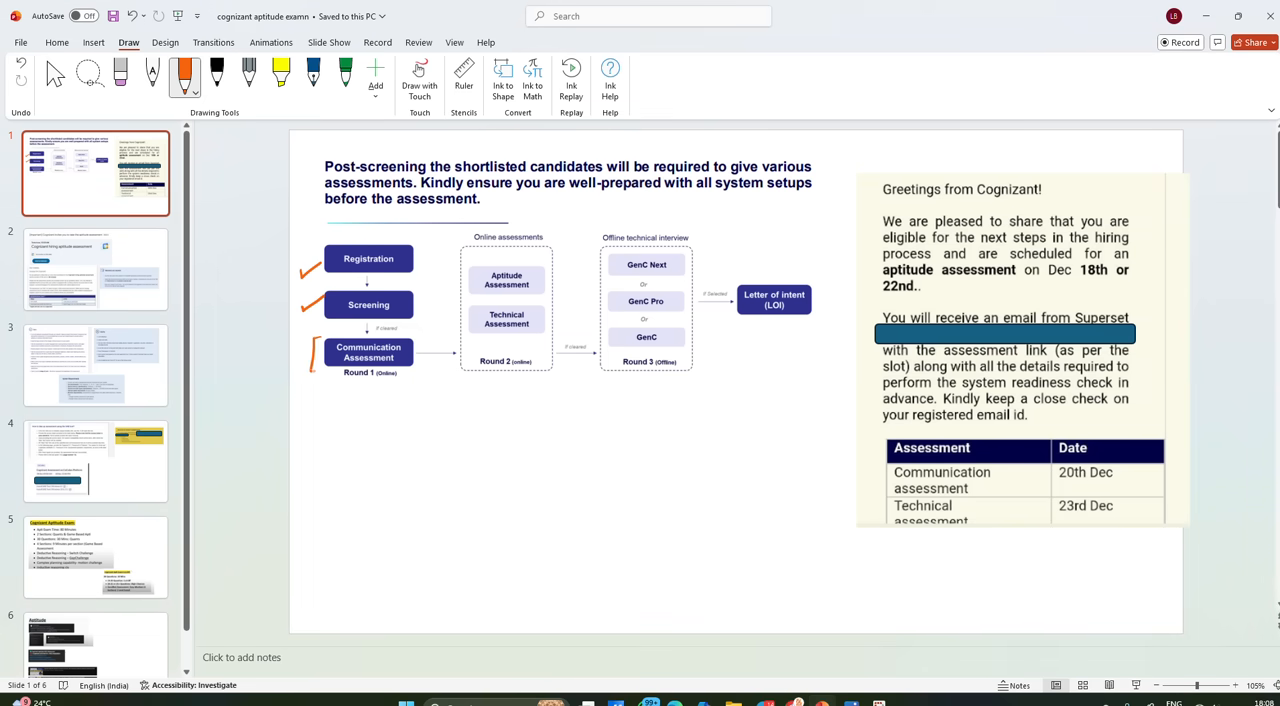
left_click_drag(340, 388, 385, 388)
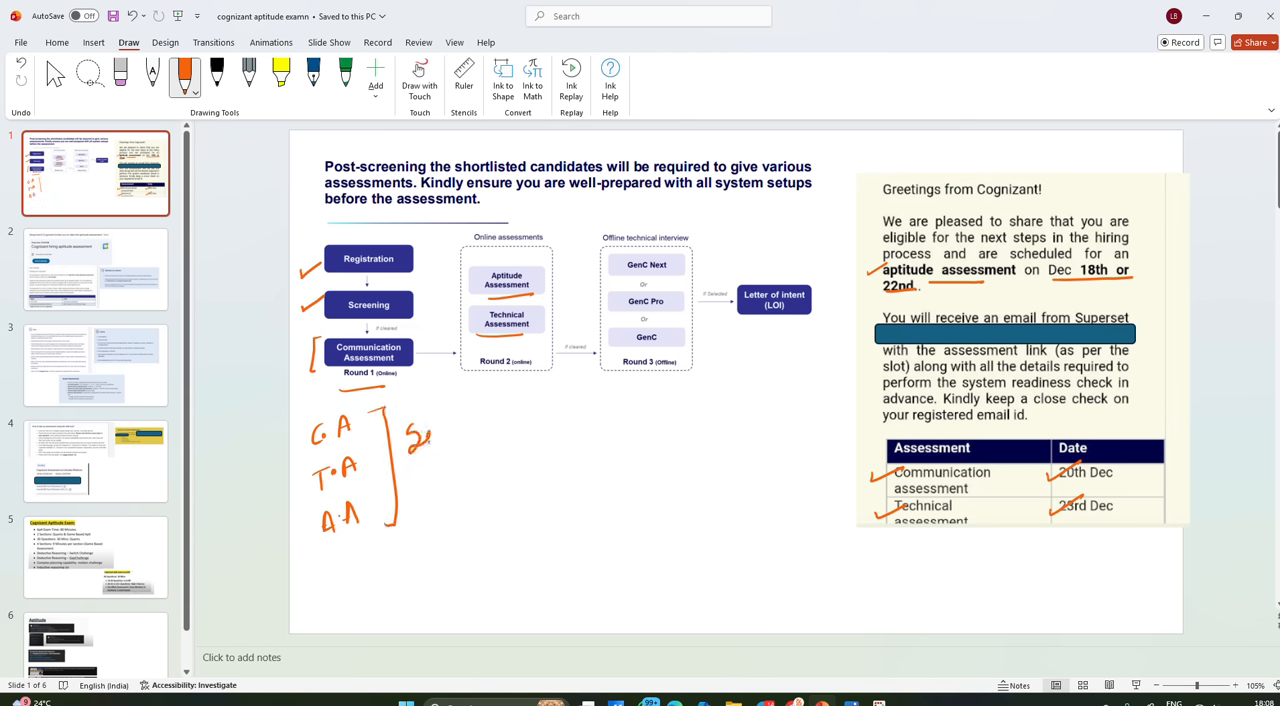
Handwrite 'Sequence' with the C.A, A.A, T.A order leading to a circled T.I
left_click_drag(415, 435, 495, 420)
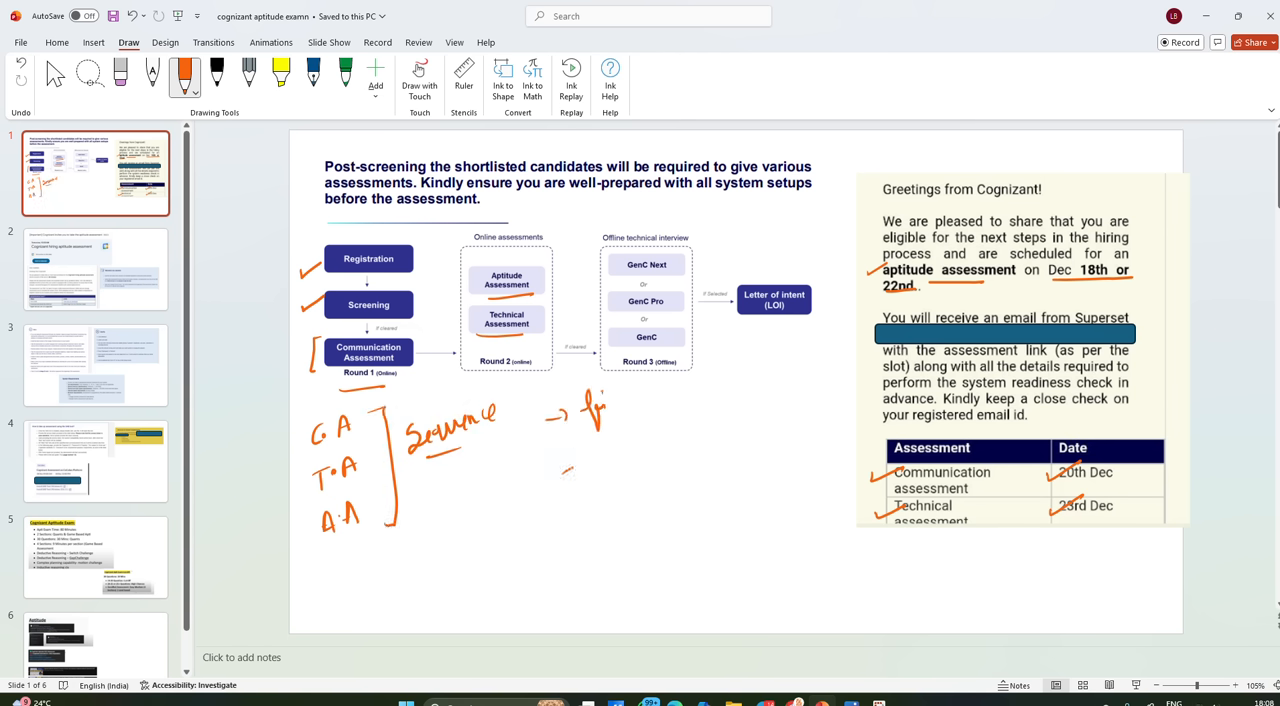
left_click_drag(565, 470, 630, 455)
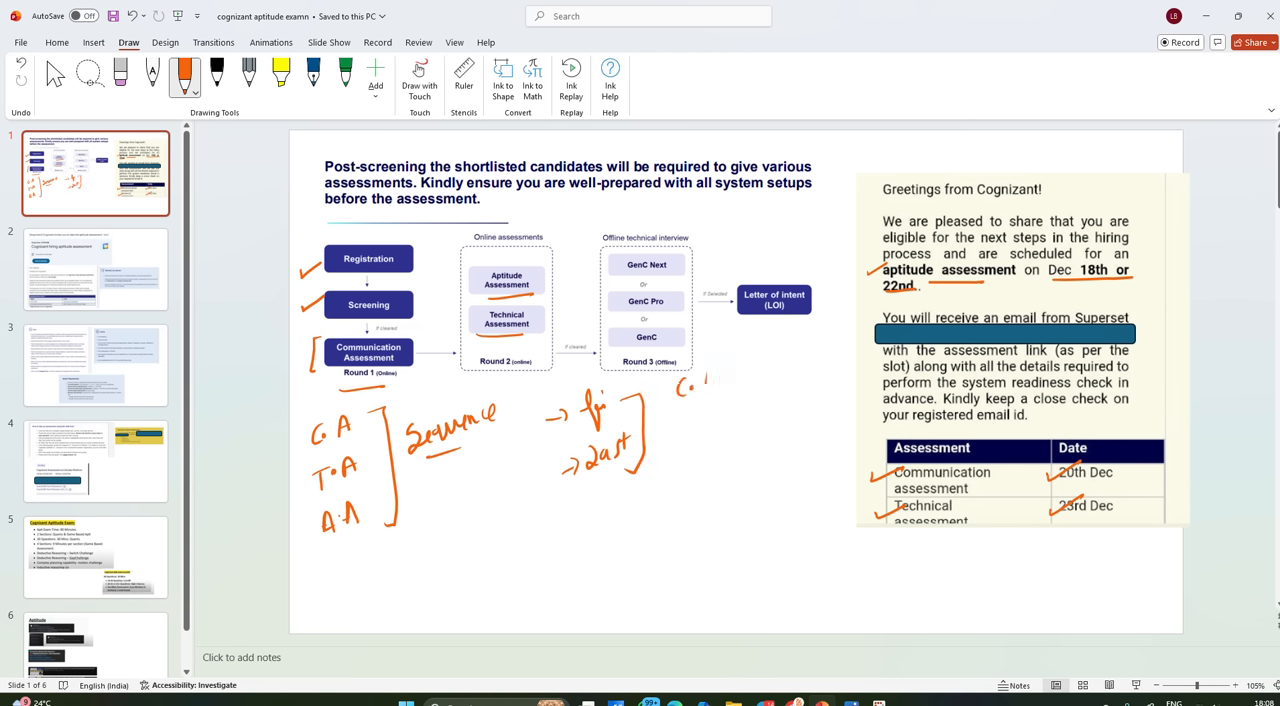
left_click_drag(680, 390, 720, 425)
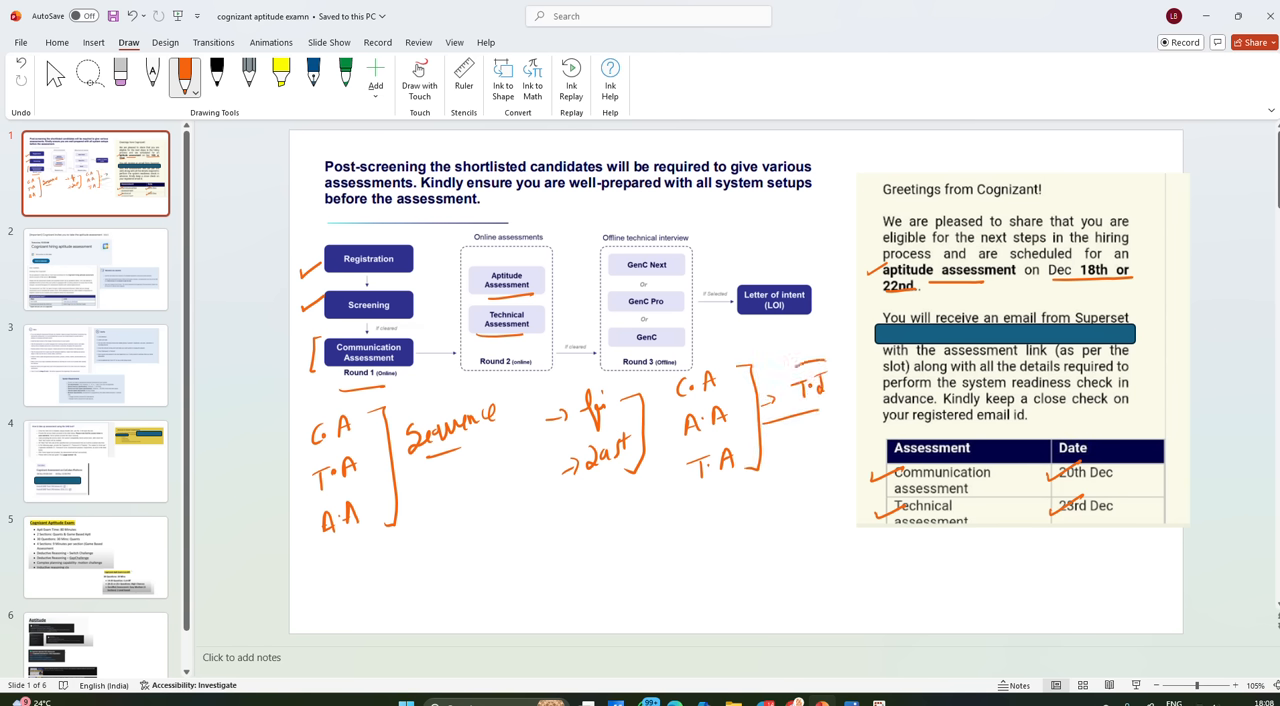
left_click_drag(790, 365, 810, 410)
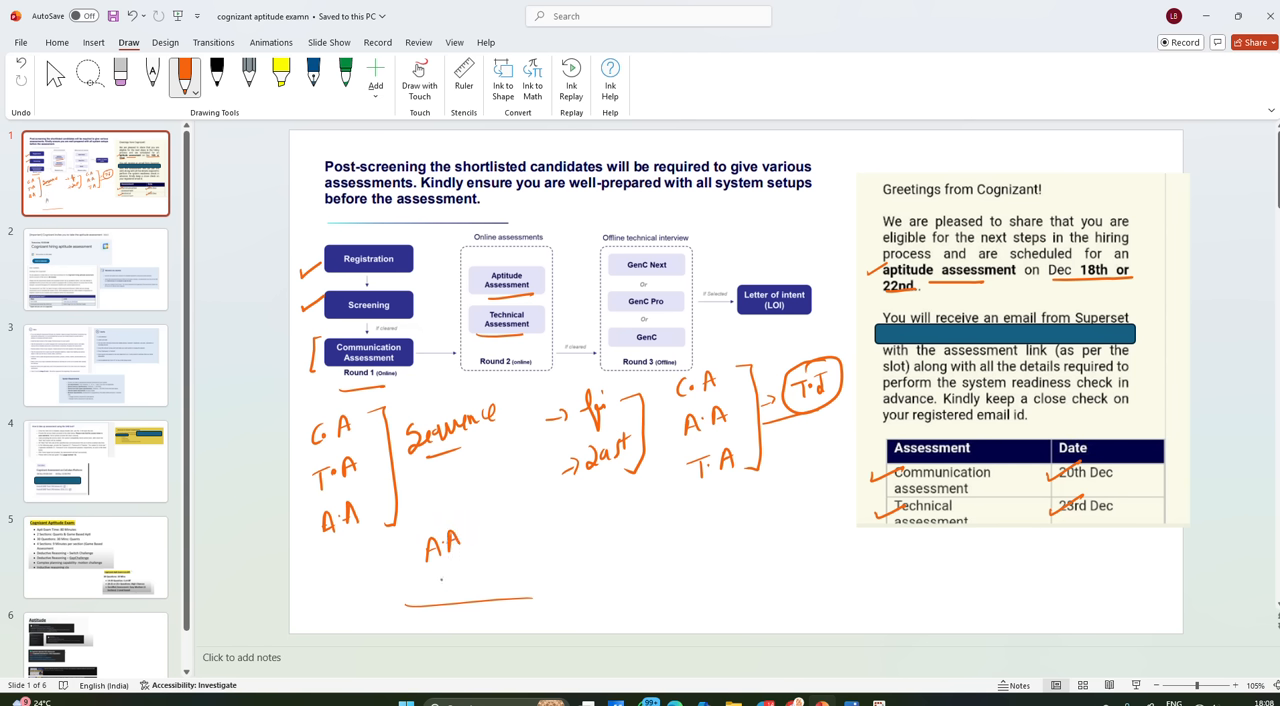
Add C.A and T.A notes, a circled note-well tick, and an underlined 'mandatory' note
left_click_drag(430, 580, 470, 580)
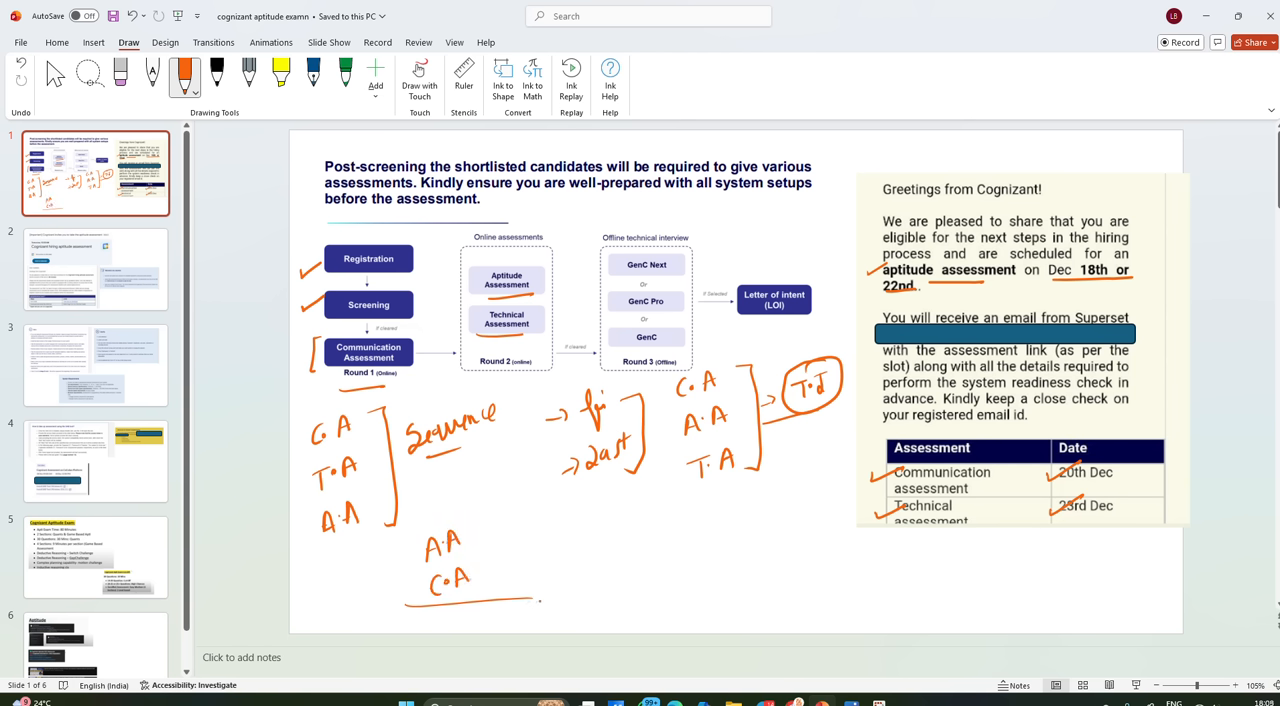
left_click_drag(545, 595, 595, 615)
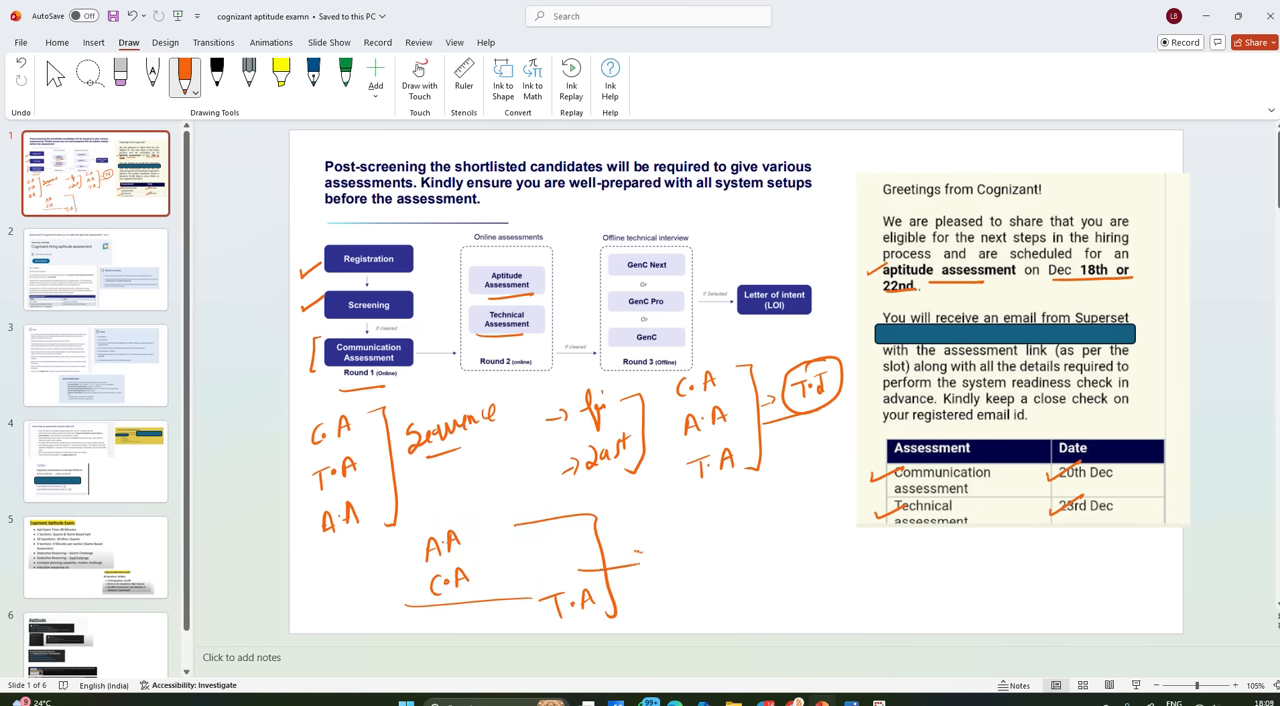
left_click_drag(640, 560, 725, 540)
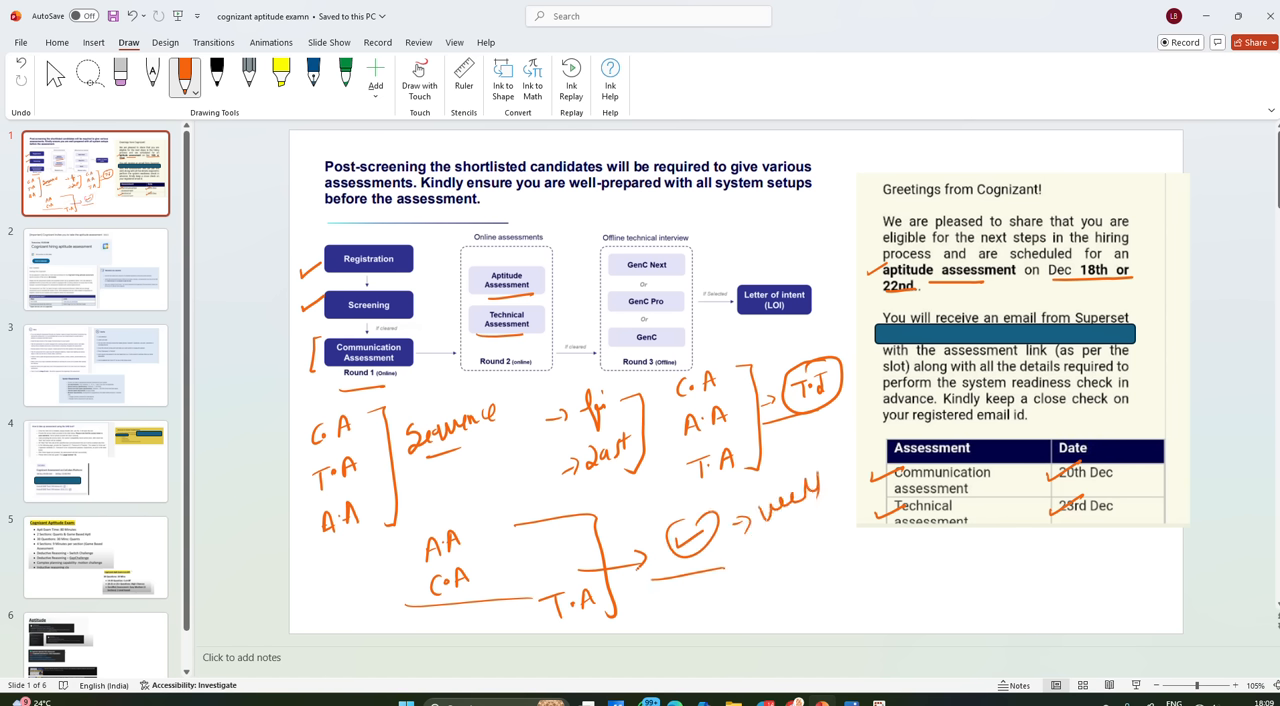
left_click_drag(745, 565, 815, 550)
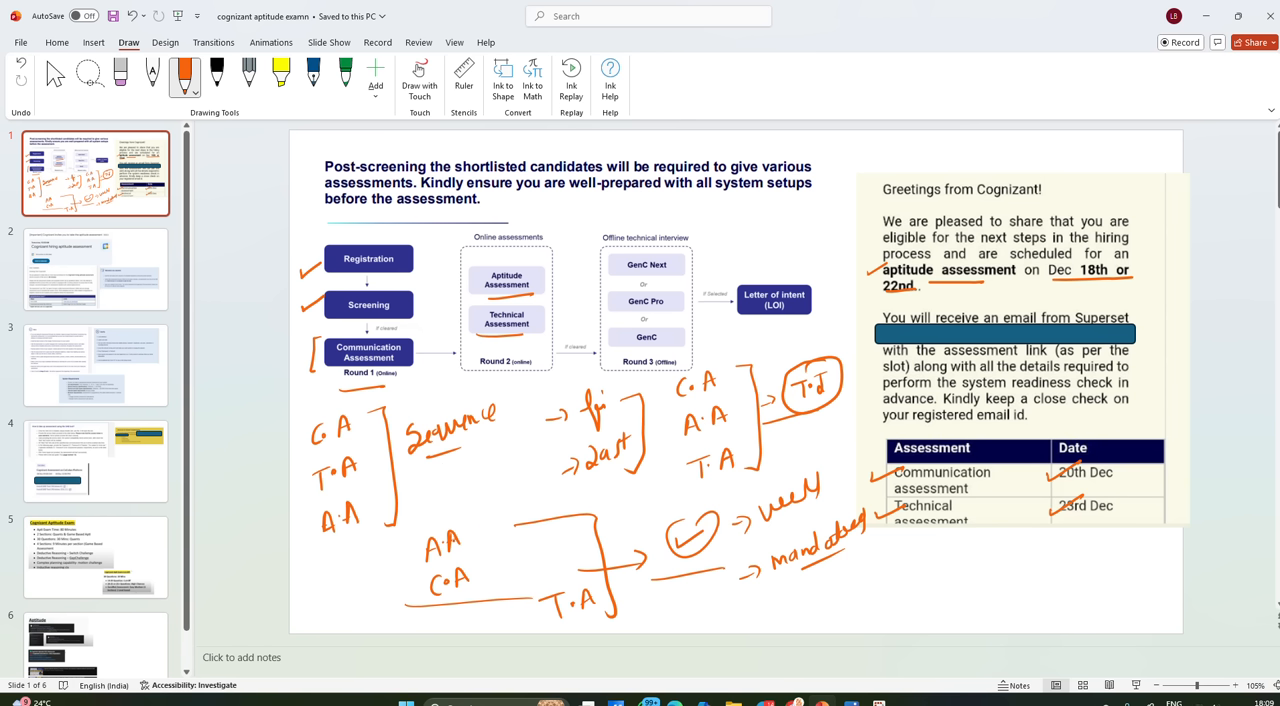
left_click_drag(812, 612, 1065, 612)
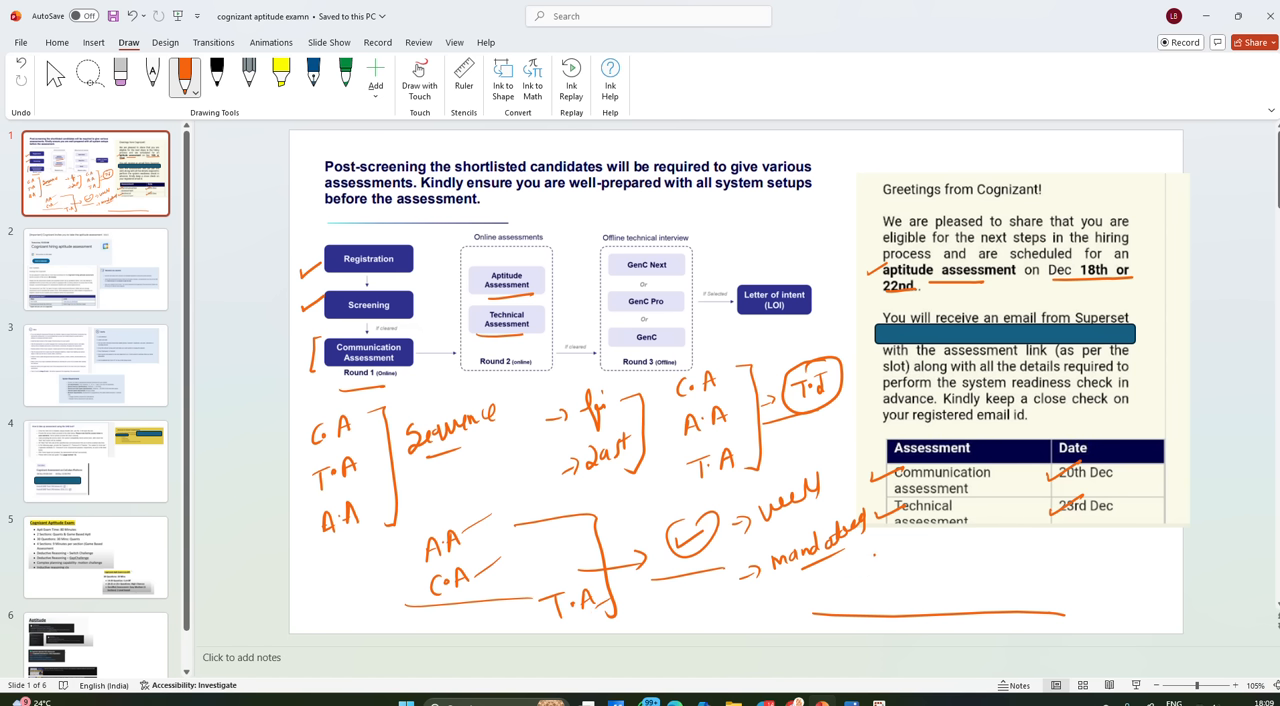
Write 'separate', A.A with a circled mail, and T.A with an arrow beside the mandatory note
left_click_drag(862, 570, 905, 562)
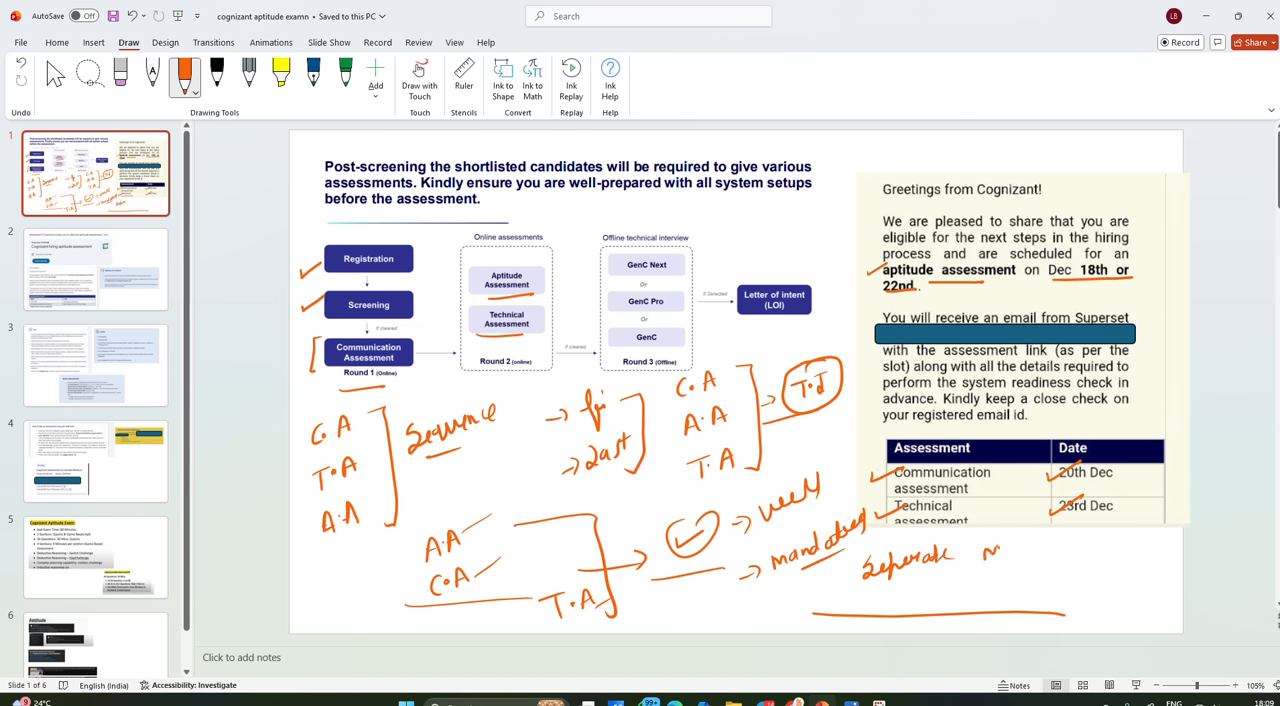
left_click_drag(985, 545, 1085, 540)
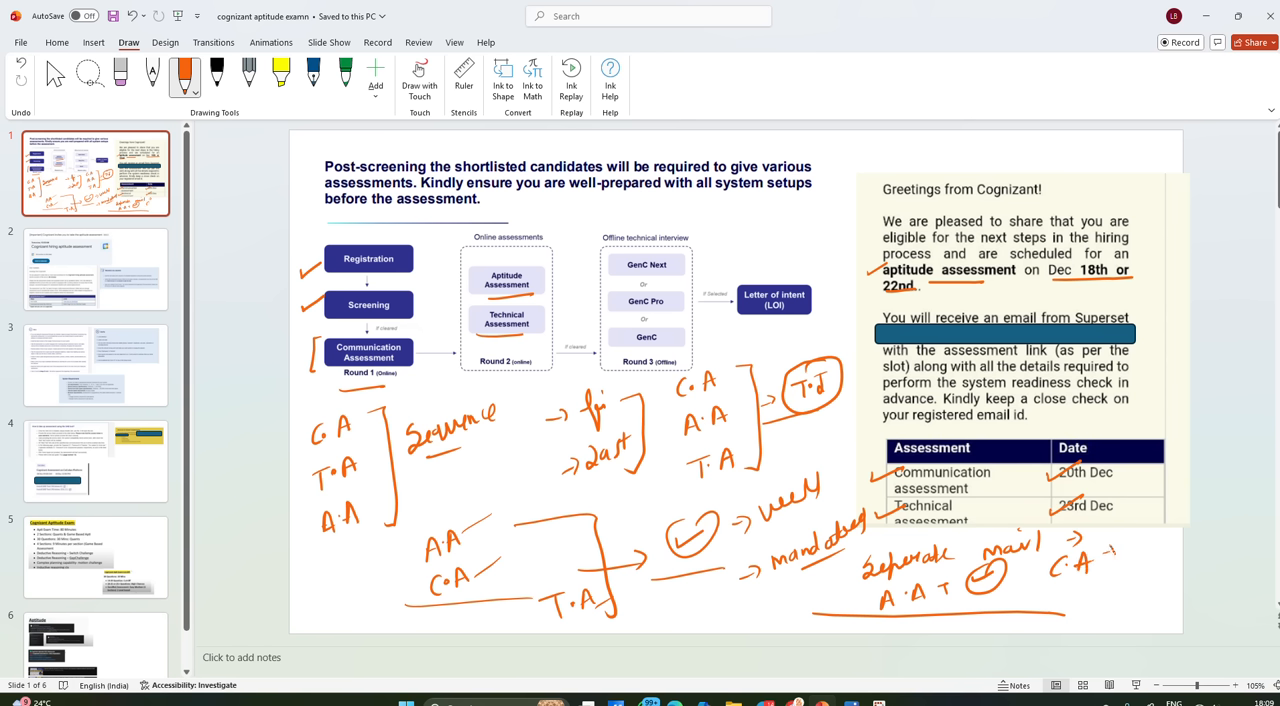
left_click_drag(1100, 555, 1140, 600)
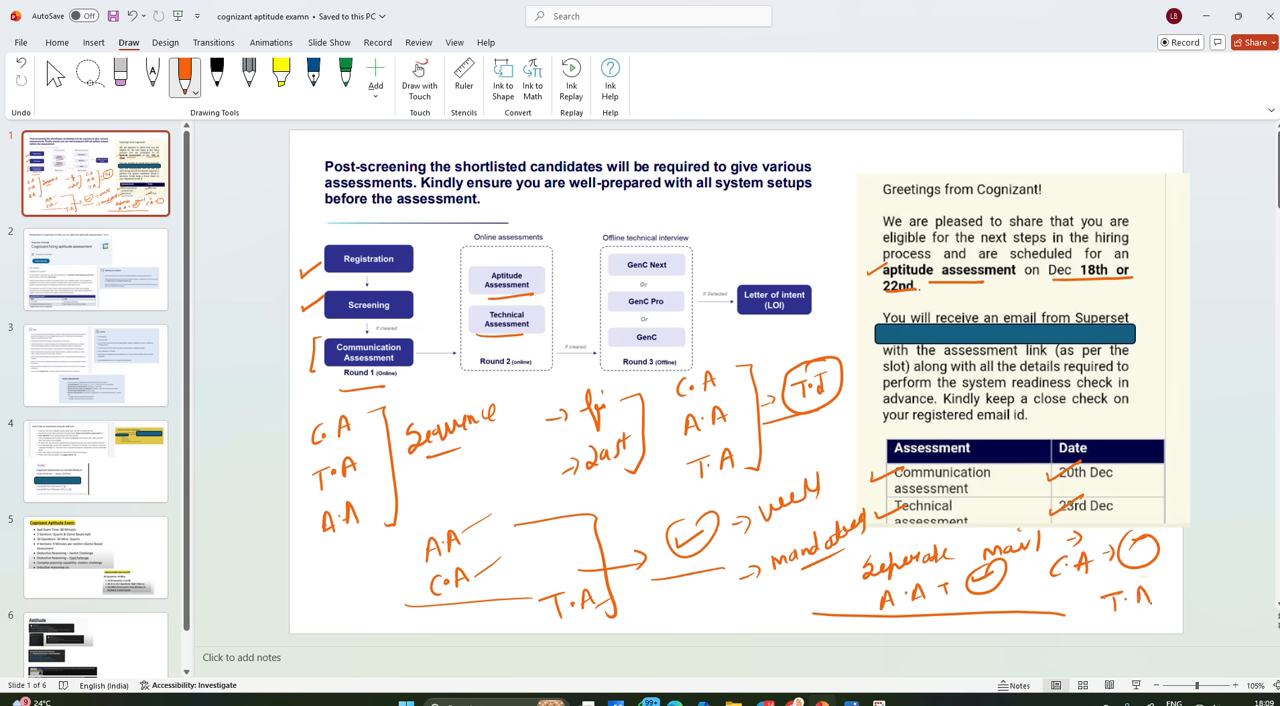
left_click_drag(1130, 595, 1160, 588)
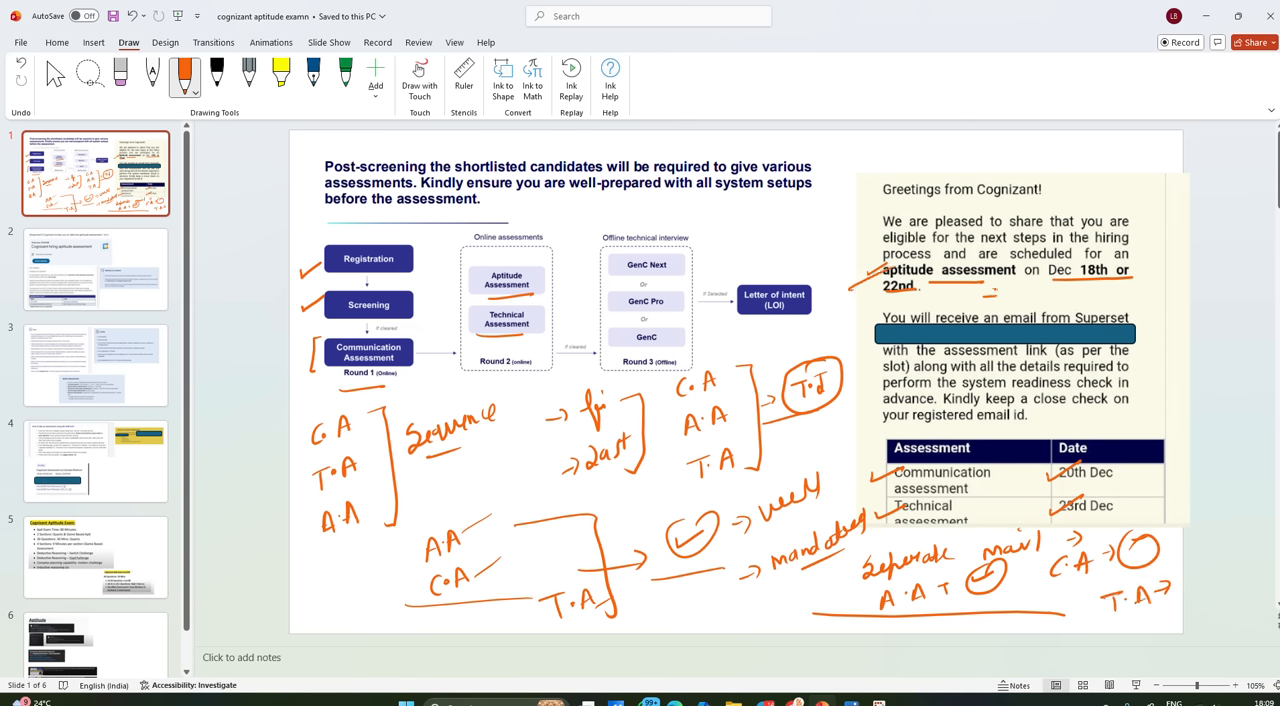
left_click_drag(990, 300, 1060, 290)
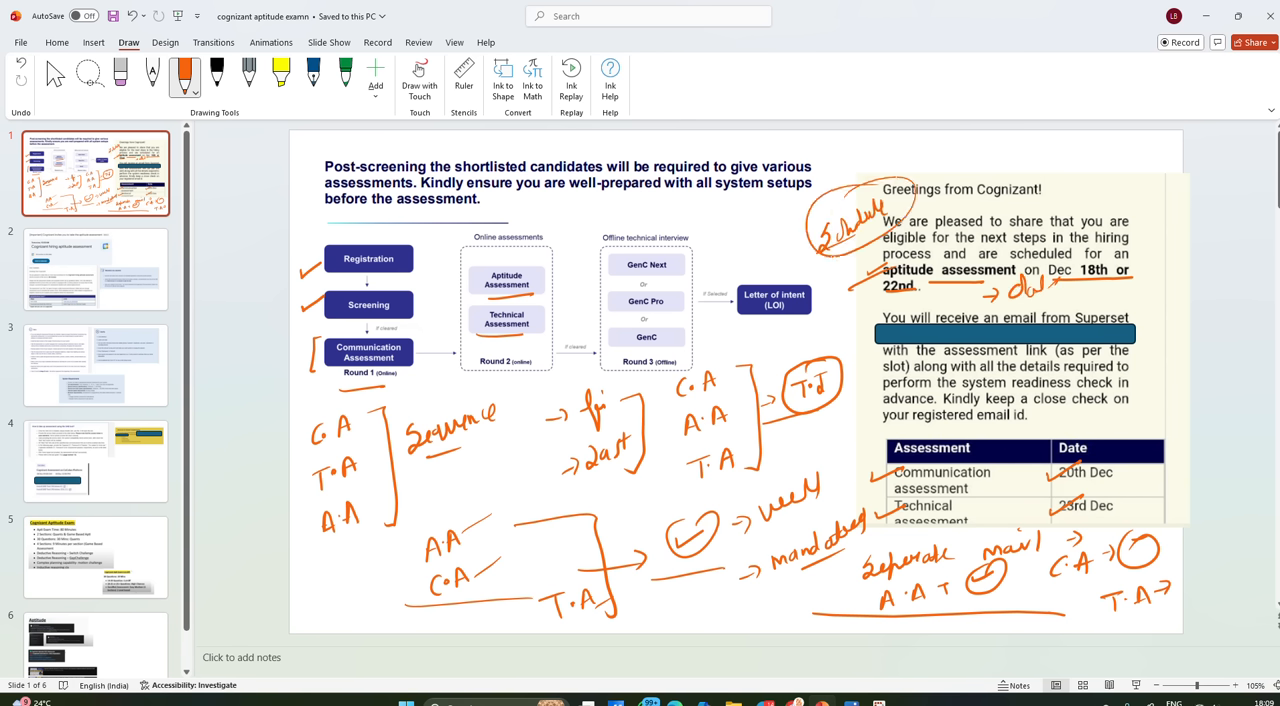
Add top-of-slide date notes: circled 22nd DEC and the 23rd communication assessment date
left_click_drag(720, 210, 720, 230)
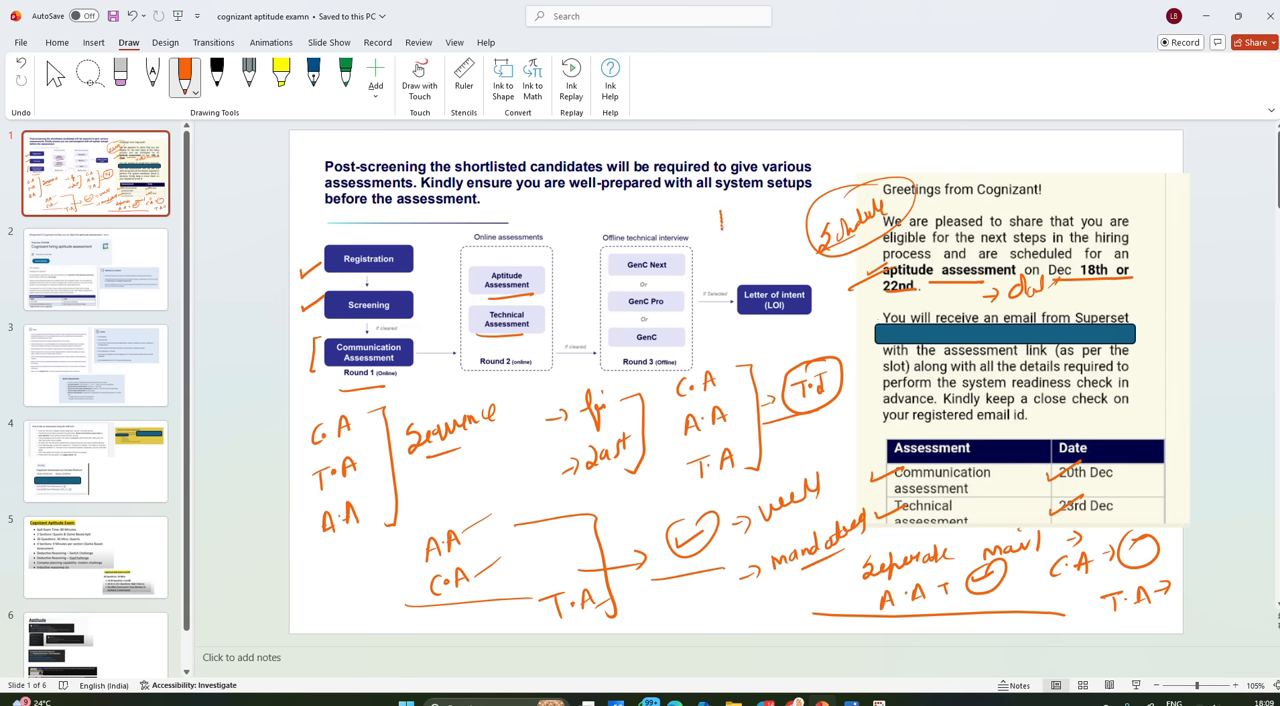
left_click_drag(725, 225, 760, 195)
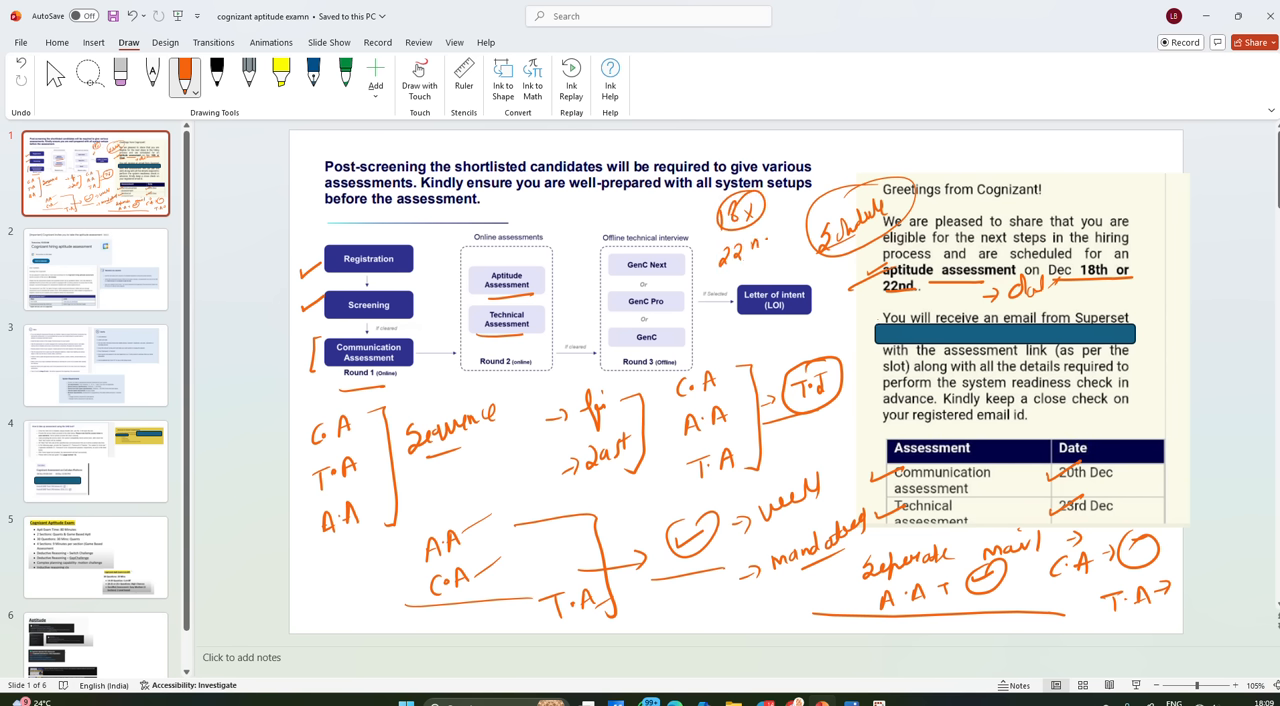
left_click_drag(755, 235, 800, 245)
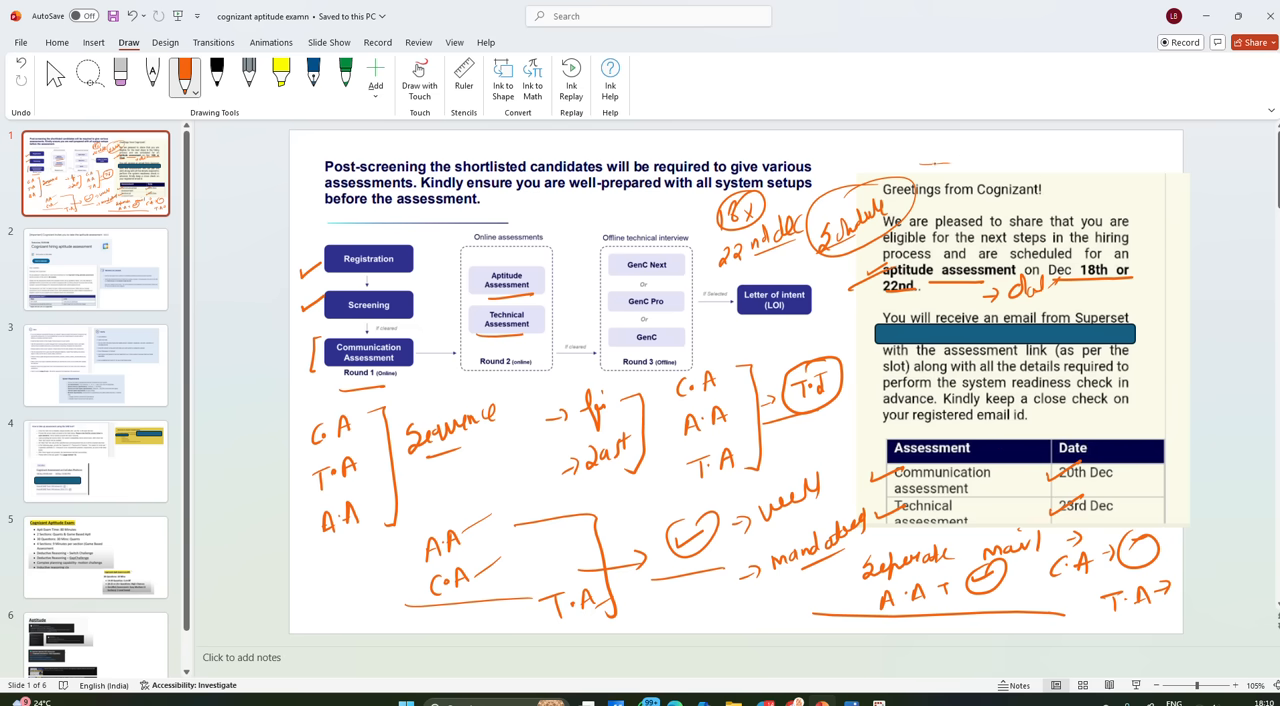
left_click_drag(925, 145, 995, 145)
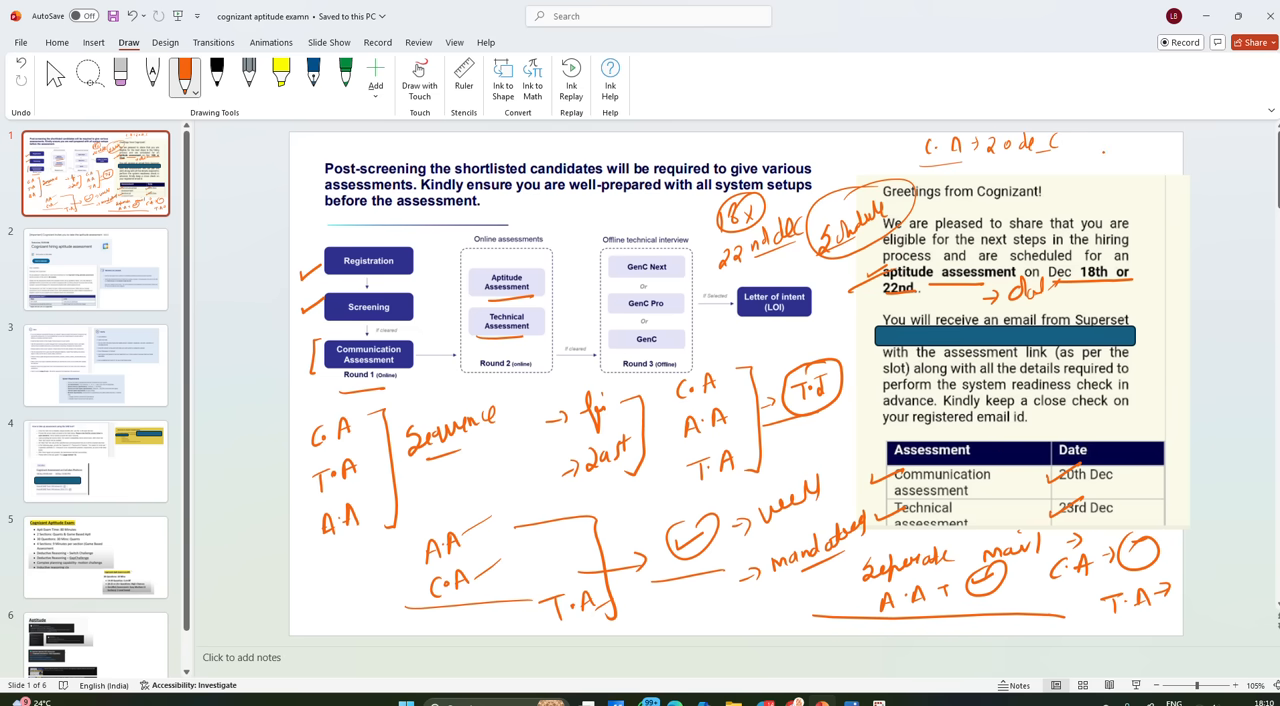
left_click_drag(1095, 150, 1160, 150)
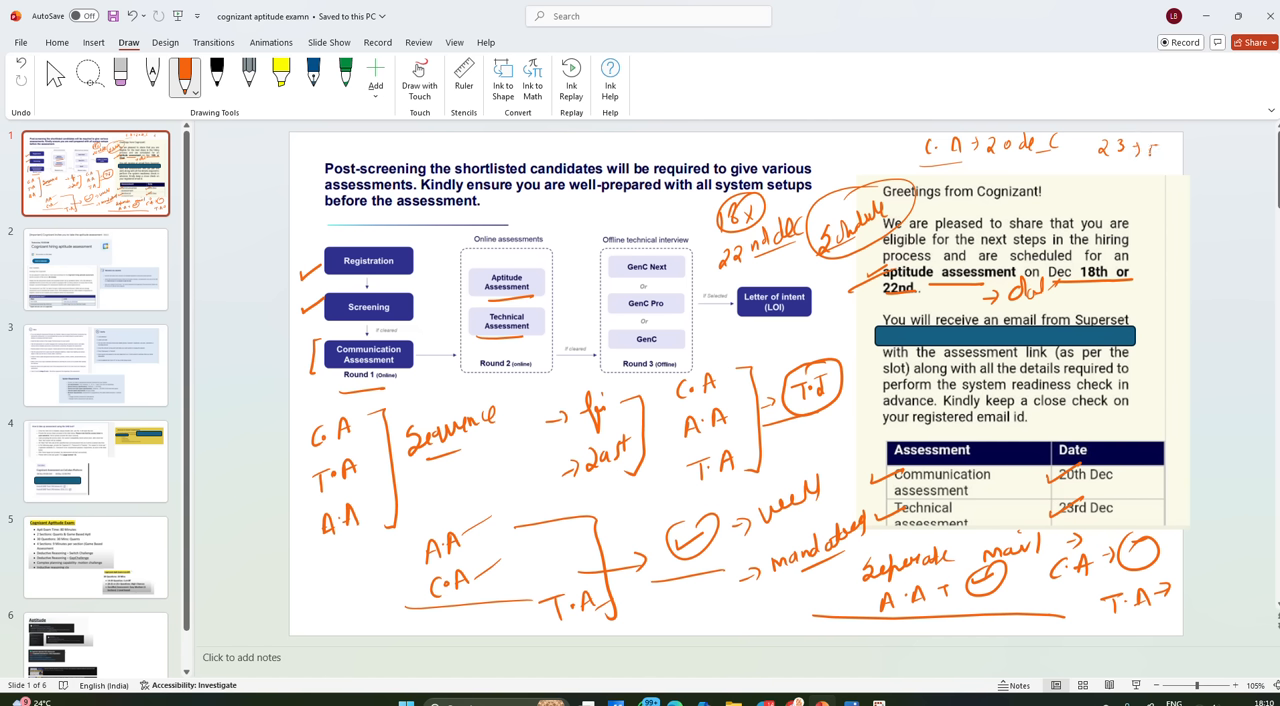
left_click_drag(1145, 155, 1168, 145)
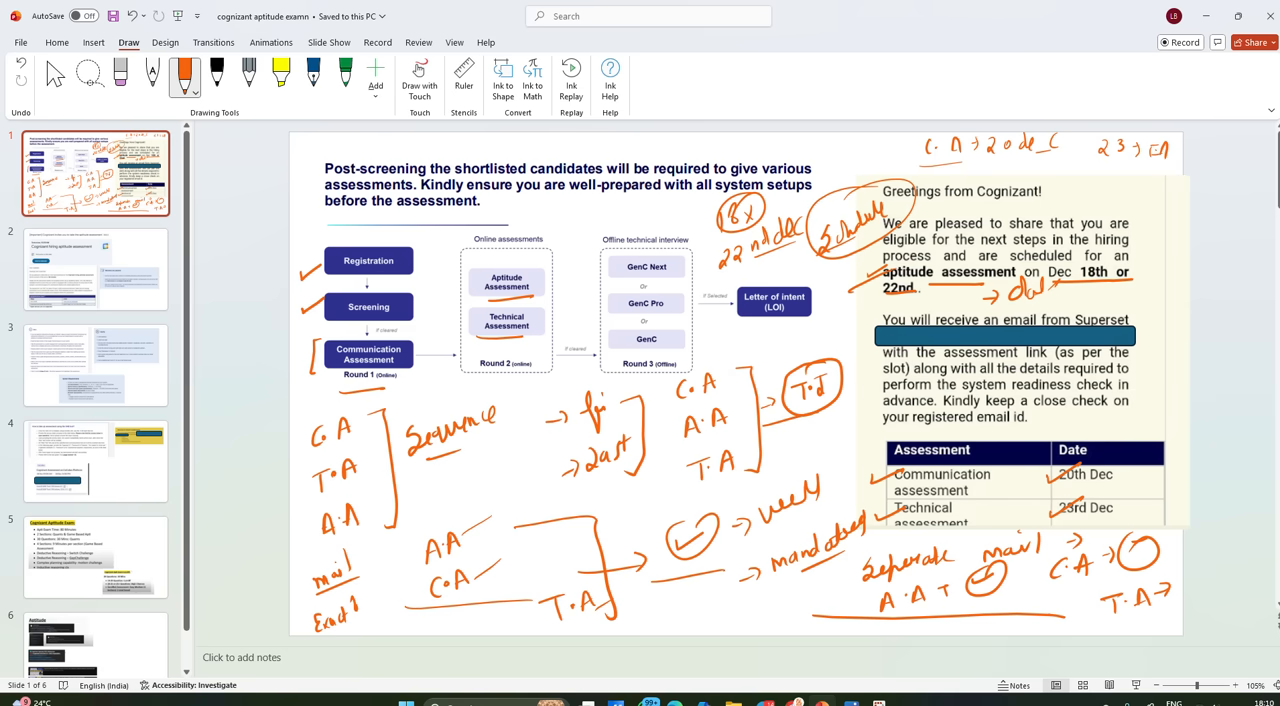
left_click(95, 268)
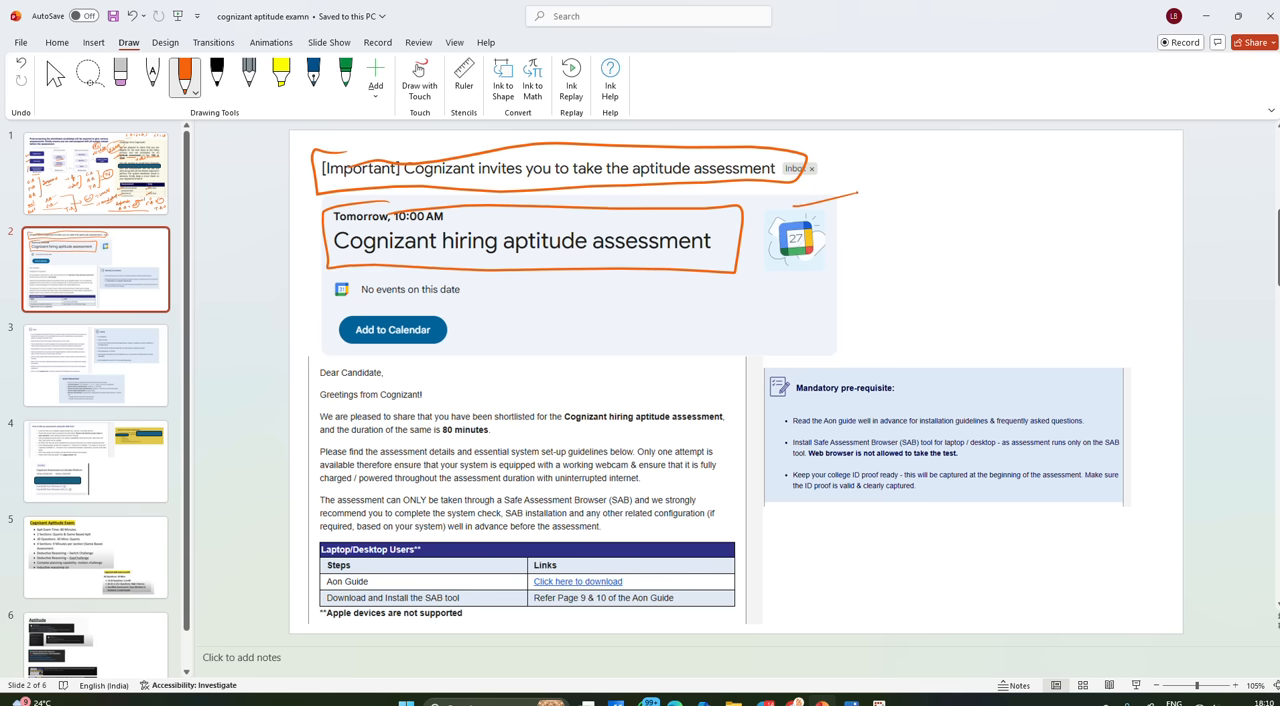
Note the 18 Dec and 22 Dec slots, underline the 80-minute duration, mark pre-requisites
left_click_drag(850, 195, 940, 205)
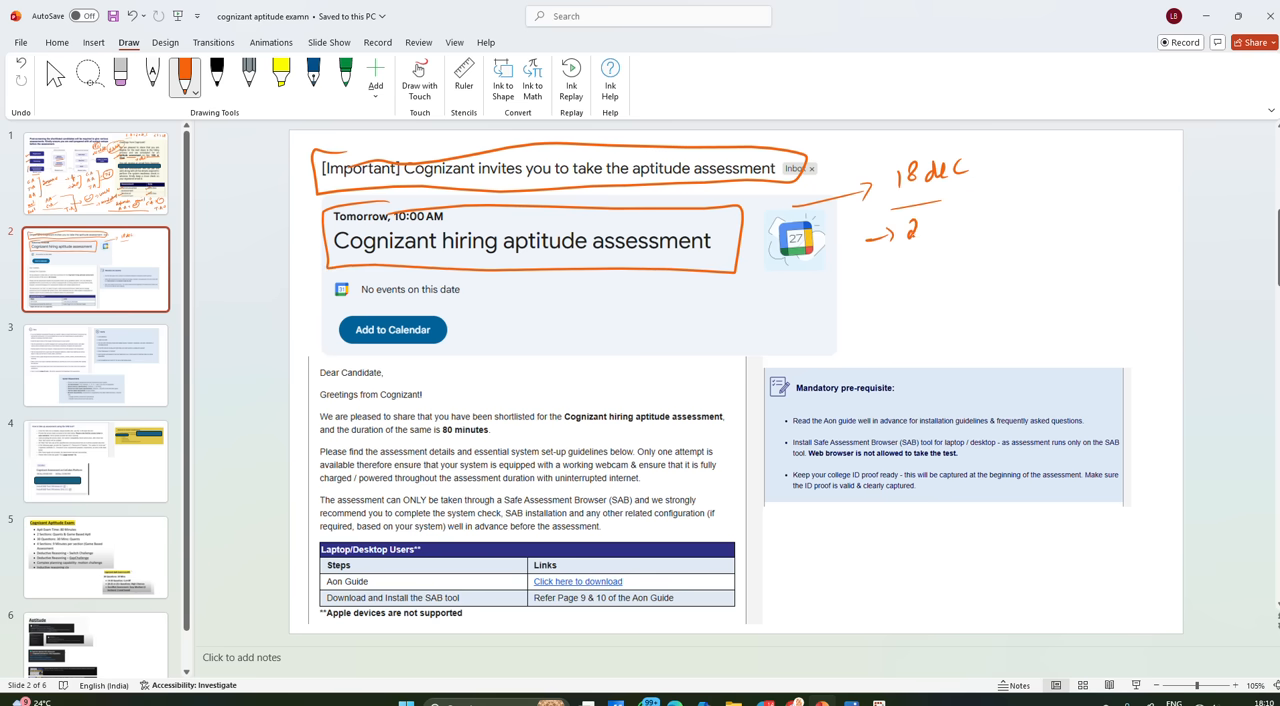
left_click_drag(900, 235, 1000, 225)
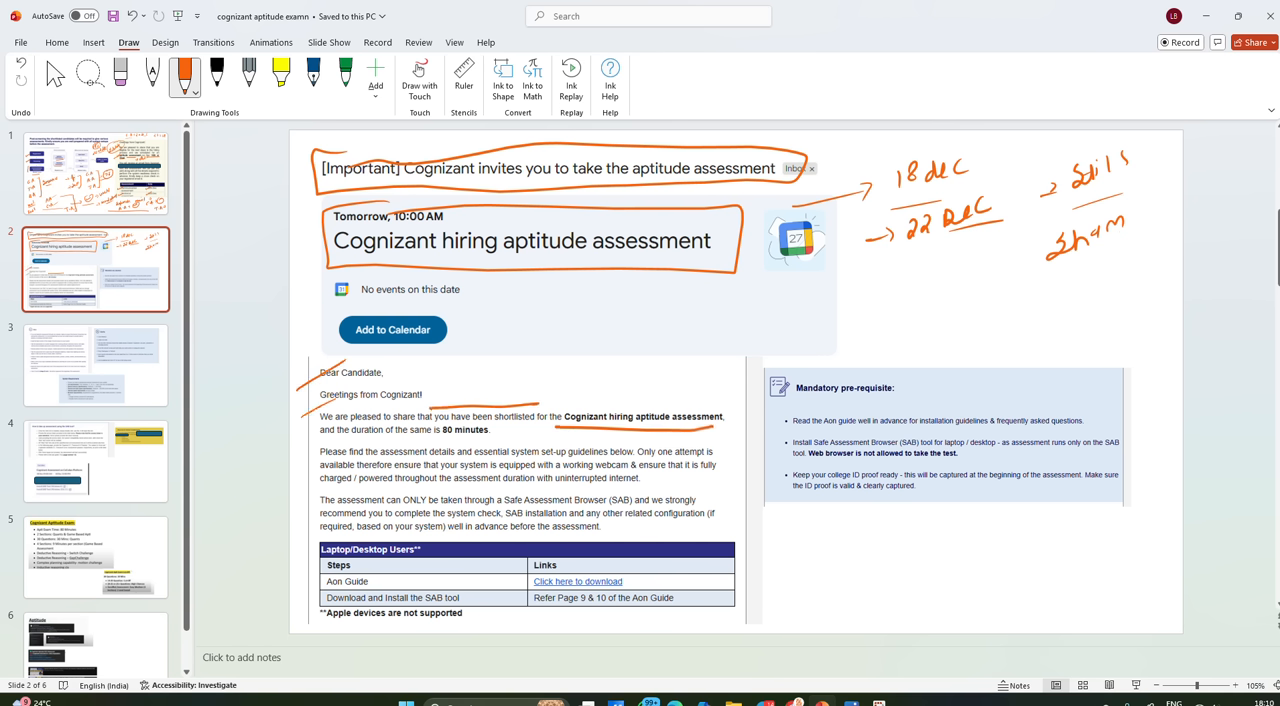
left_click_drag(340, 437, 495, 437)
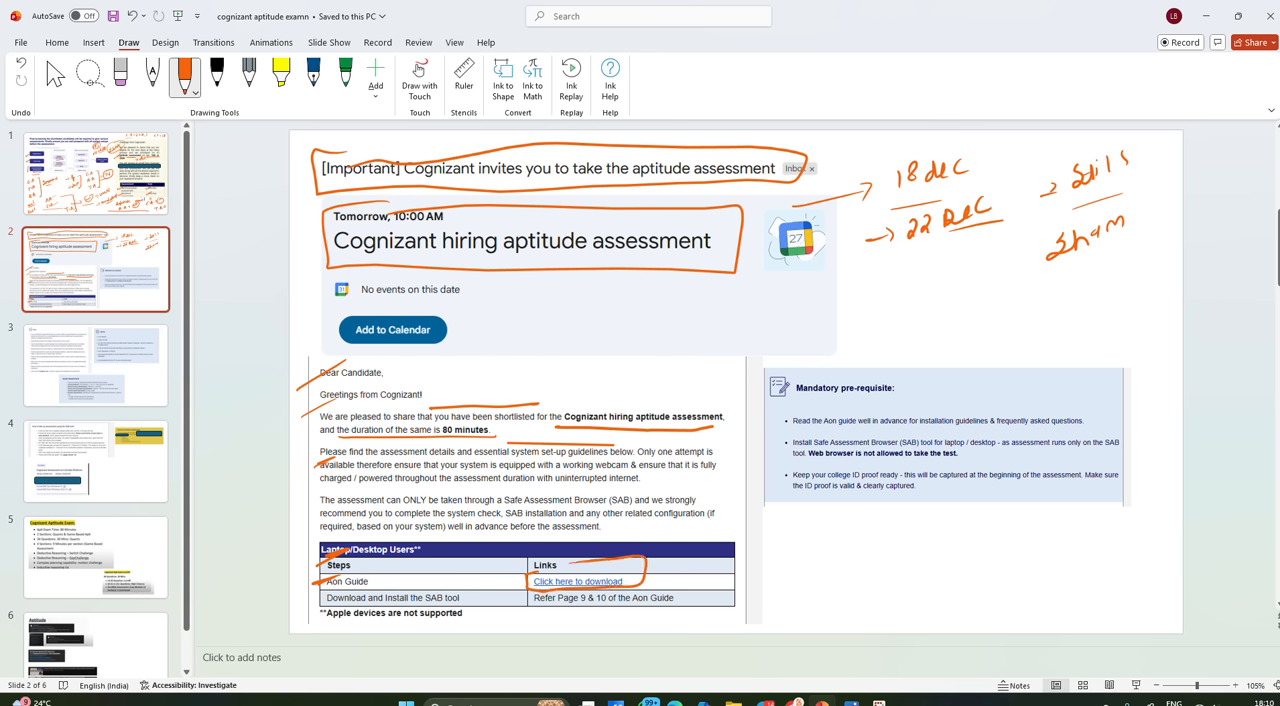
left_click_drag(455, 575, 505, 560)
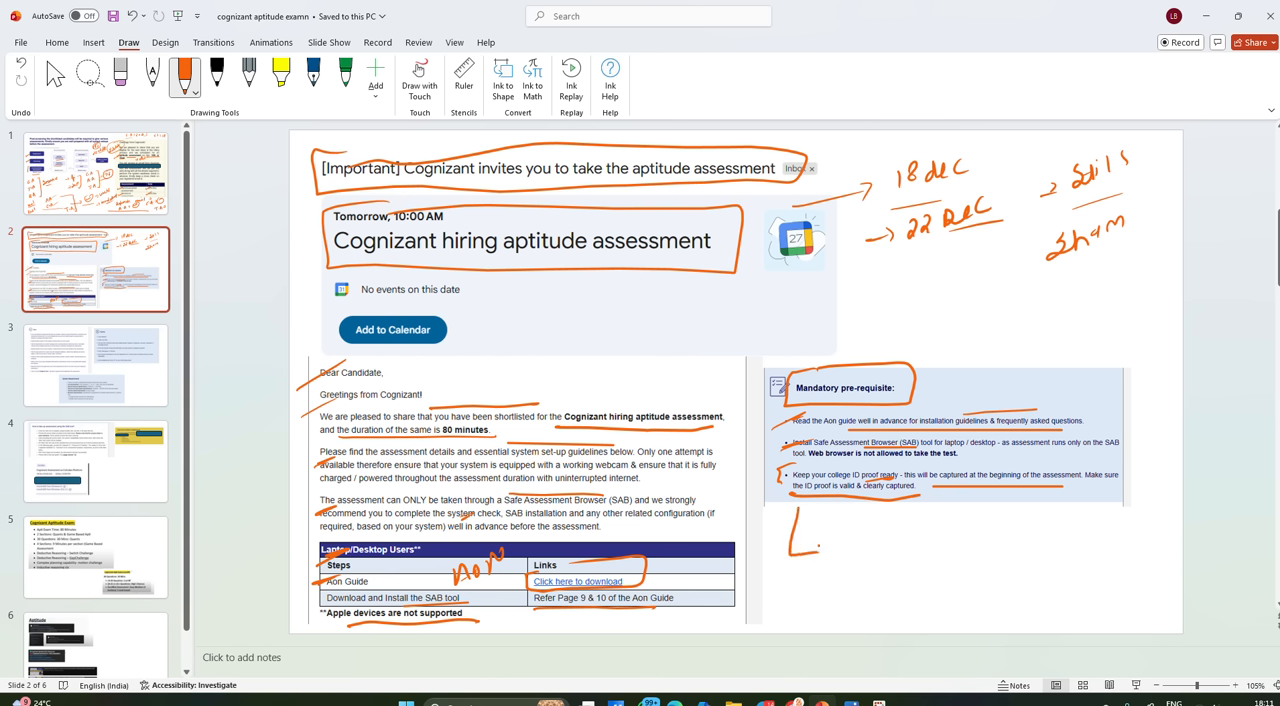
Write government ID proof and college photo notes, then go to the Do's and Don'ts slide
left_click_drag(845, 540, 970, 575)
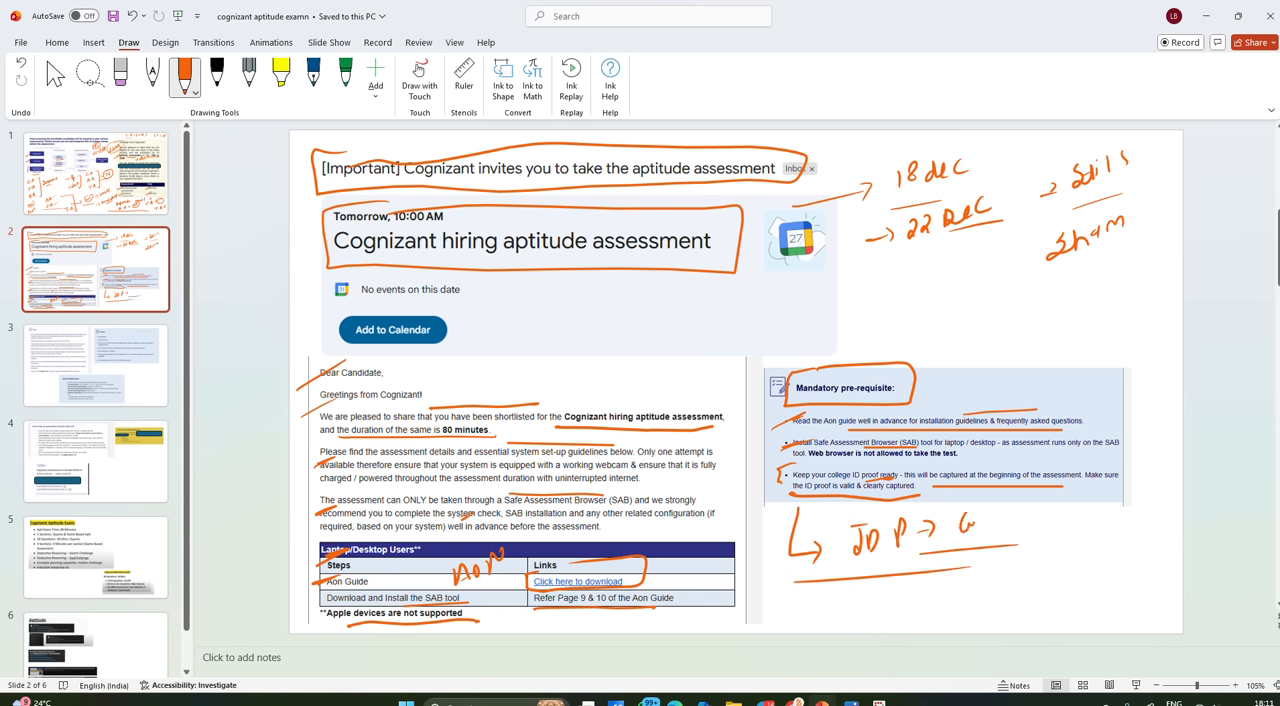
left_click_drag(950, 525, 1020, 525)
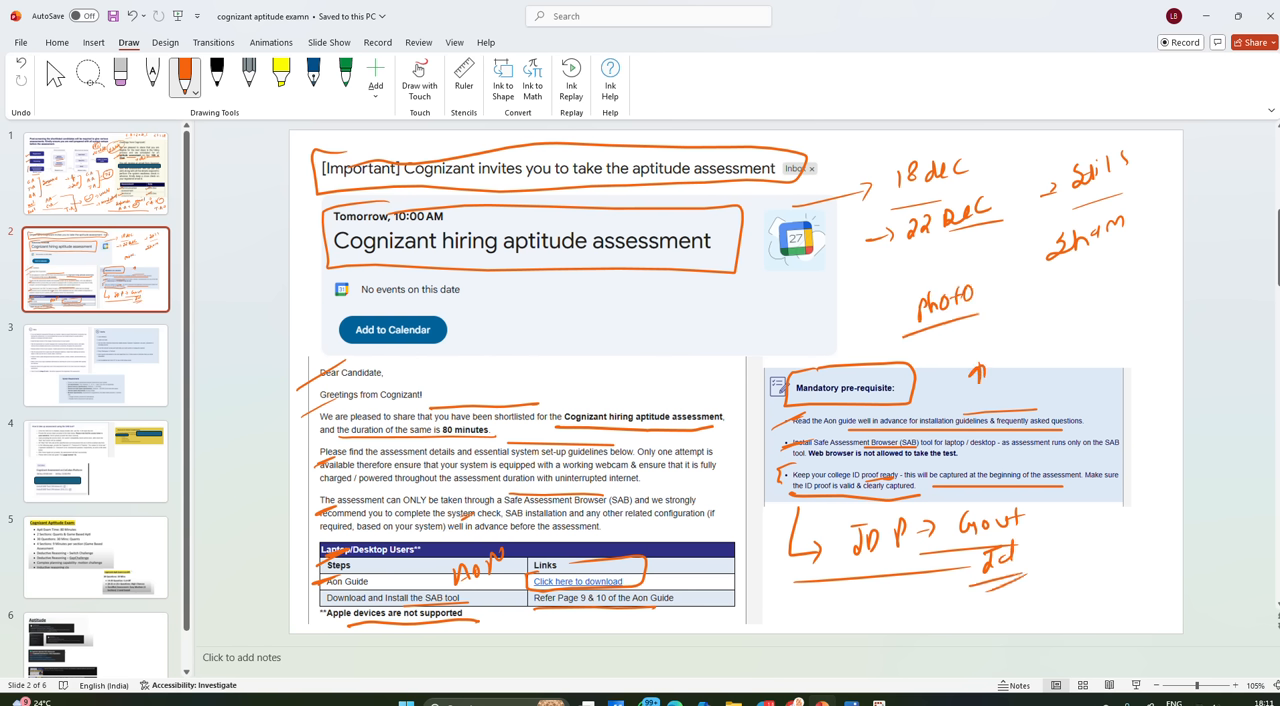
left_click_drag(1000, 300, 1075, 290)
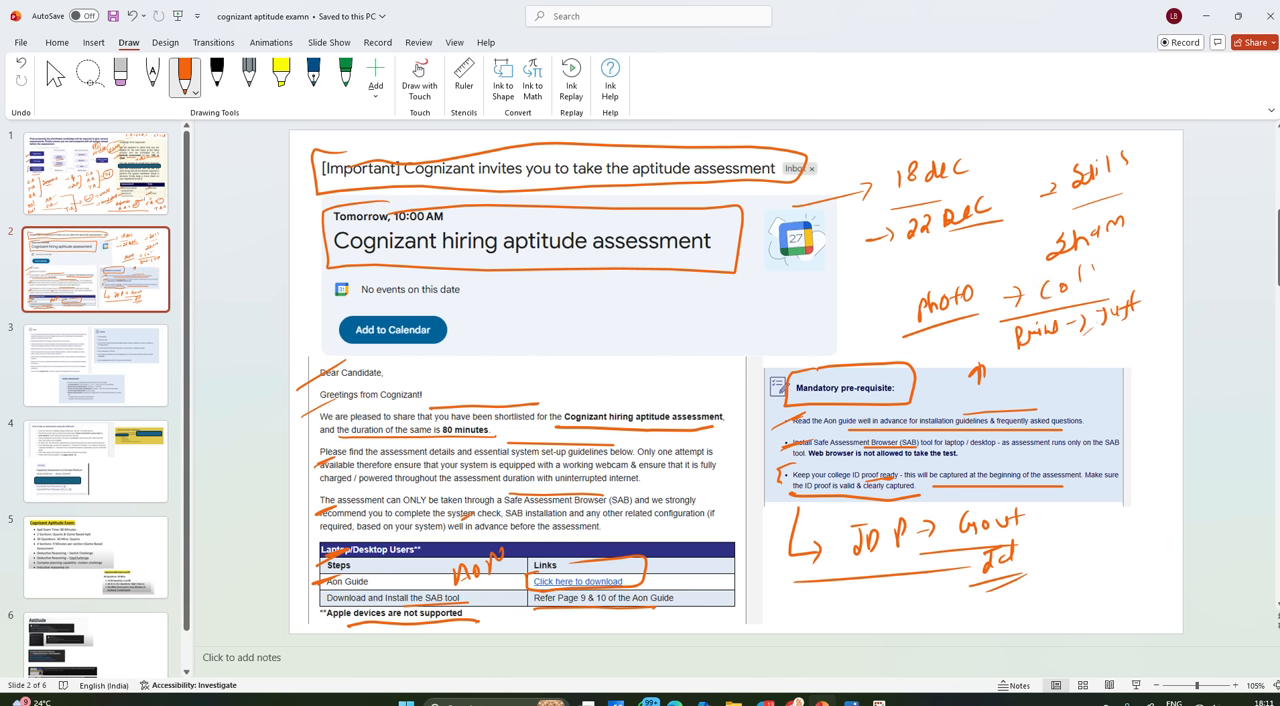
left_click(95, 364)
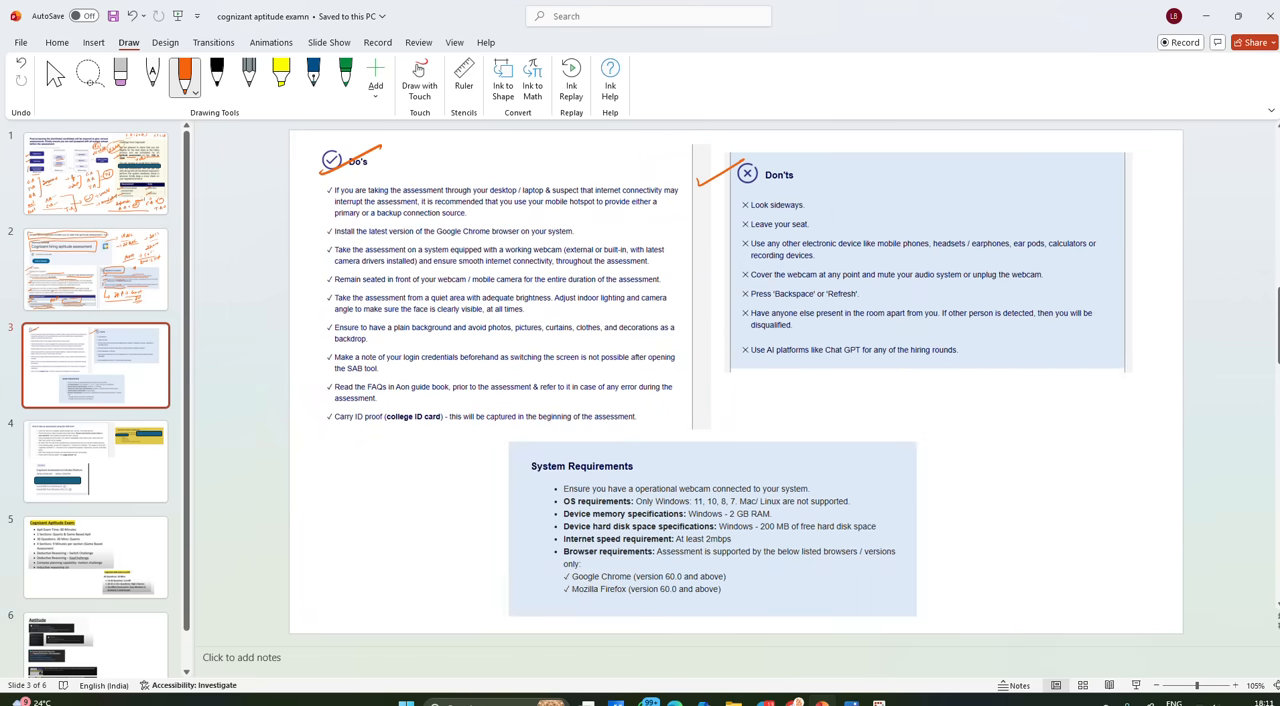
Box and underline the Do's and Don'ts rules in orange ink, then open slide 4
left_click_drag(300, 185, 315, 425)
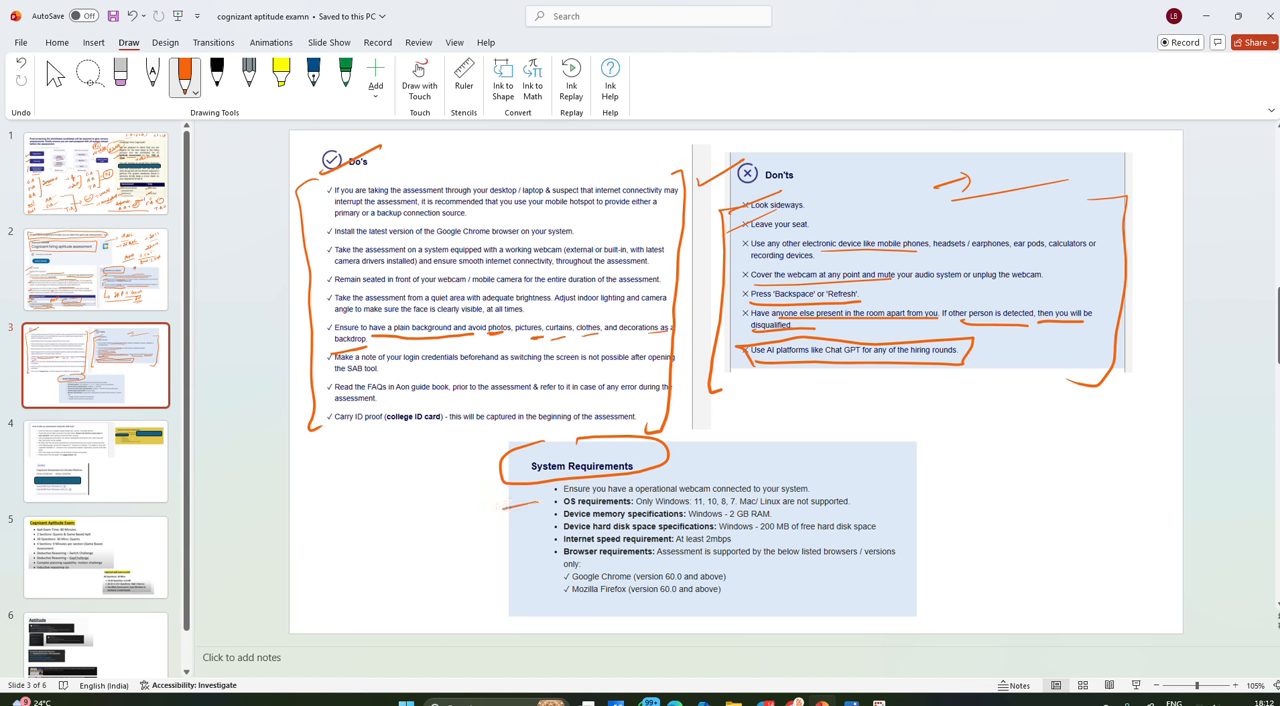
left_click(95, 460)
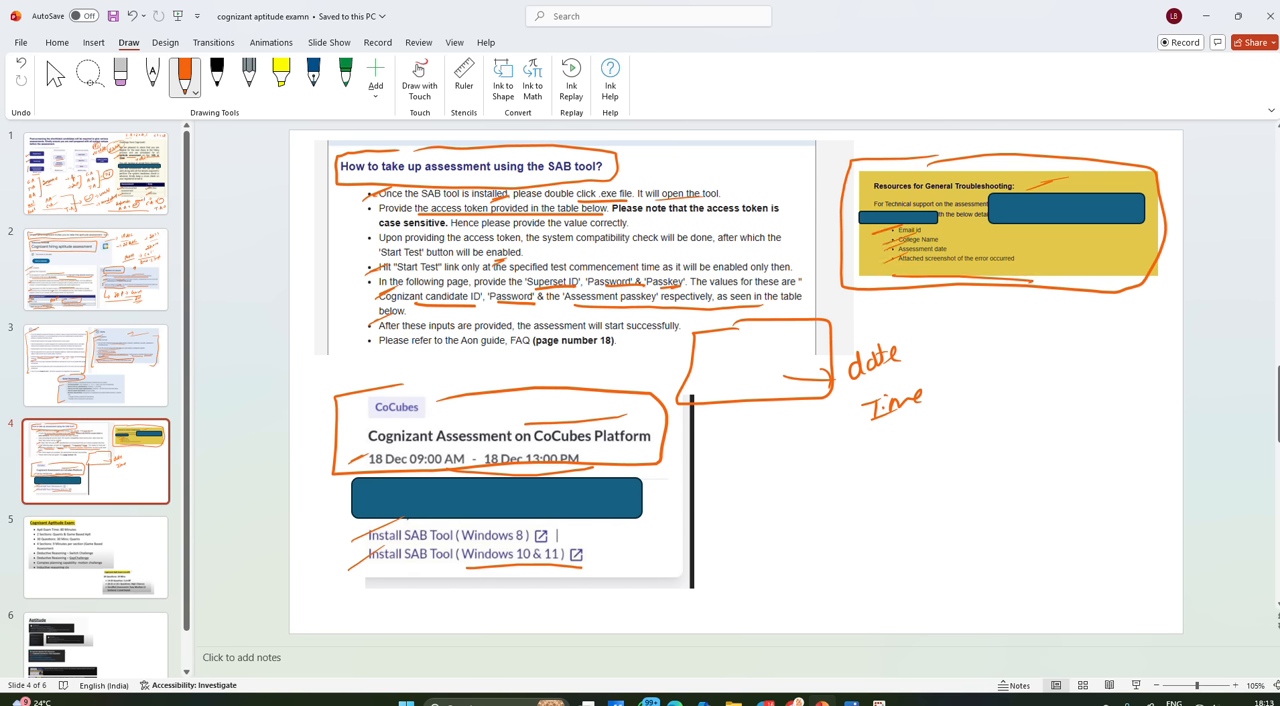
Add a date note inside the troubleshooting box, then open the Cognizant Aptitude Exam slide
left_click_drag(1015, 250, 1110, 235)
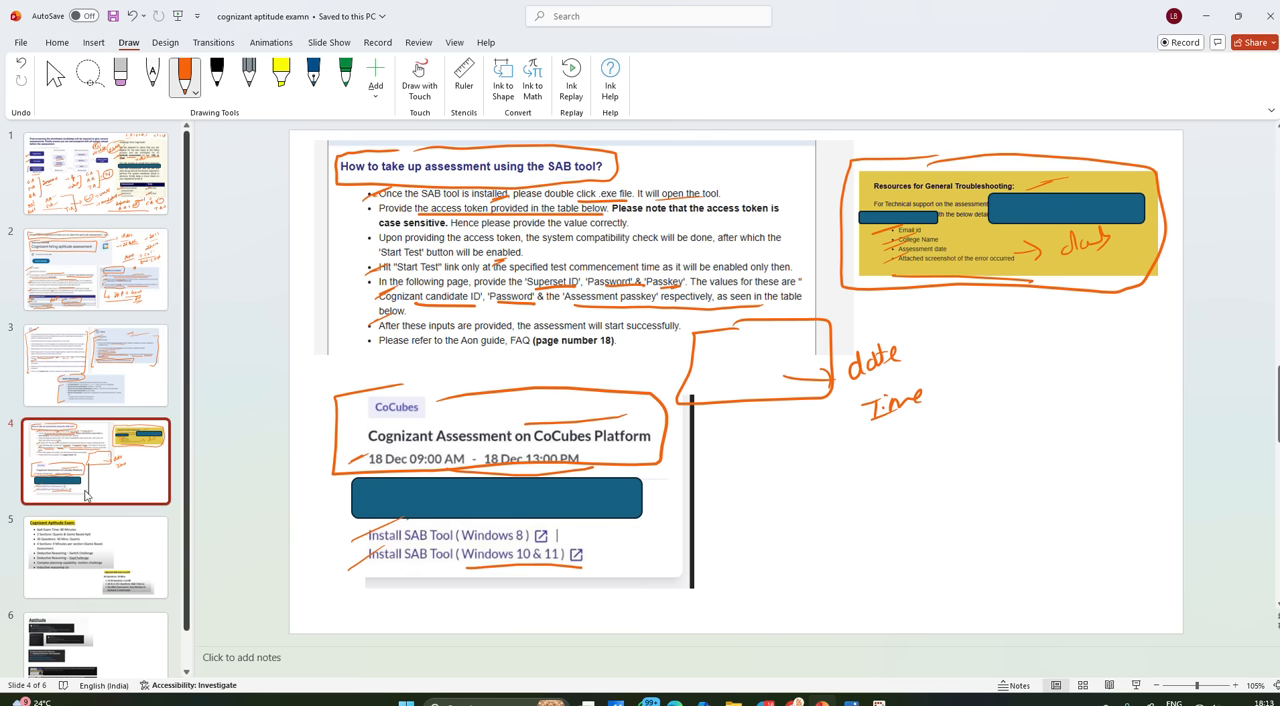
left_click(95, 557)
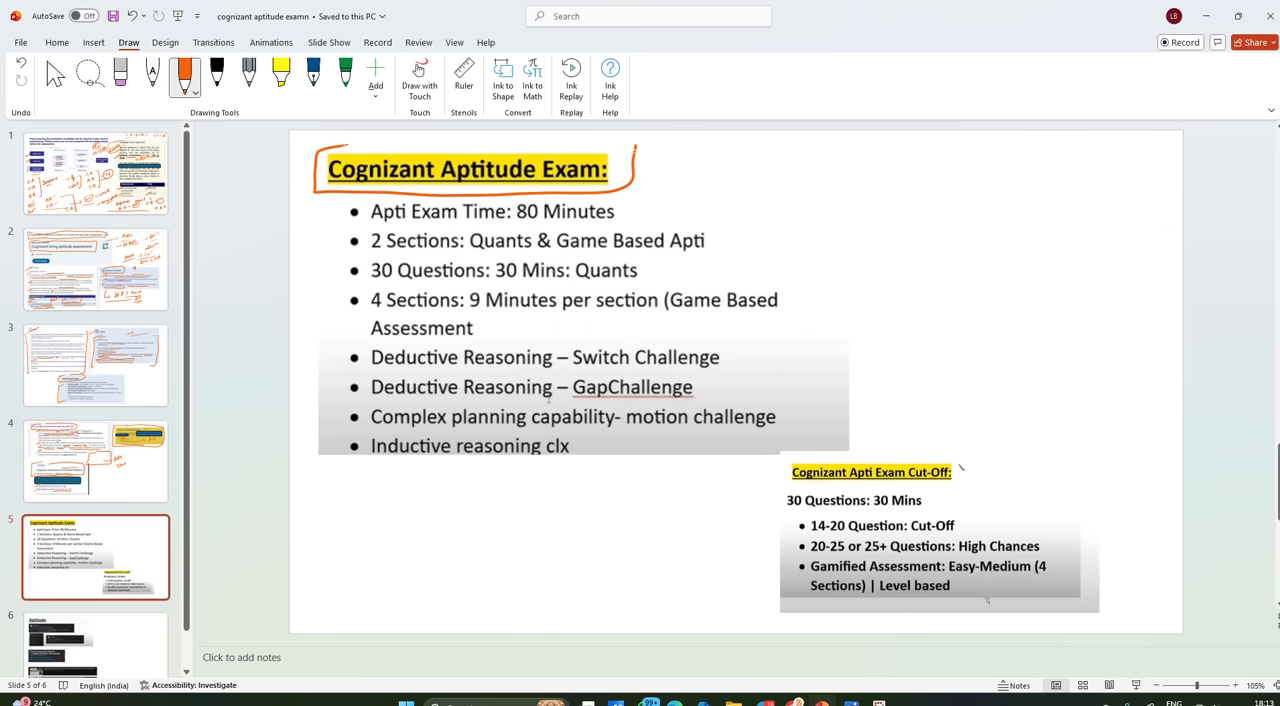
Tick the 80-minute exam time and write a quants note: 30 questions, 30 mins
left_click_drag(340, 218, 355, 210)
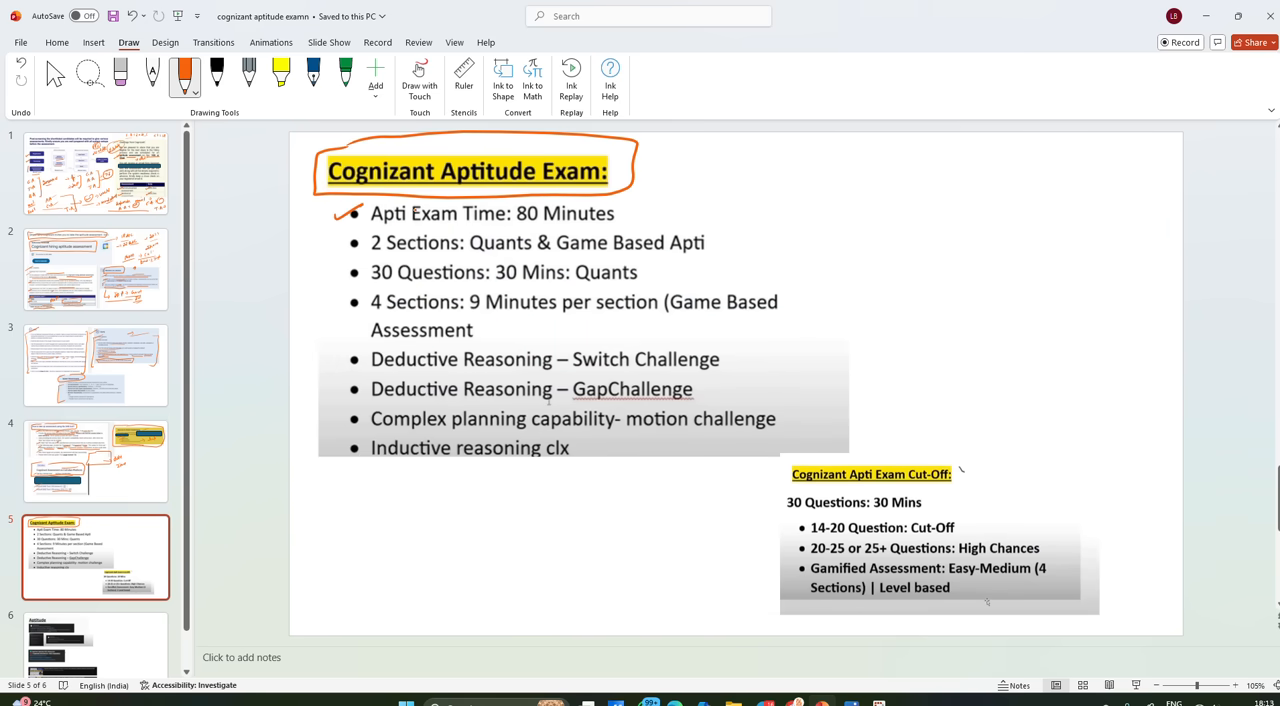
left_click_drag(515, 227, 610, 229)
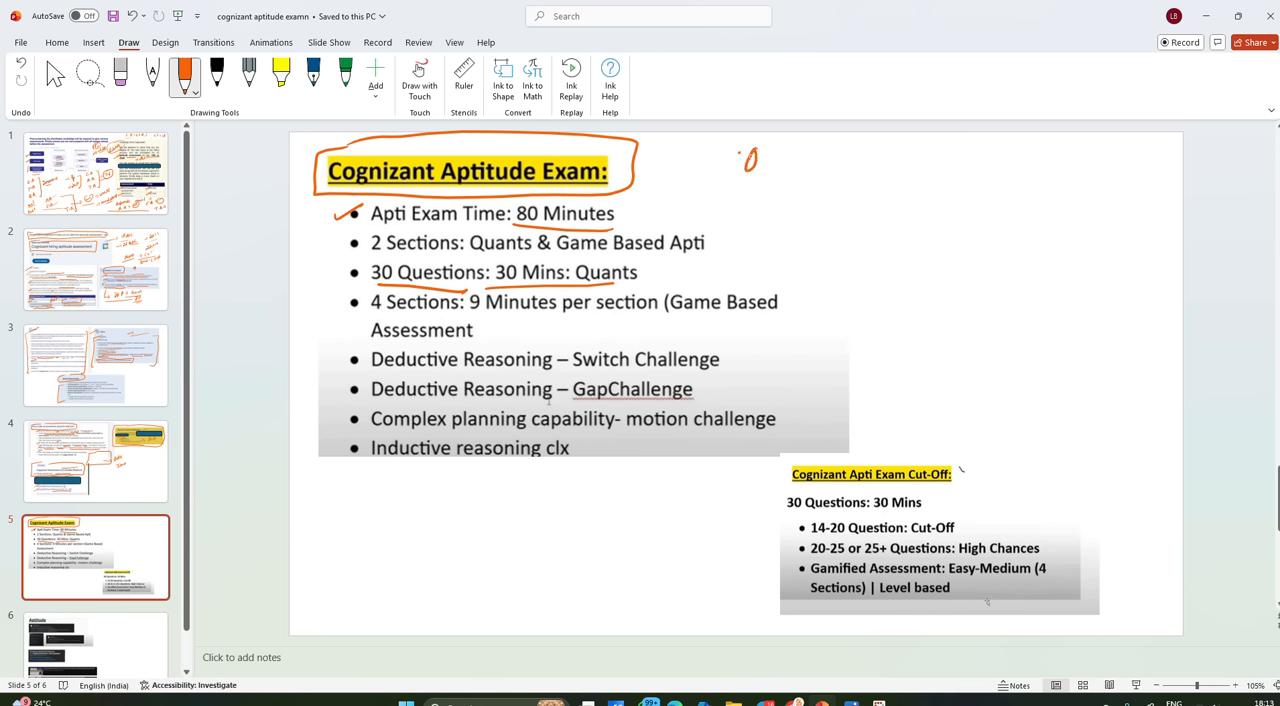
left_click_drag(740, 160, 830, 160)
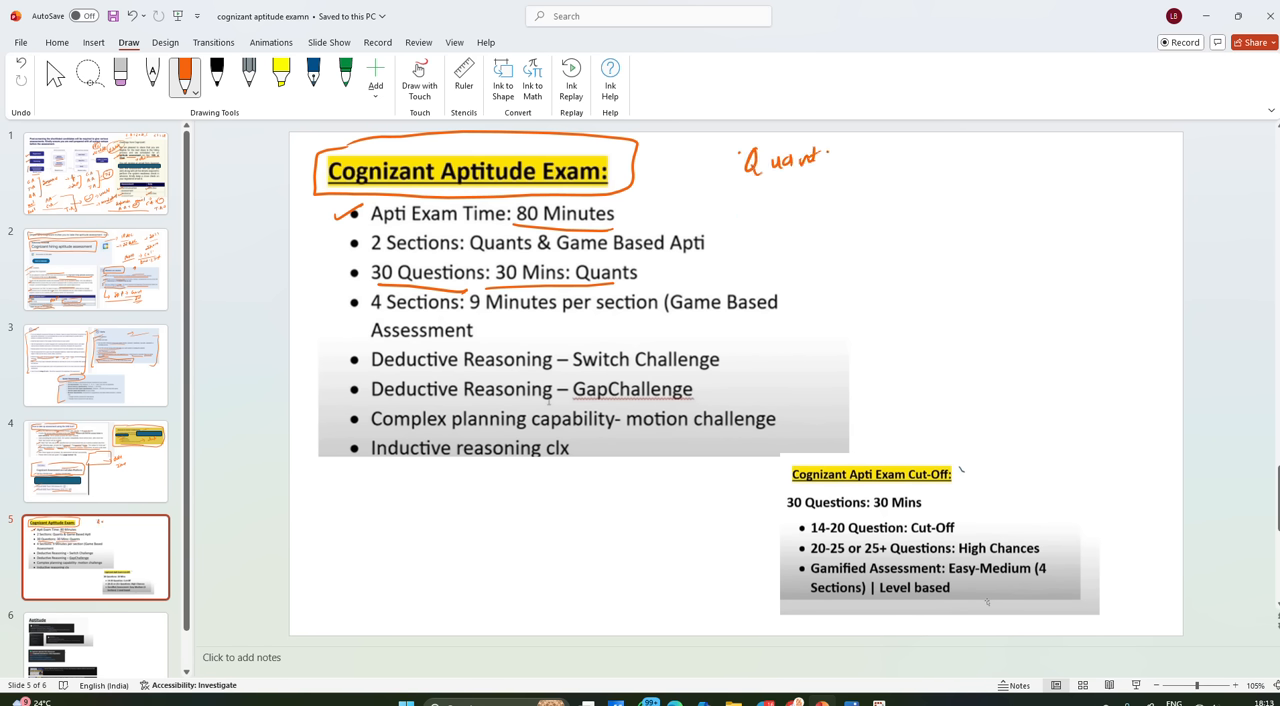
left_click_drag(820, 150, 860, 160)
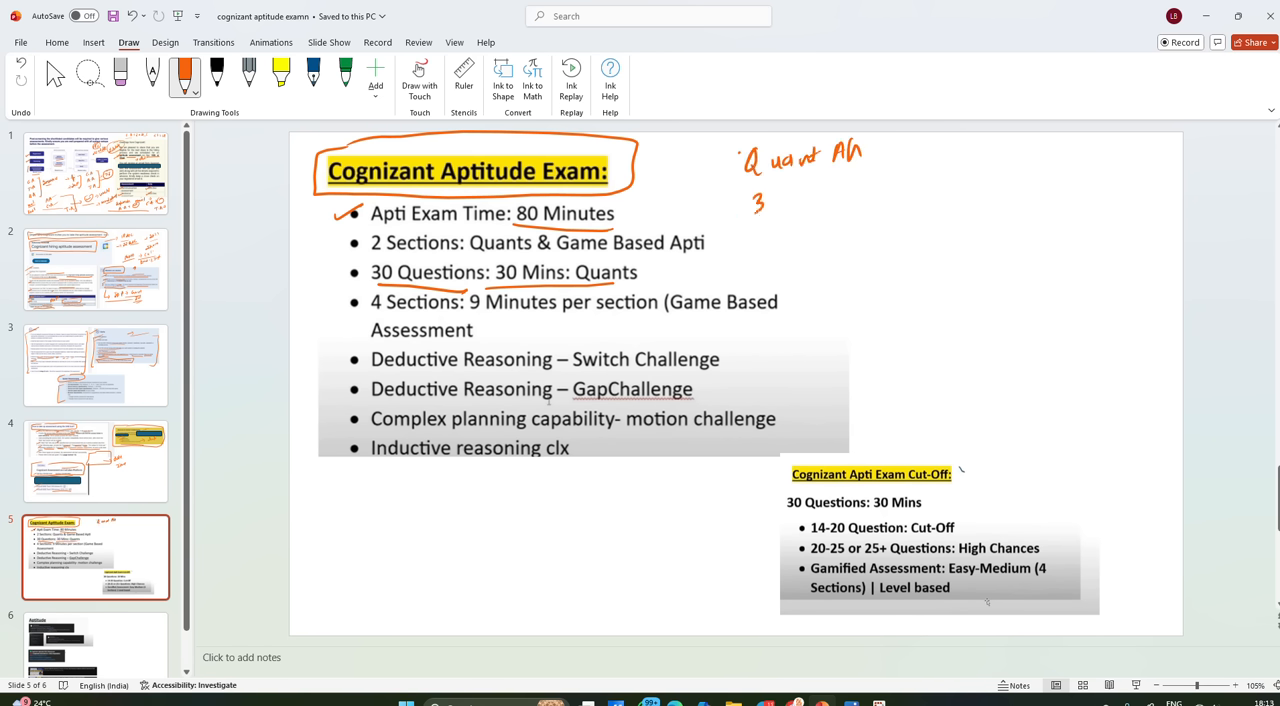
left_click_drag(750, 200, 830, 200)
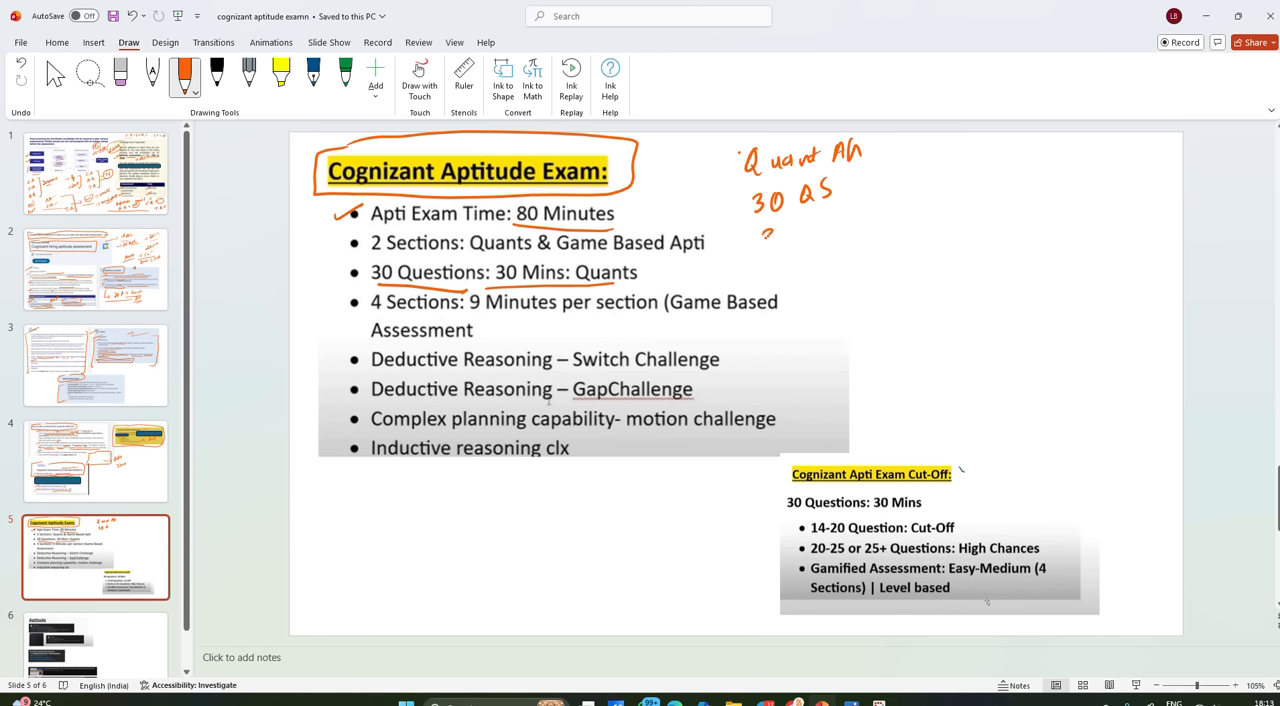
left_click_drag(760, 235, 865, 235)
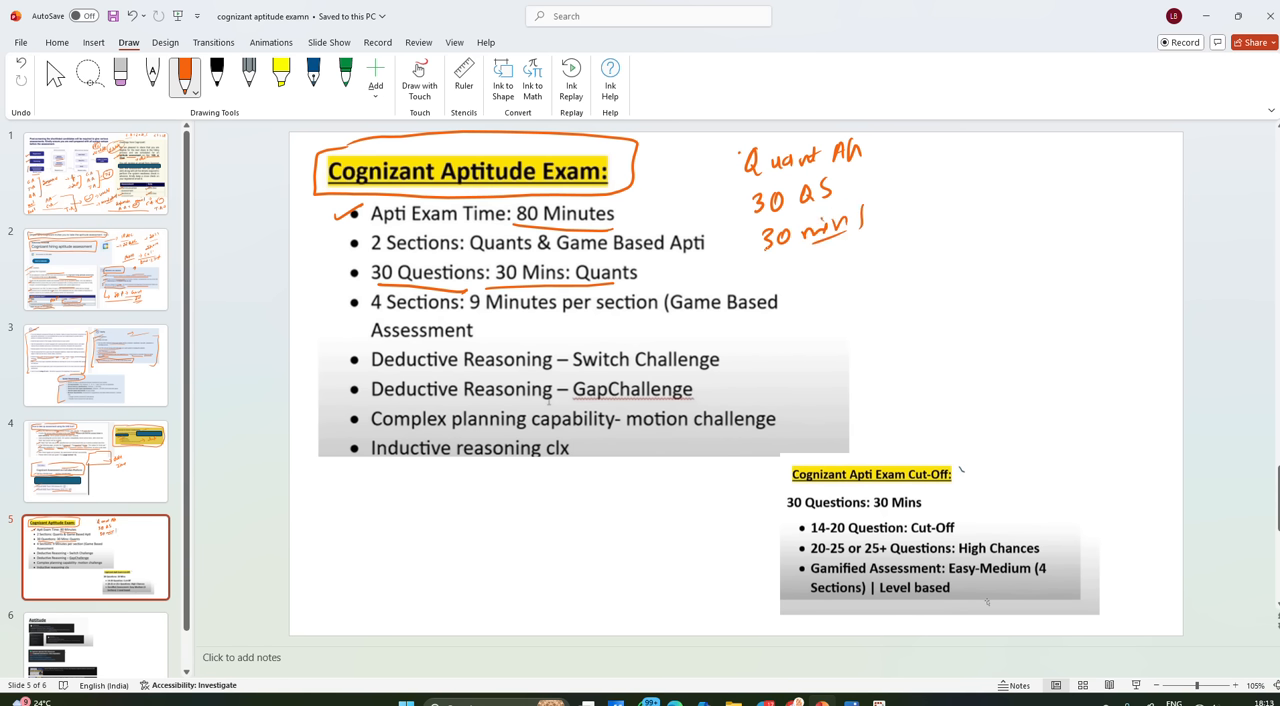
Note 'Game based, 4 sections', then bracket, number 1–4 and underline the section bullets
left_click_drag(955, 165, 1055, 168)
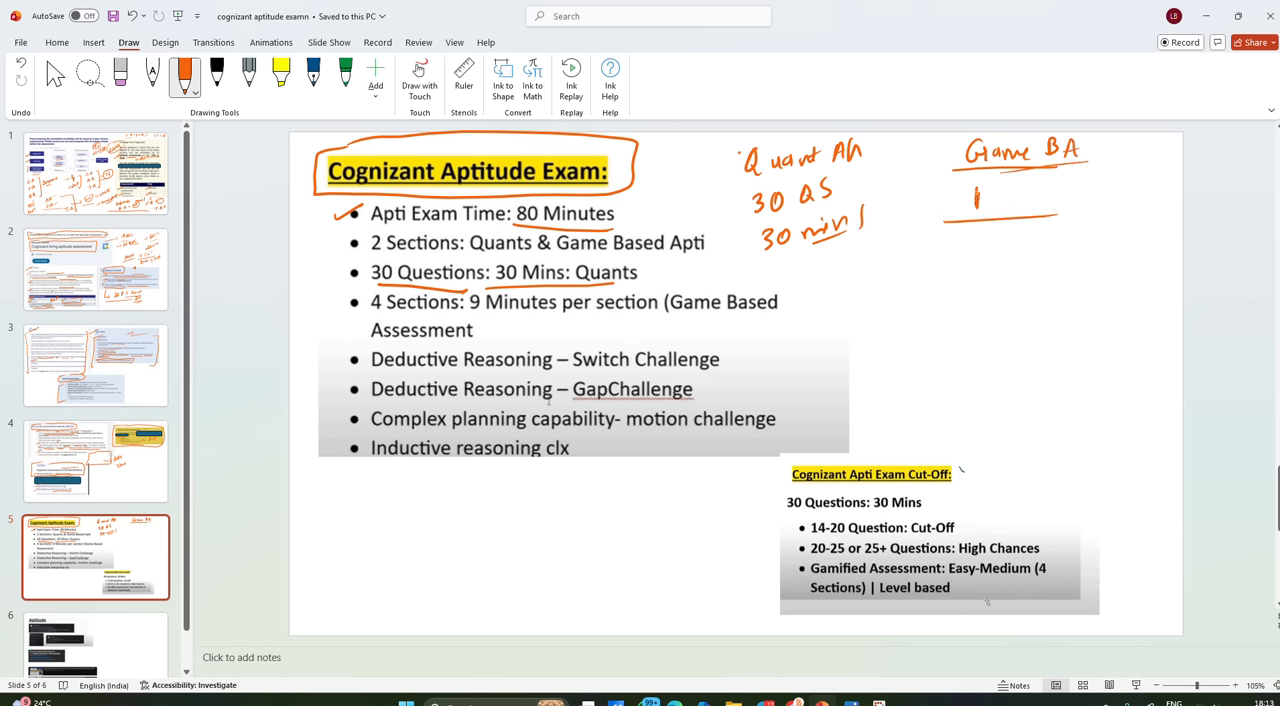
left_click_drag(950, 200, 1060, 195)
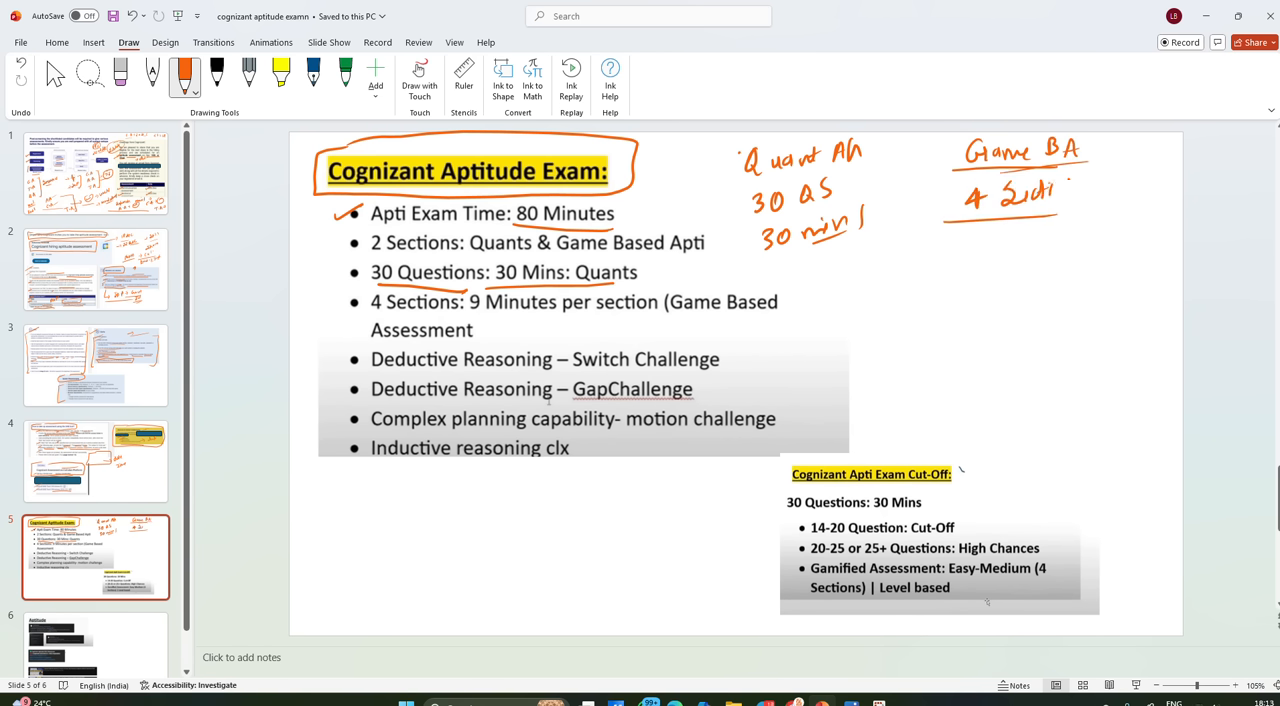
left_click_drag(1055, 195, 1115, 185)
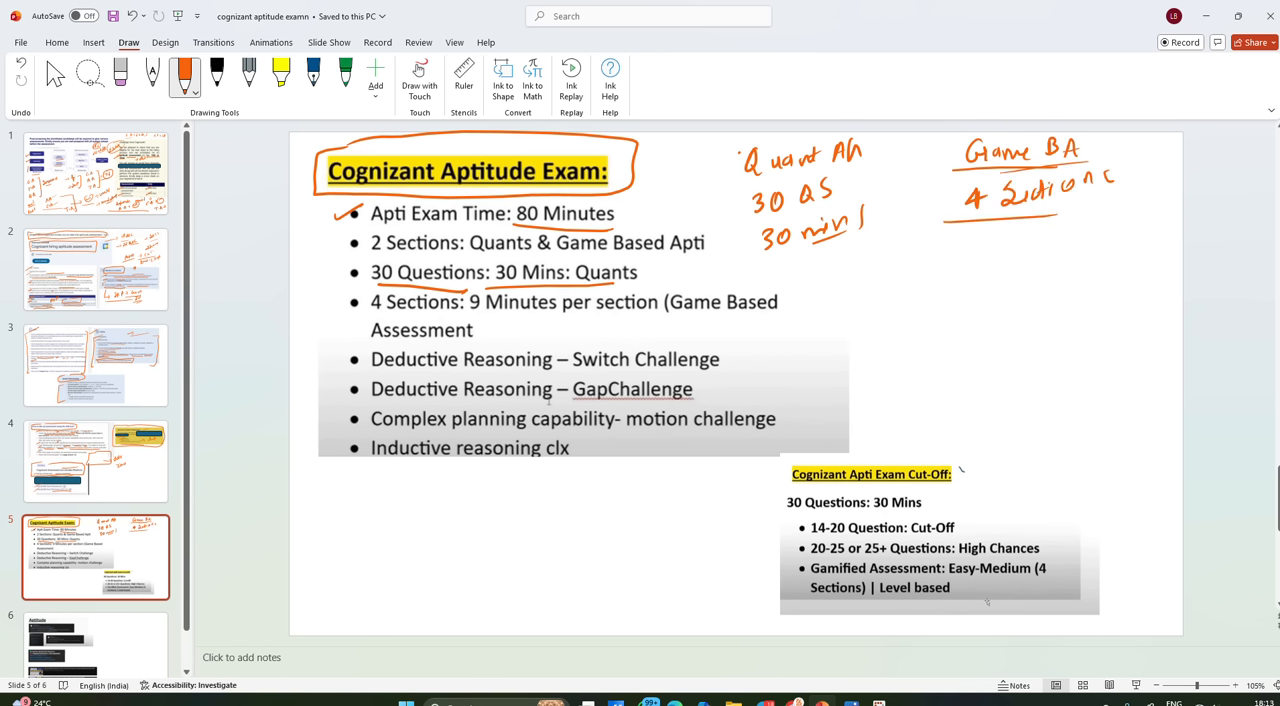
left_click_drag(375, 316, 632, 318)
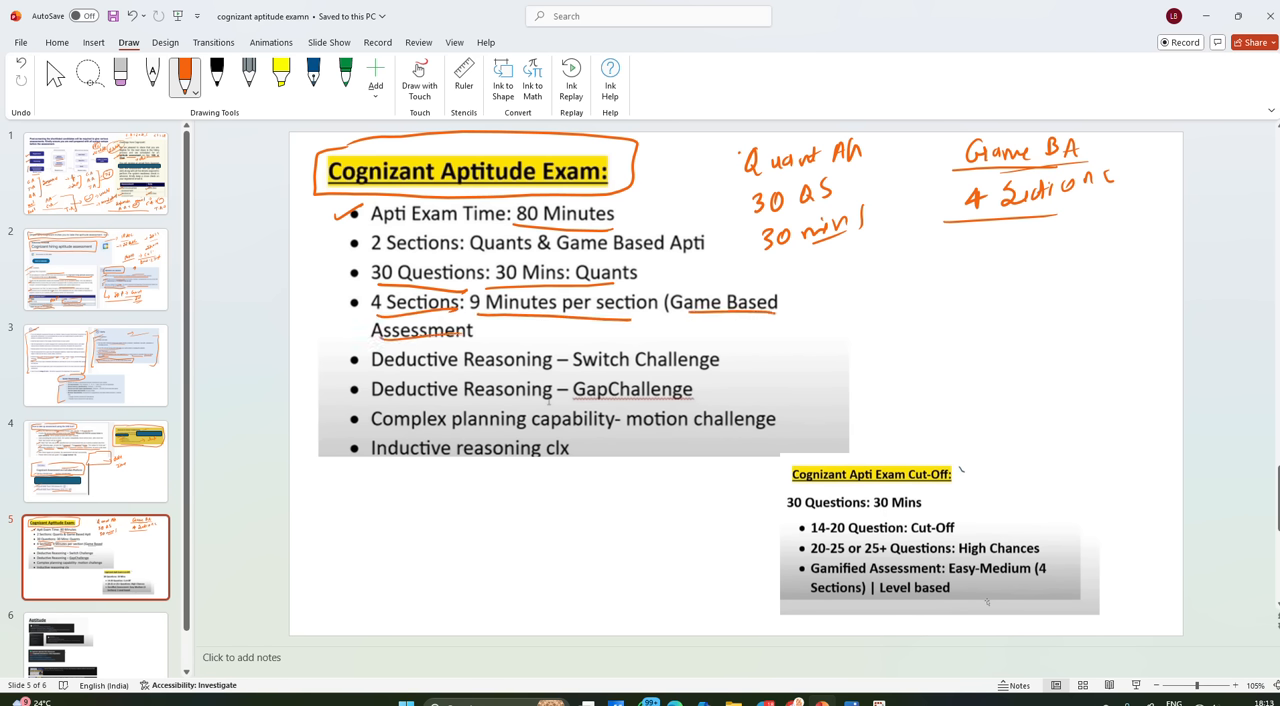
left_click_drag(790, 335, 765, 455)
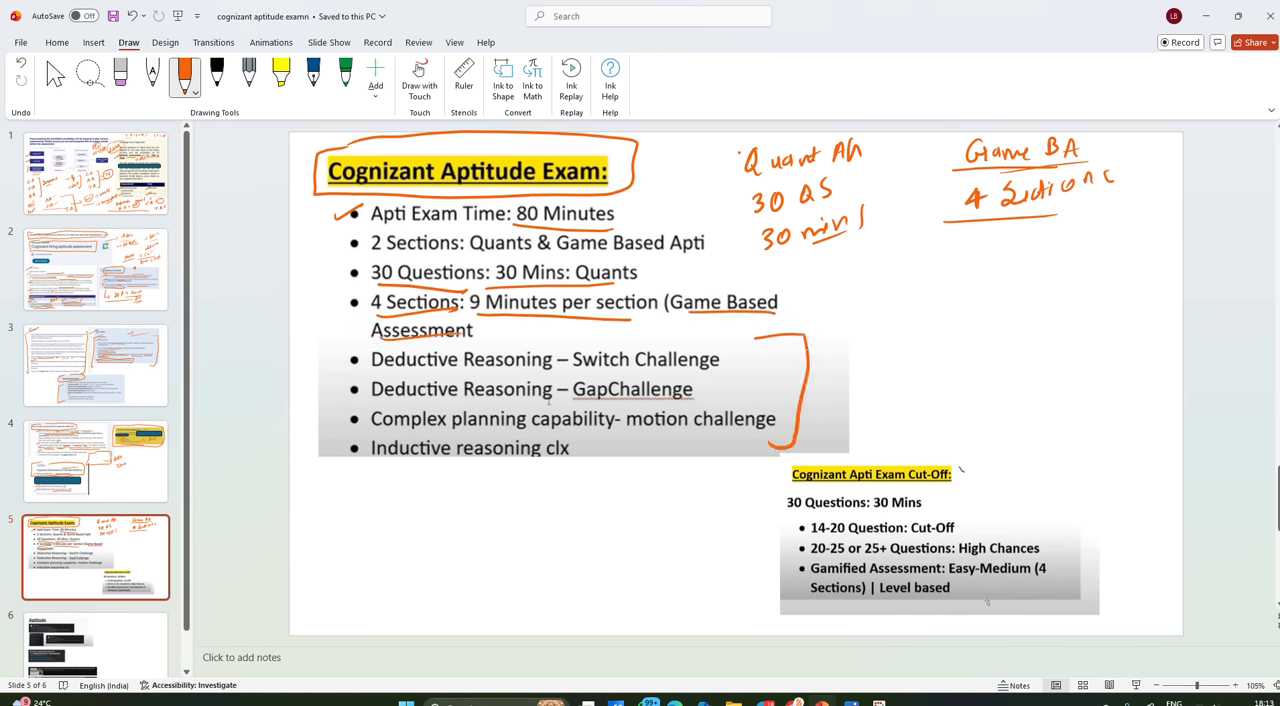
left_click_drag(330, 350, 345, 365)
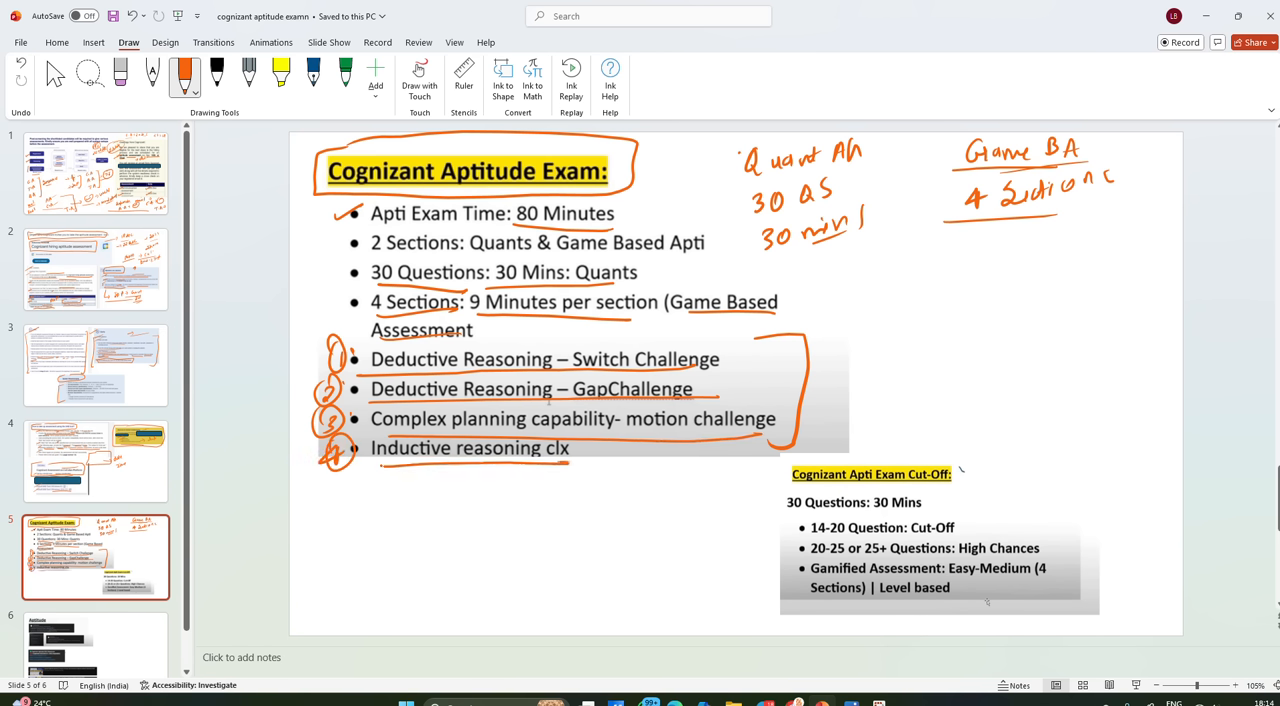
Circle the Cut-Off heading, write '30 QS → 20–25+', and mark the 14-20 bullet
left_click_drag(790, 475, 965, 470)
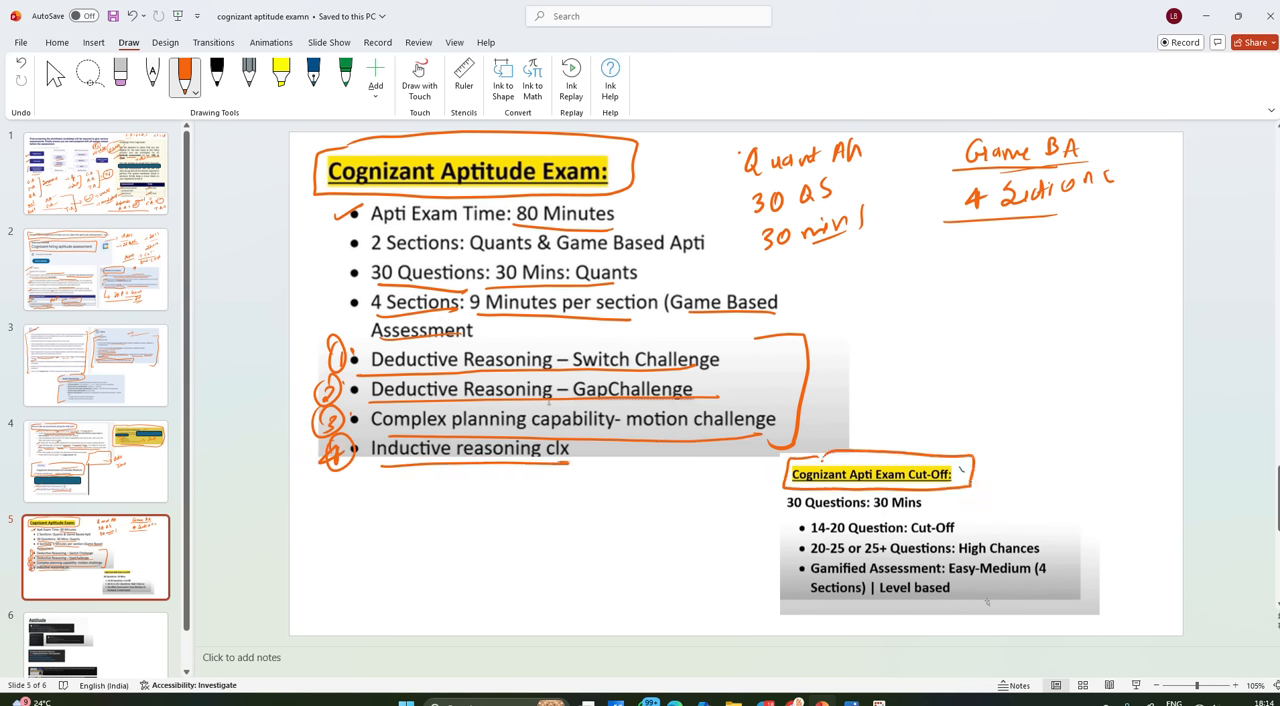
left_click_drag(900, 280, 1035, 293)
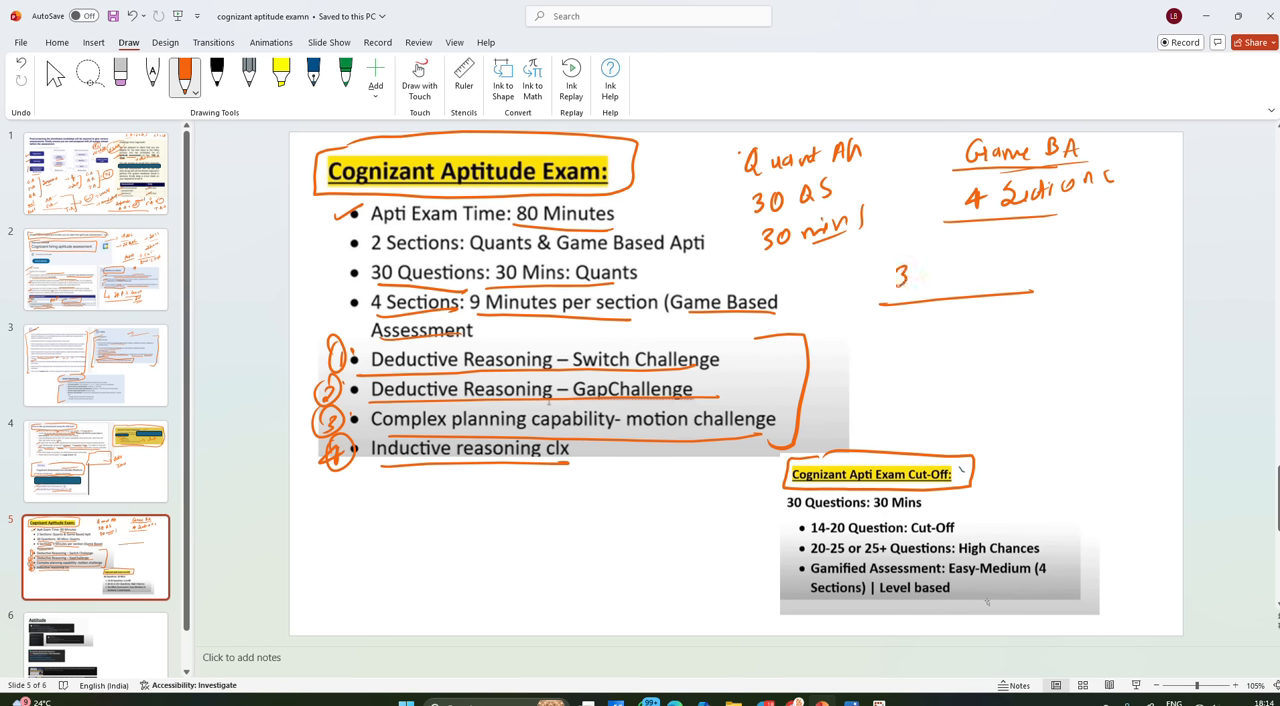
left_click_drag(890, 275, 985, 262)
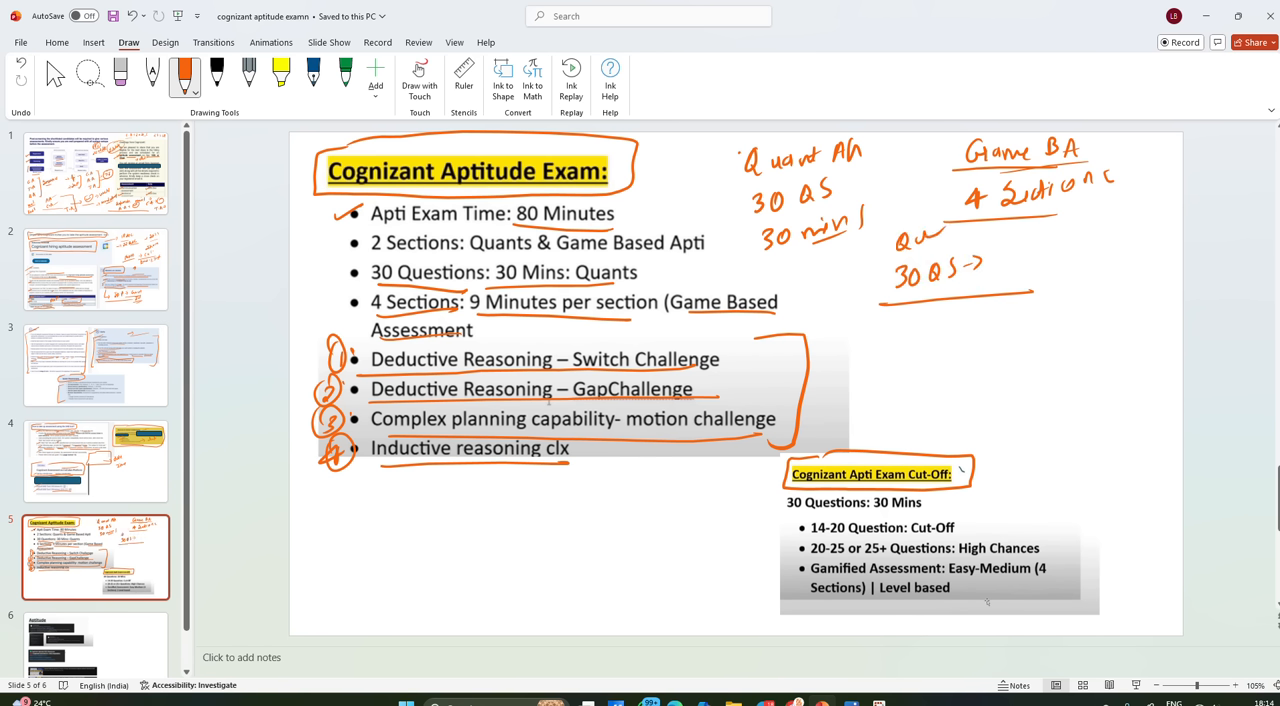
left_click_drag(995, 260, 1040, 260)
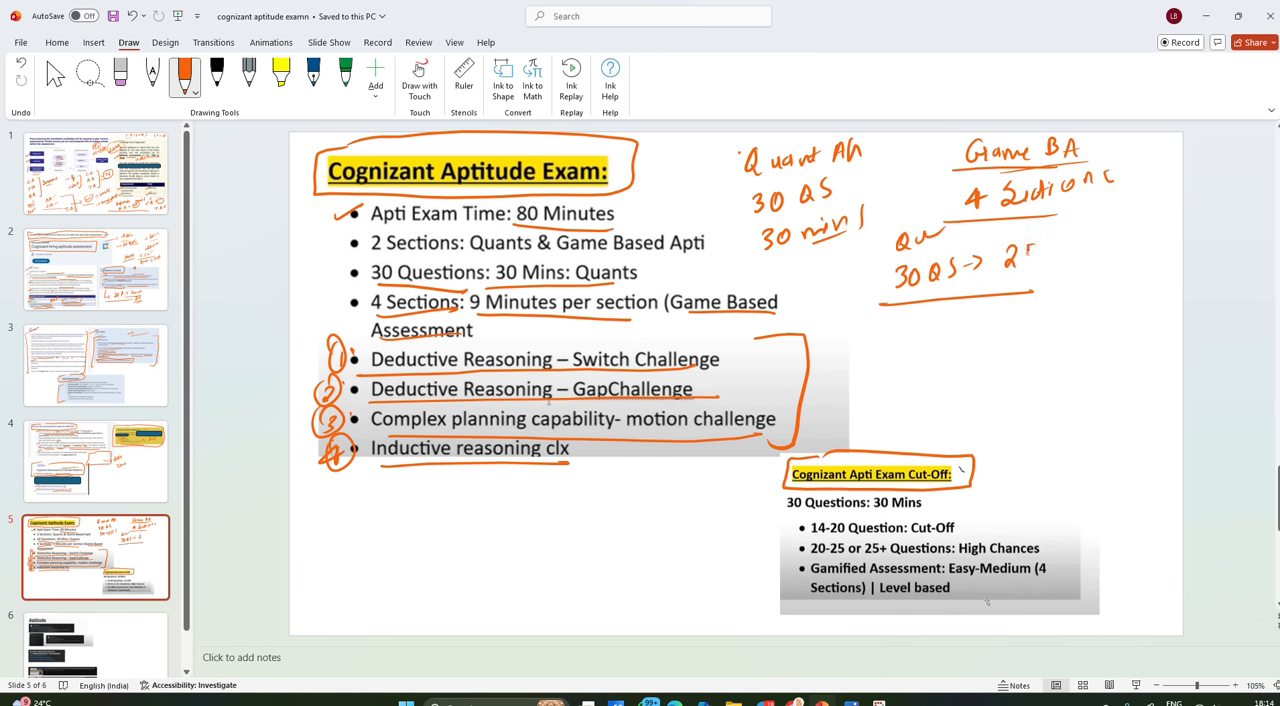
left_click_drag(1000, 260, 1110, 245)
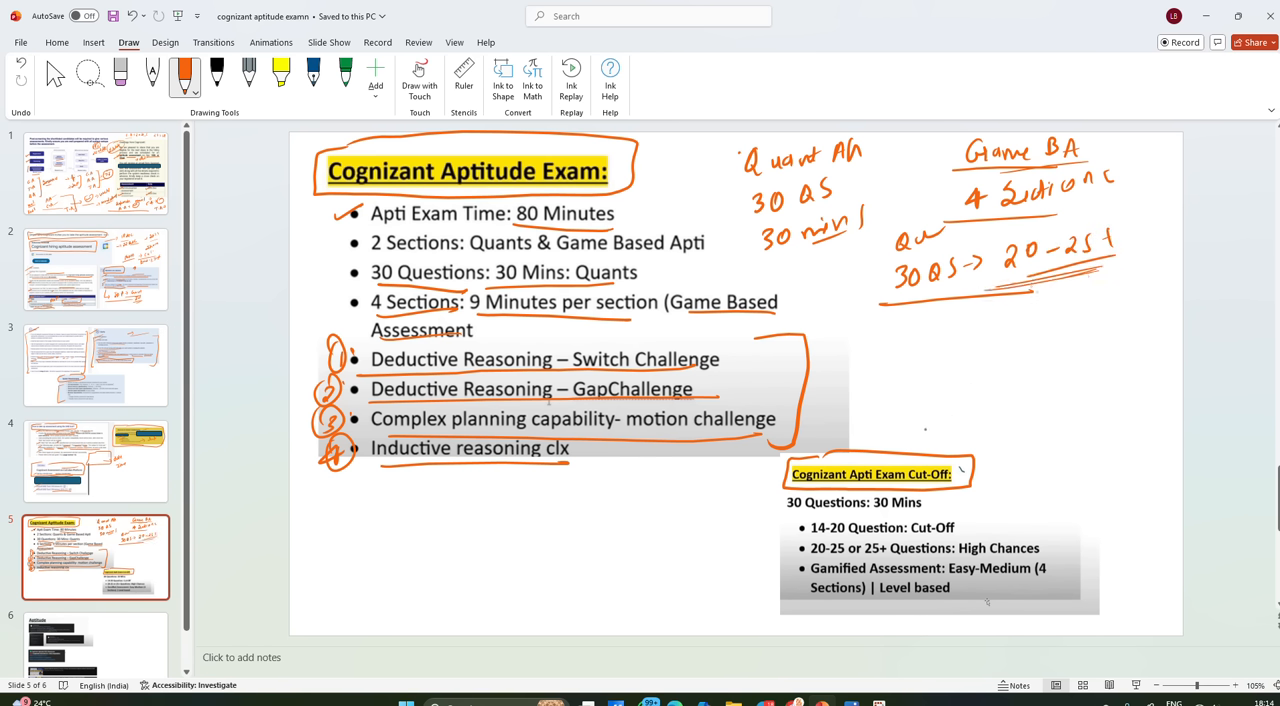
left_click_drag(975, 540, 1030, 533)
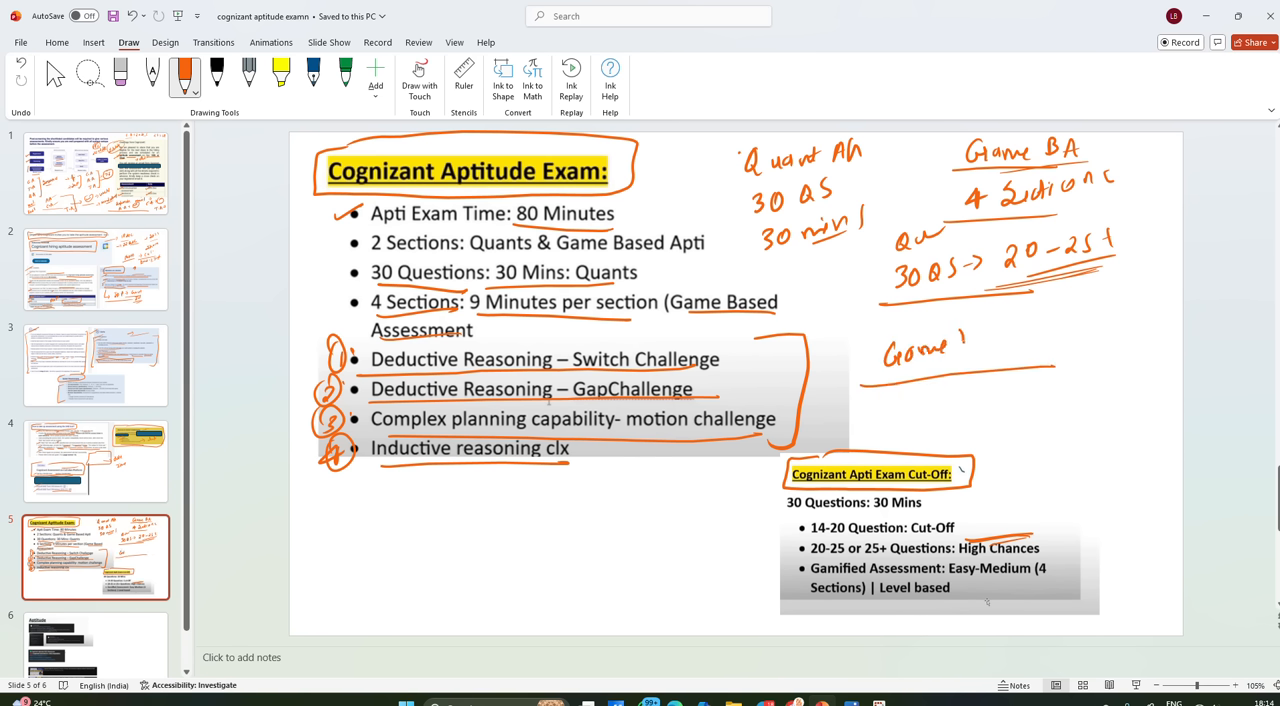
Note game assessment is level based, list levels 1–5 and 8, 11, 21, add 'pass more levels'
left_click_drag(960, 340, 1070, 325)
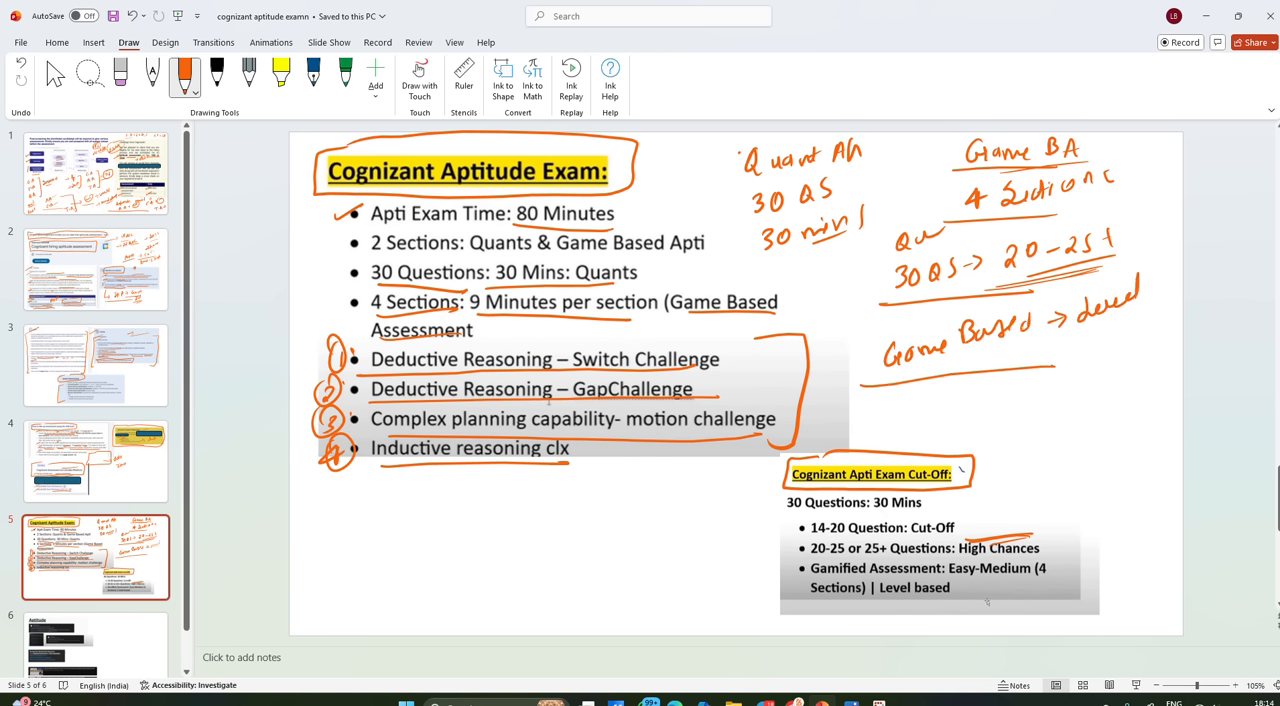
left_click_drag(310, 520, 475, 545)
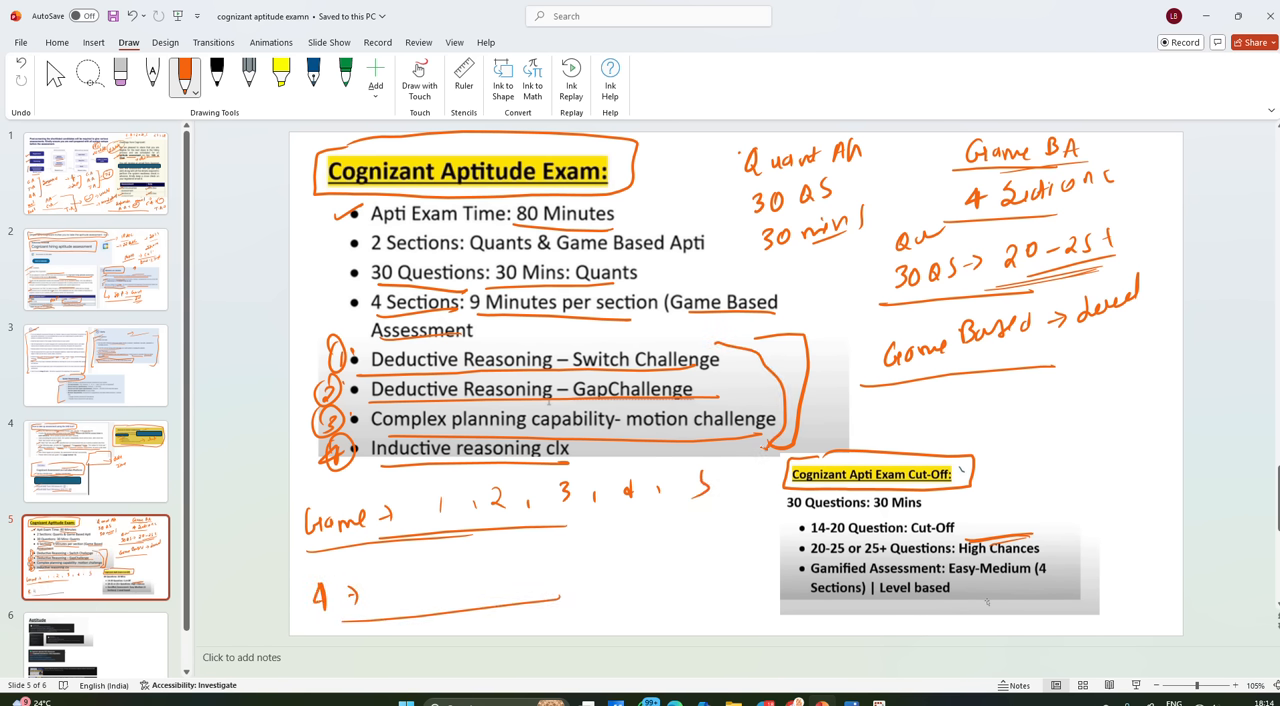
left_click_drag(388, 585, 470, 575)
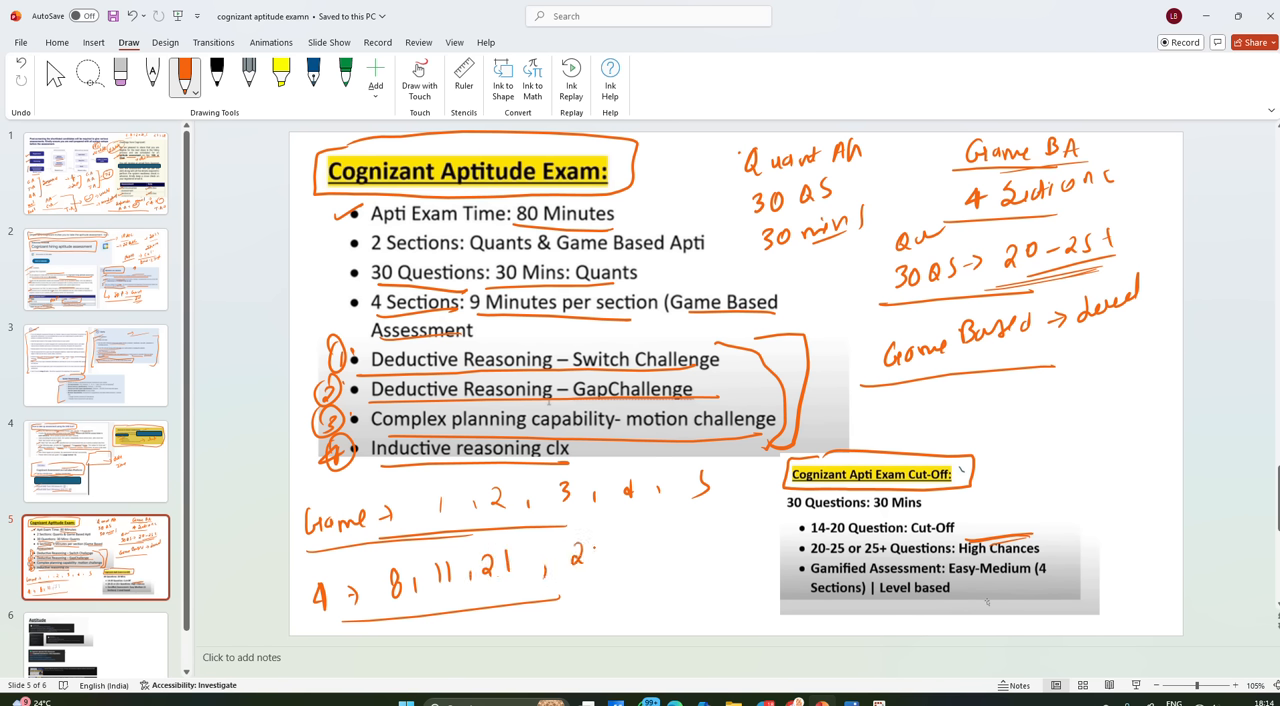
left_click_drag(580, 550, 685, 545)
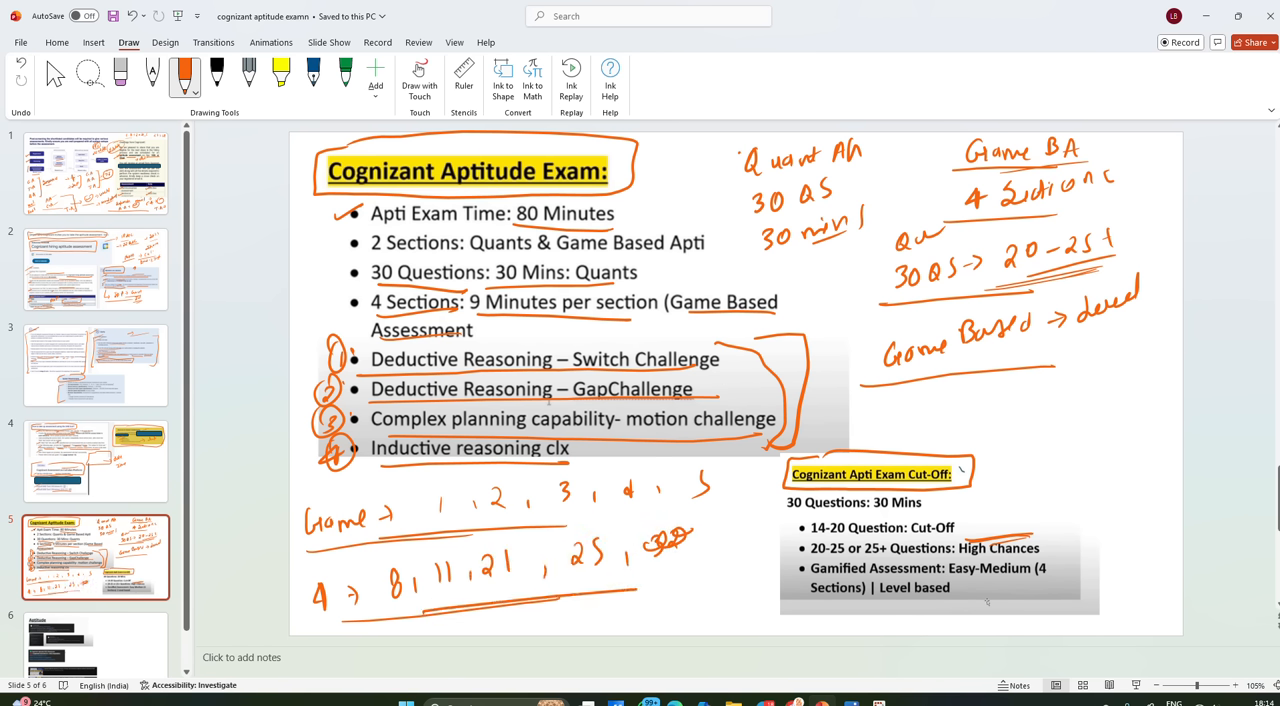
left_click_drag(865, 410, 955, 405)
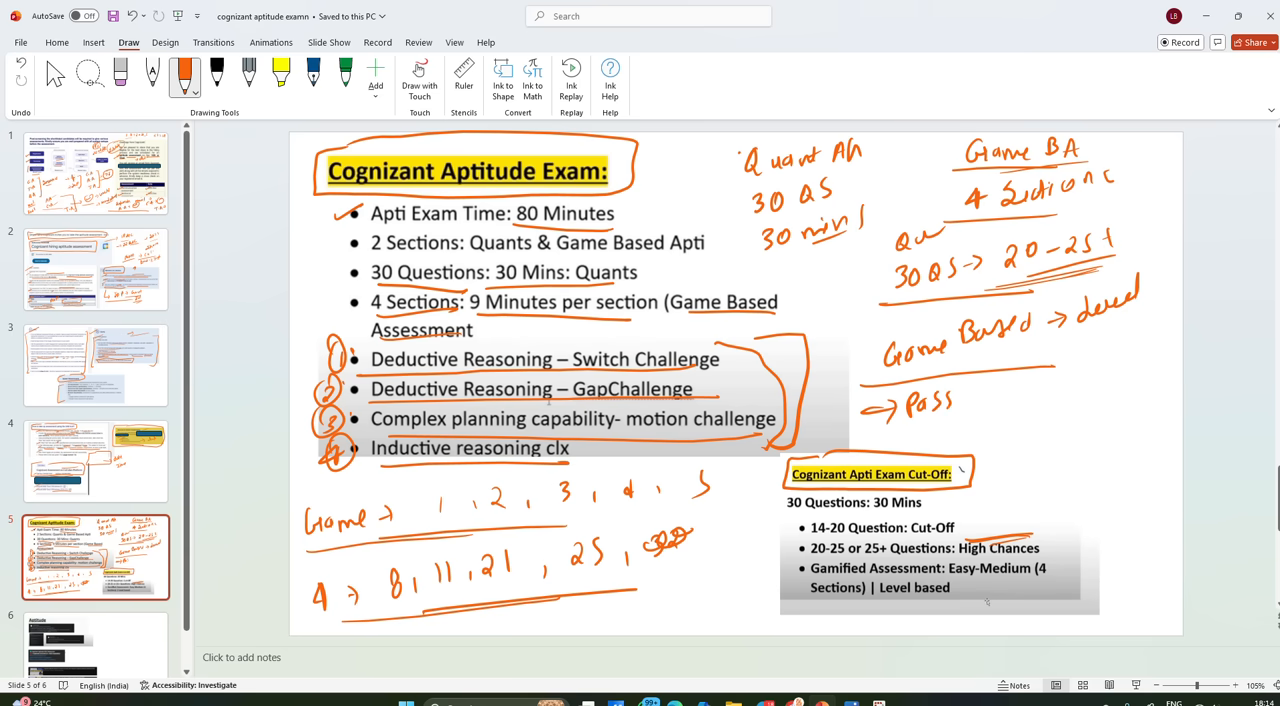
left_click_drag(970, 395, 1080, 390)
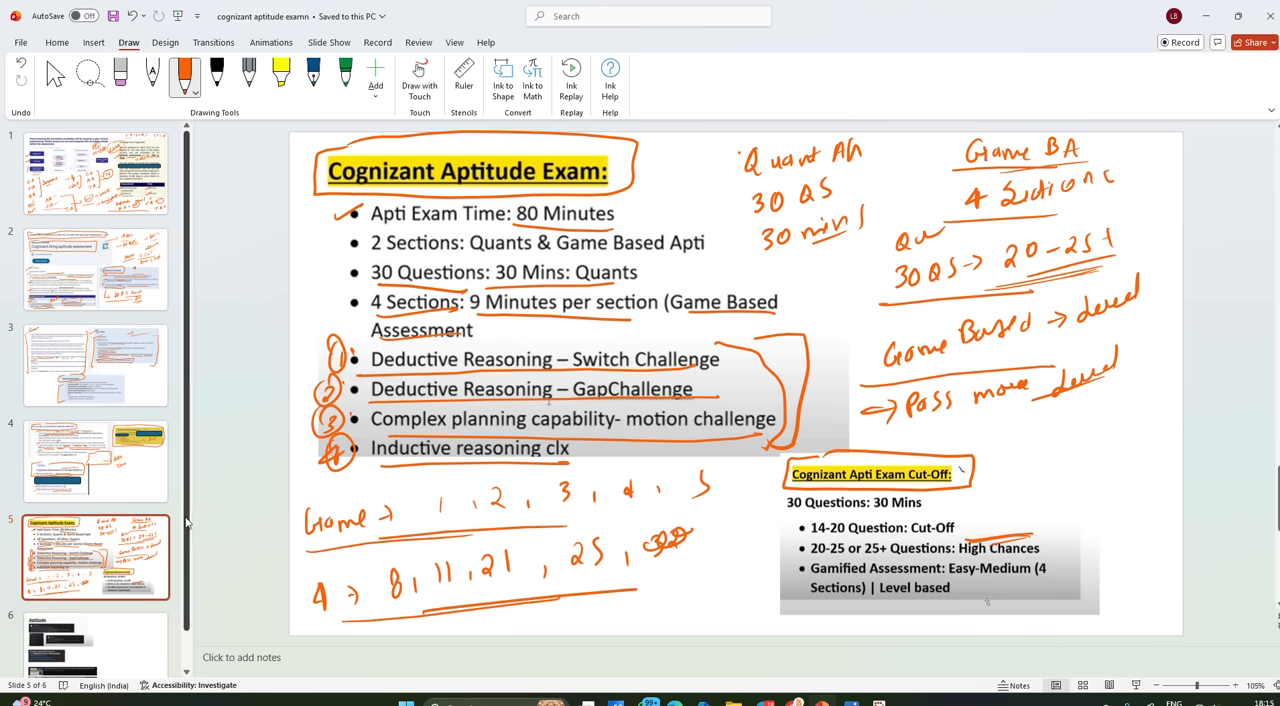
On slide 6, circle the resources and note IndiaBix and GfG for quants
left_click(95, 615)
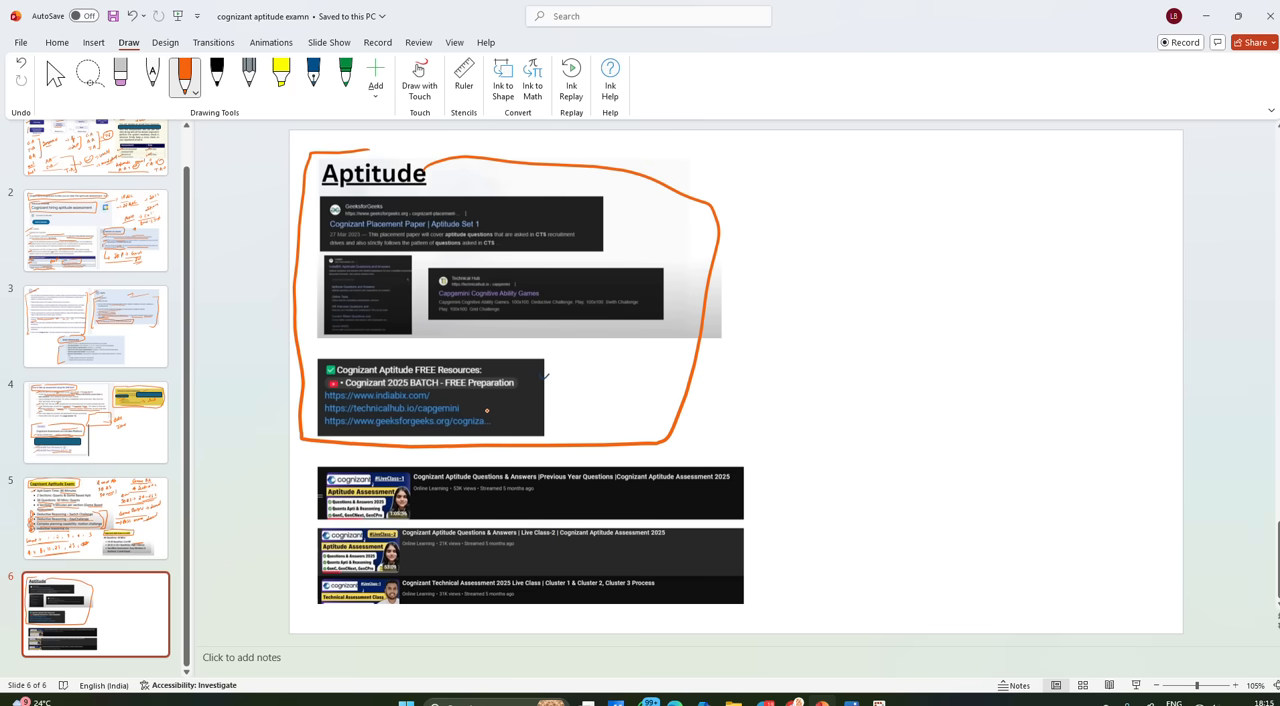
left_click_drag(460, 408, 660, 400)
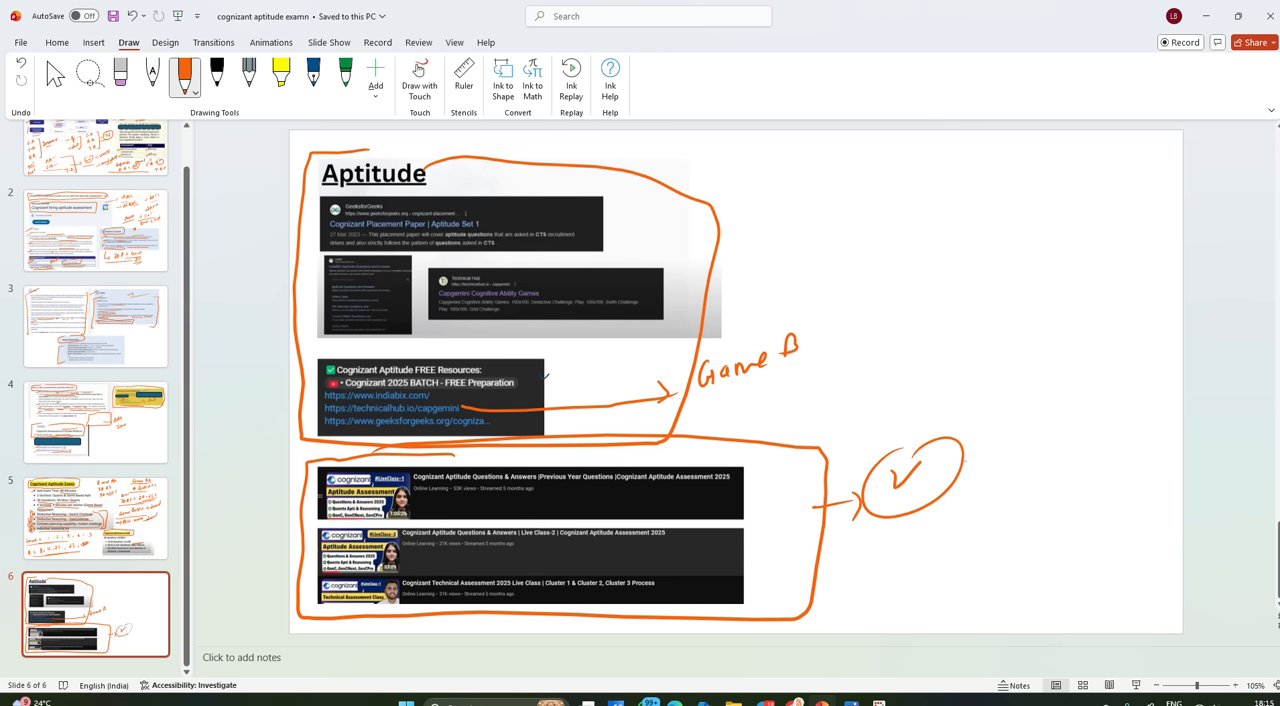
left_click_drag(315, 225, 525, 218)
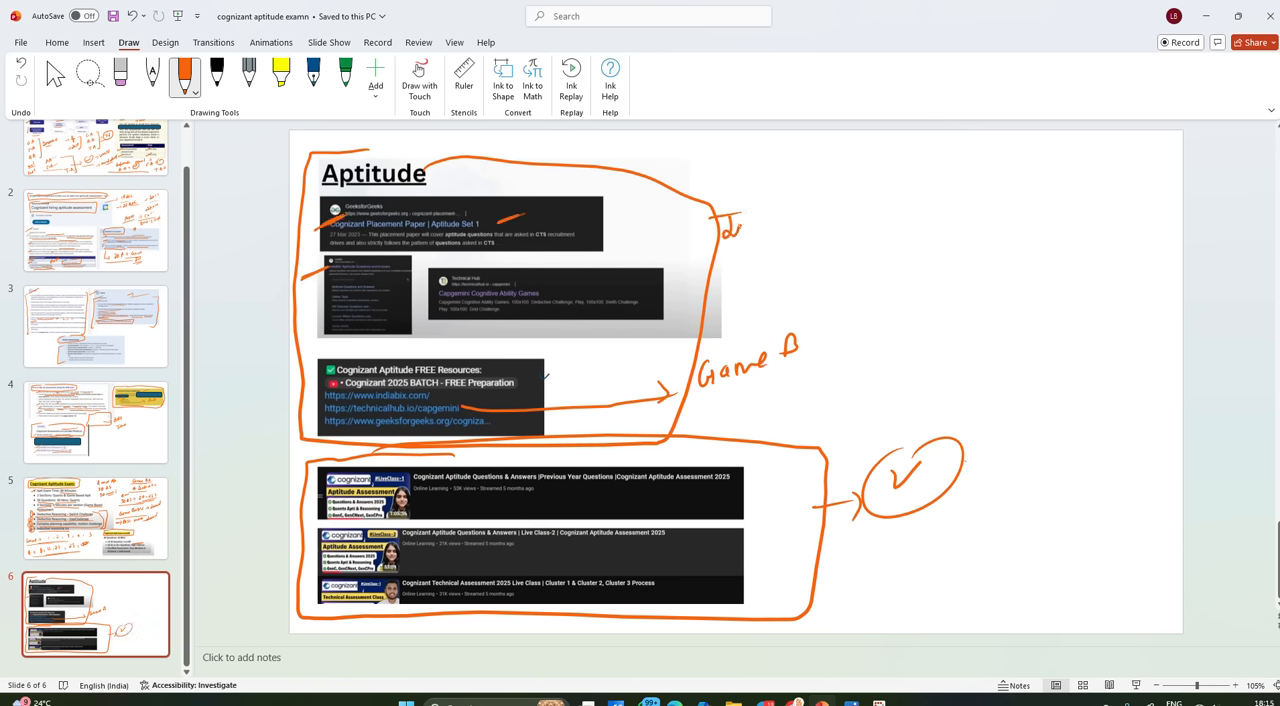
left_click_drag(720, 225, 825, 200)
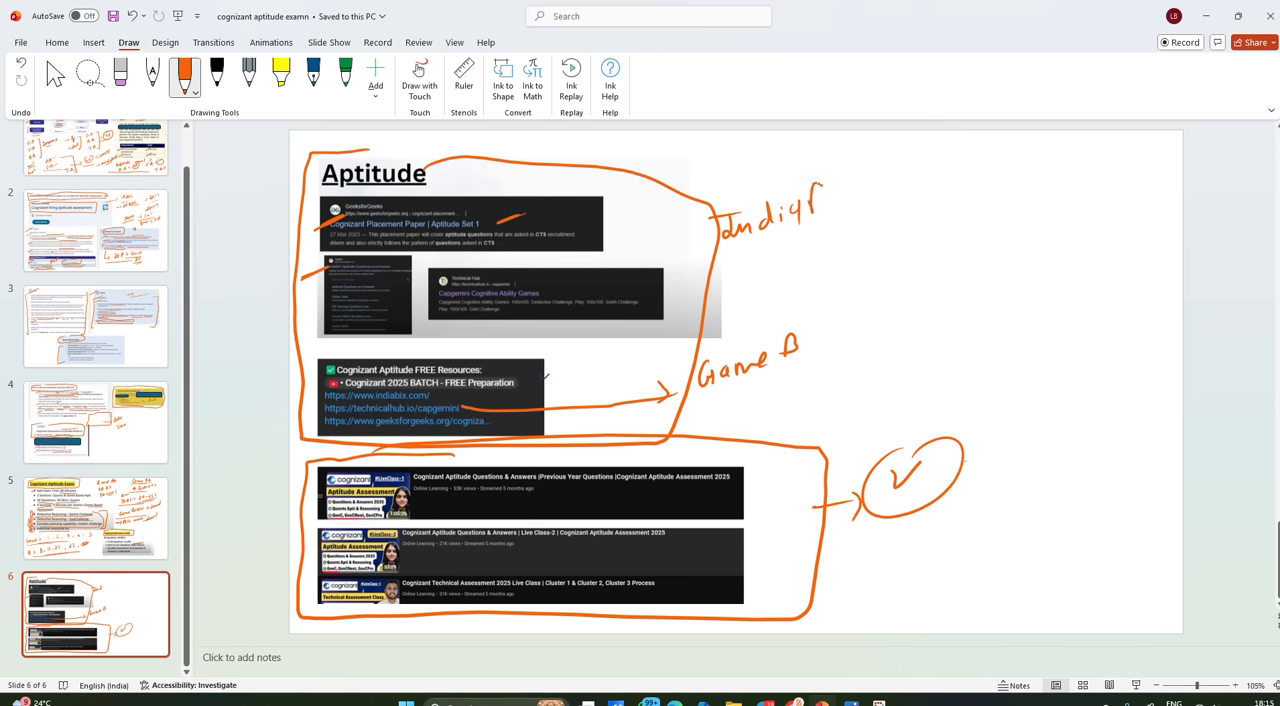
left_click_drag(810, 200, 760, 280)
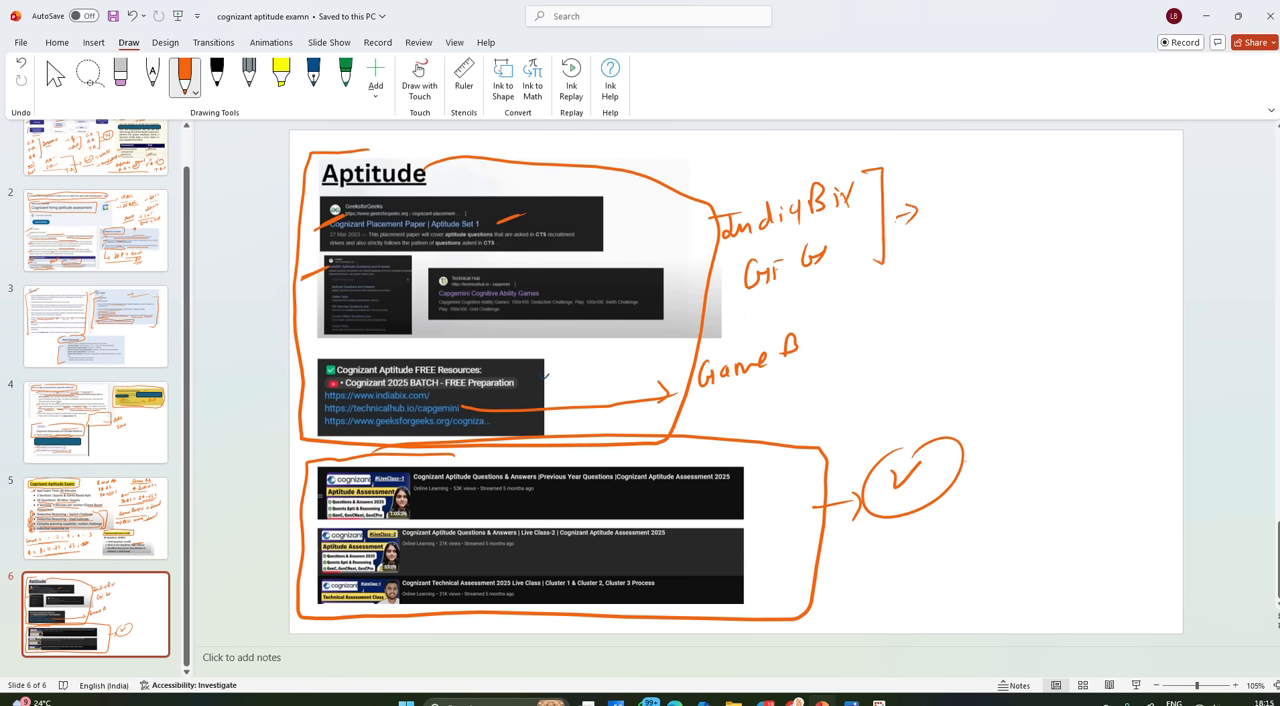
left_click_drag(925, 195, 1000, 200)
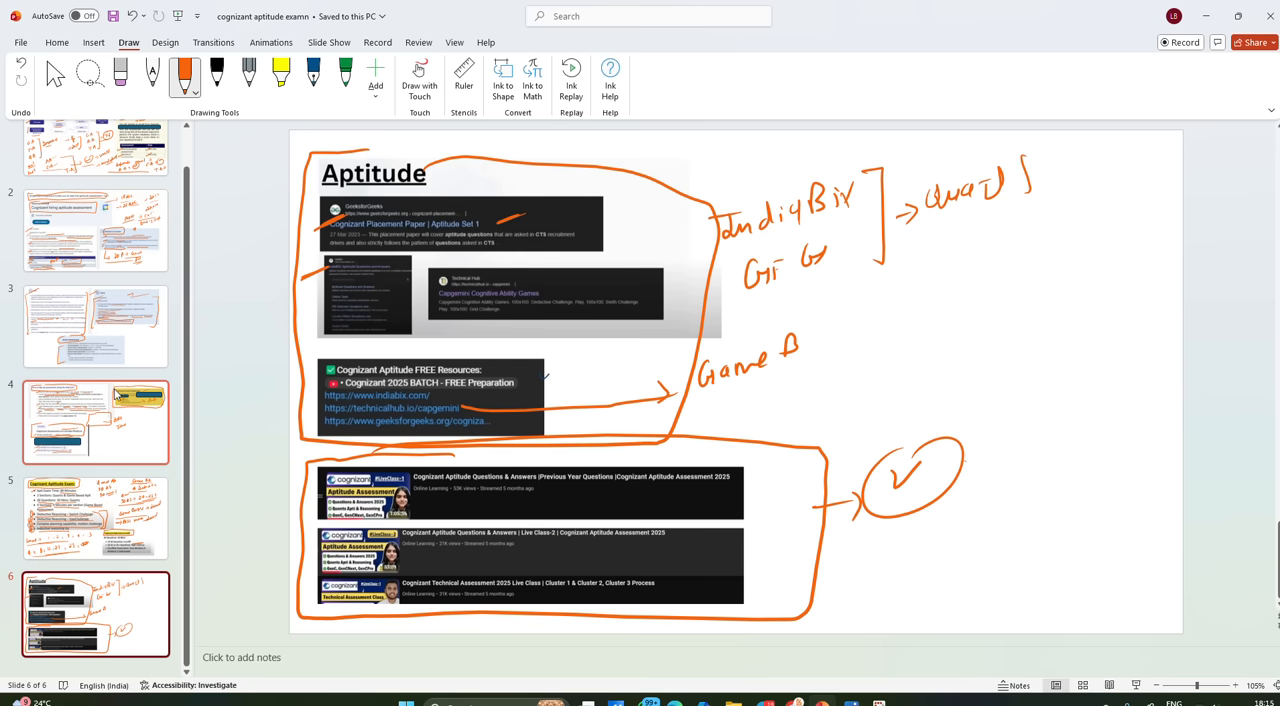
Add notes on YouTube for previous year questions and a circled 'solve, Practice'
left_click_drag(925, 250, 1110, 243)
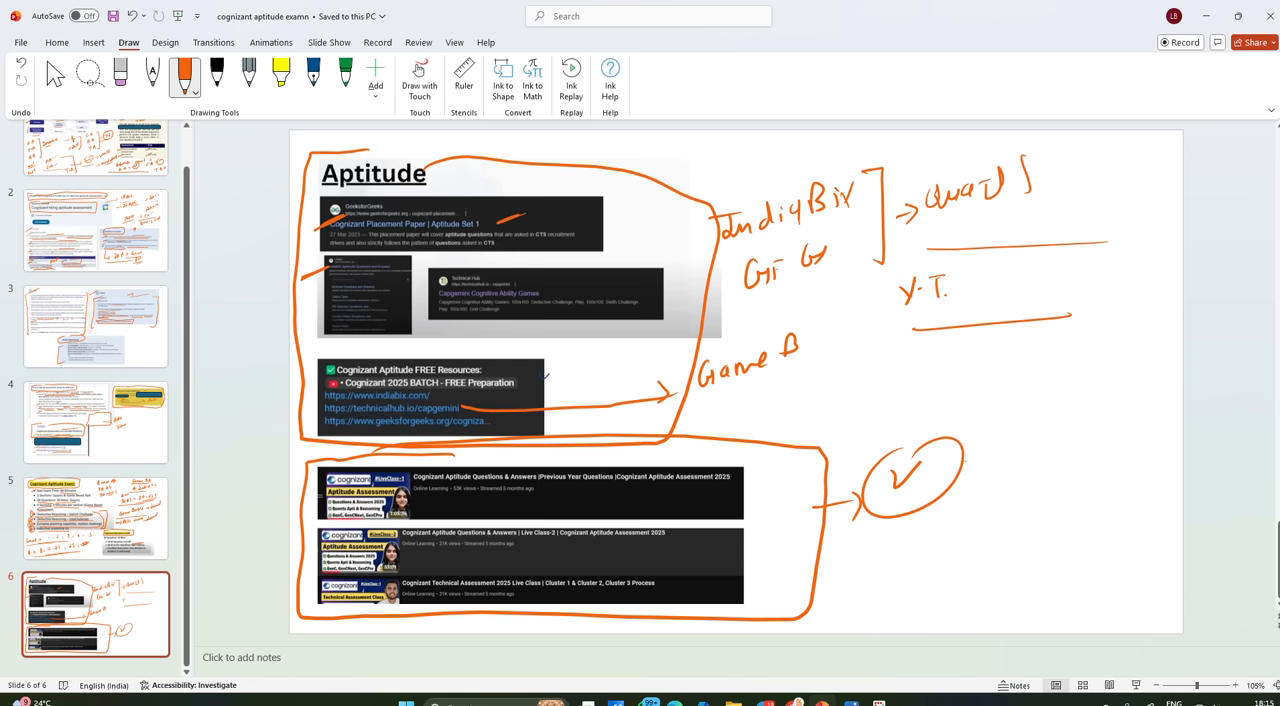
left_click_drag(945, 290, 1065, 265)
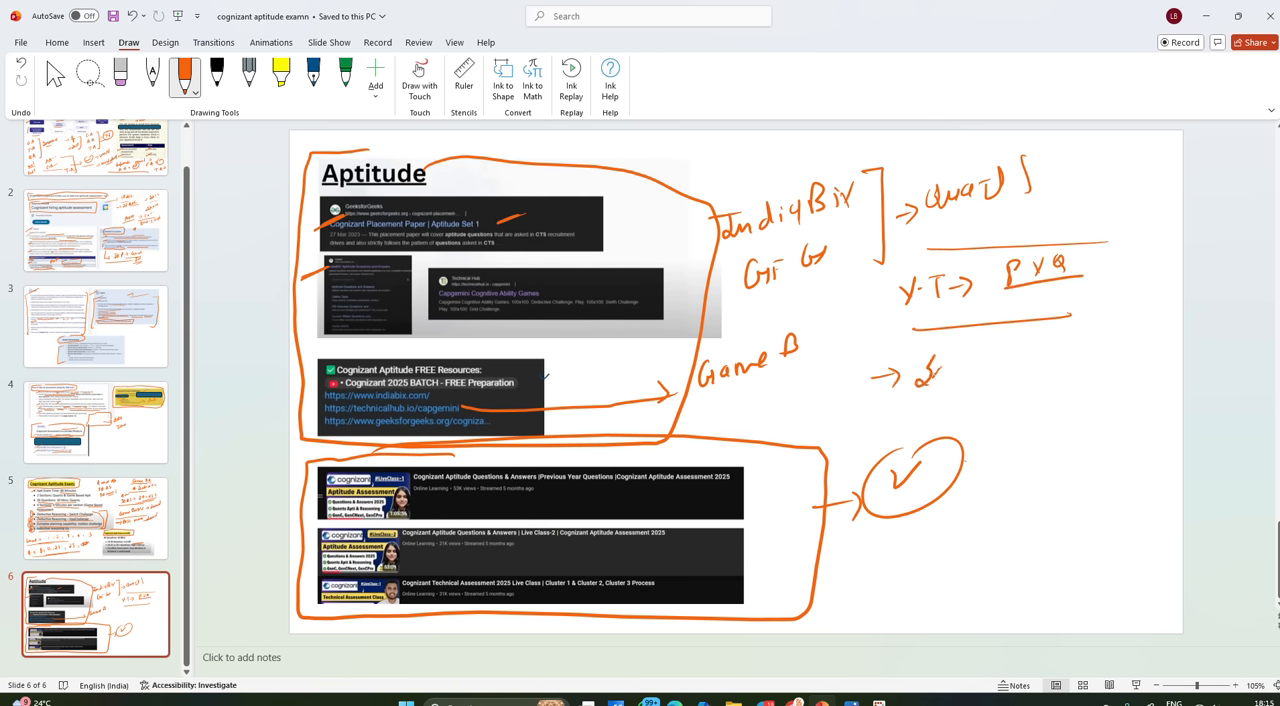
left_click_drag(910, 390, 1050, 360)
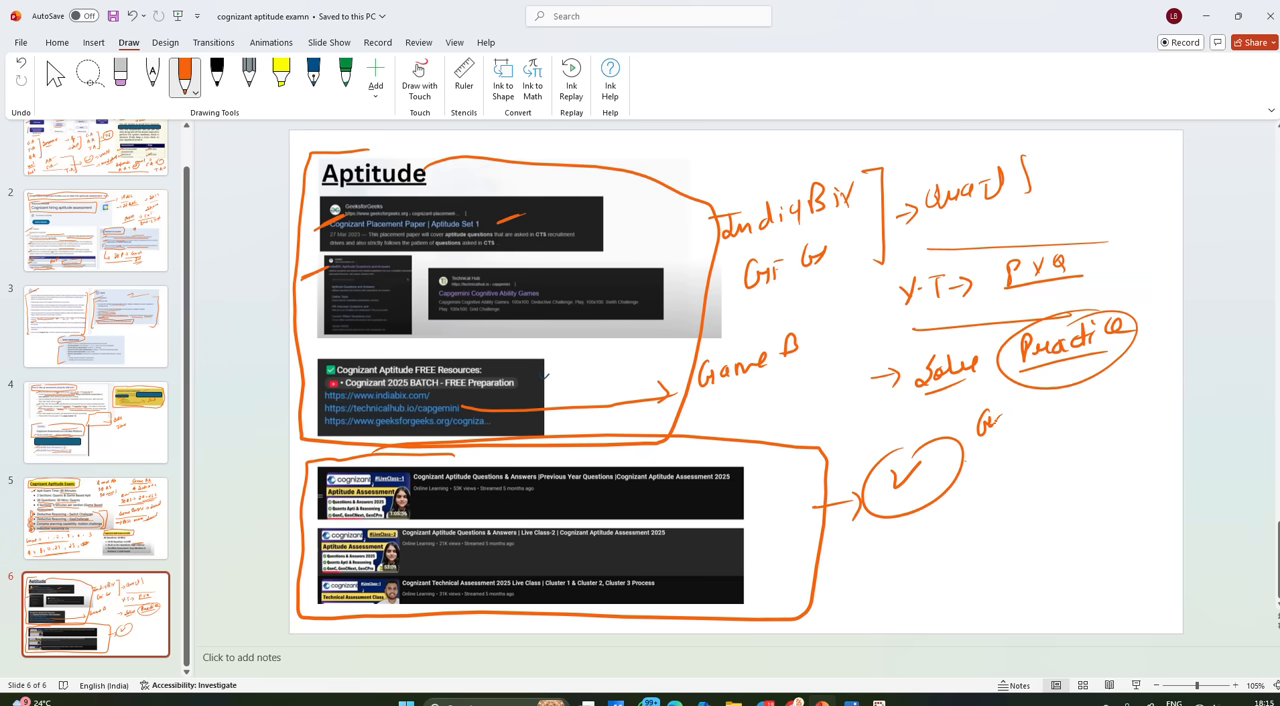
left_click_drag(985, 420, 1055, 415)
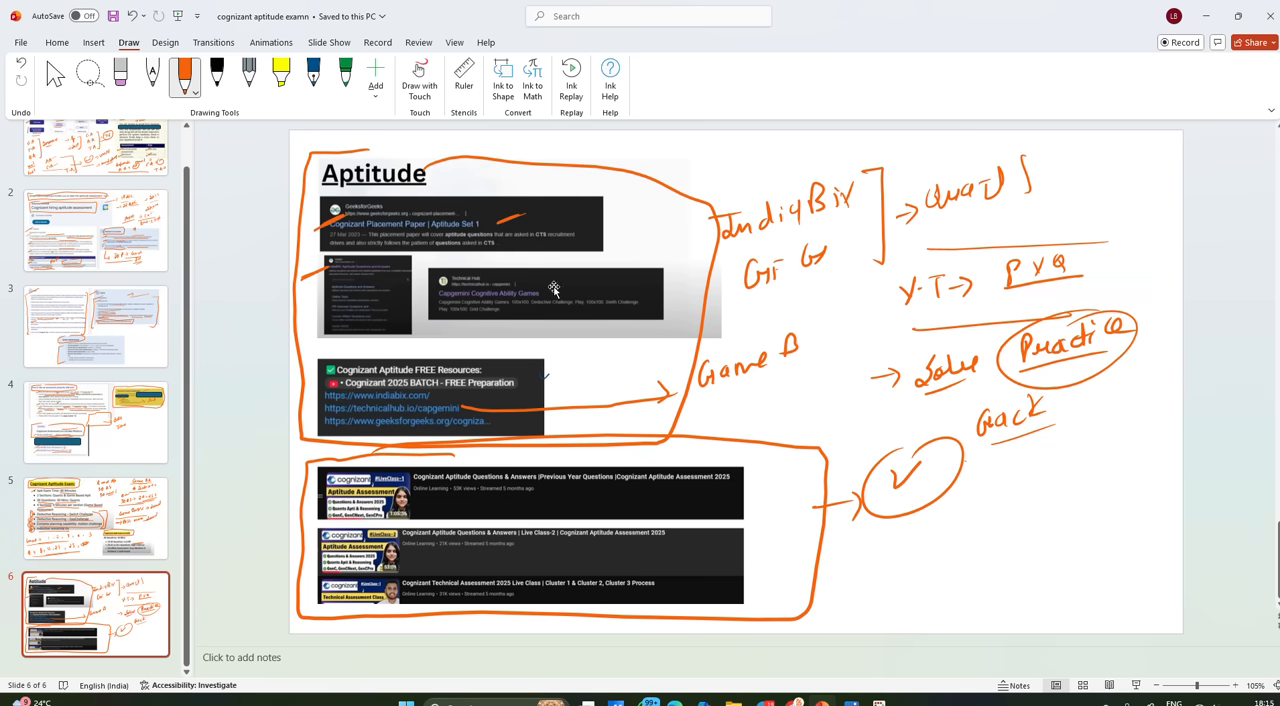
Return to slide 5 and bring up the Cognizant aptitude thumbnail image
left_click(95, 517)
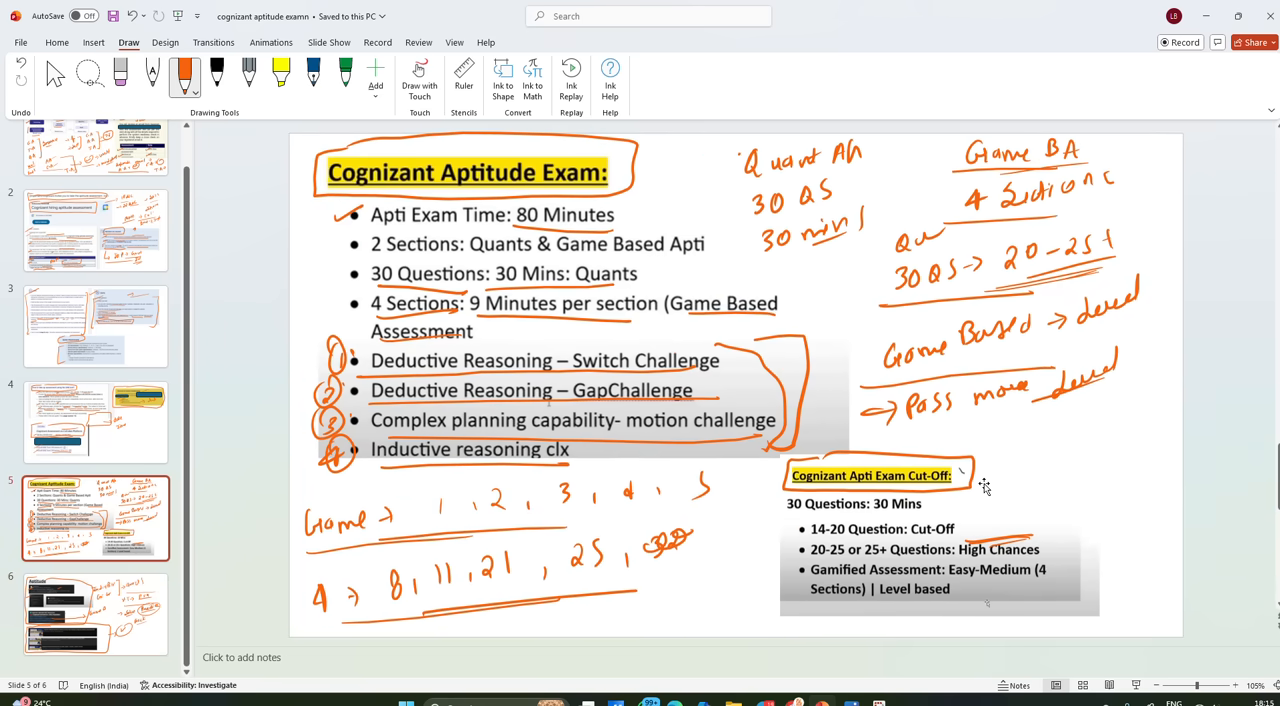
left_click(95, 172)
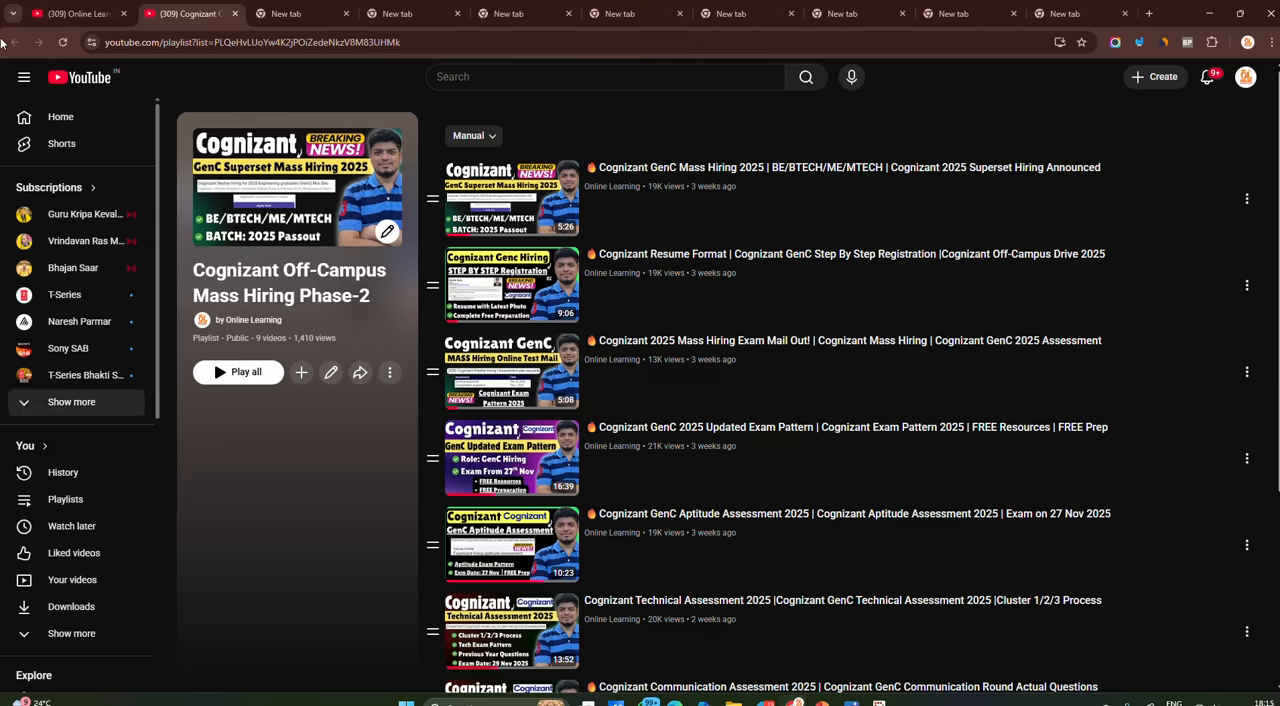
left_click(253, 319)
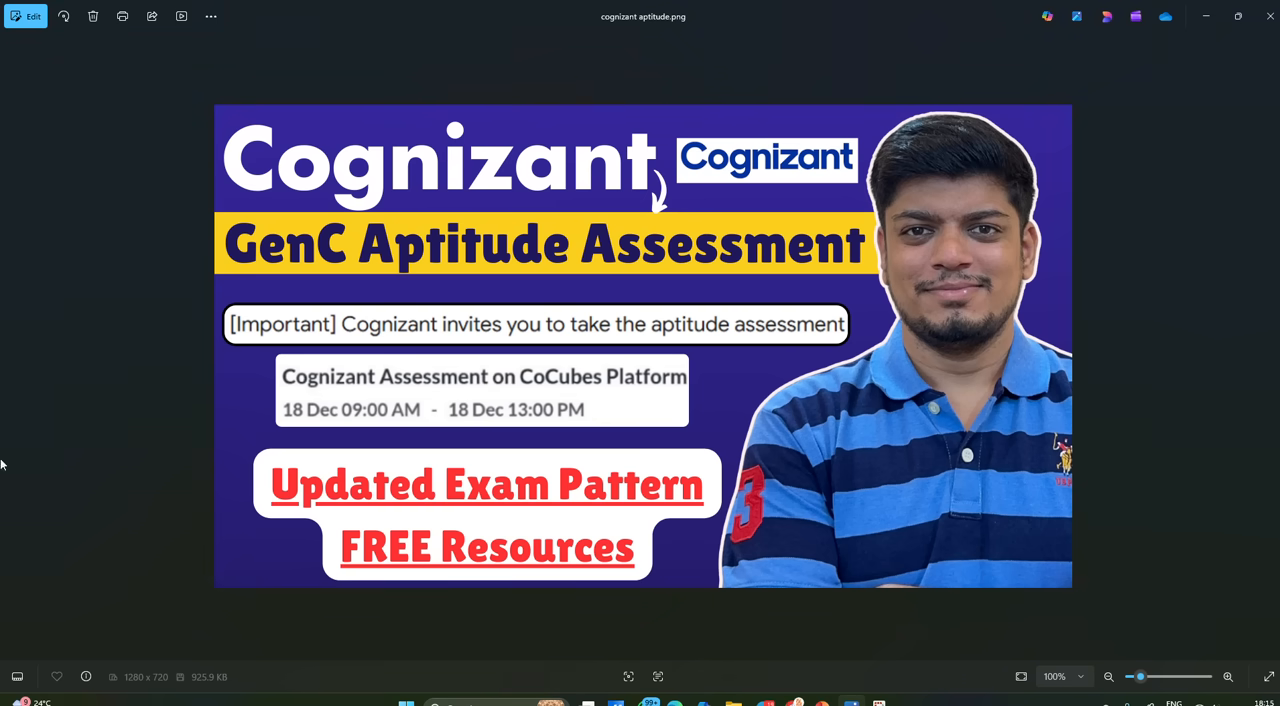
mouse_move(600, 28)
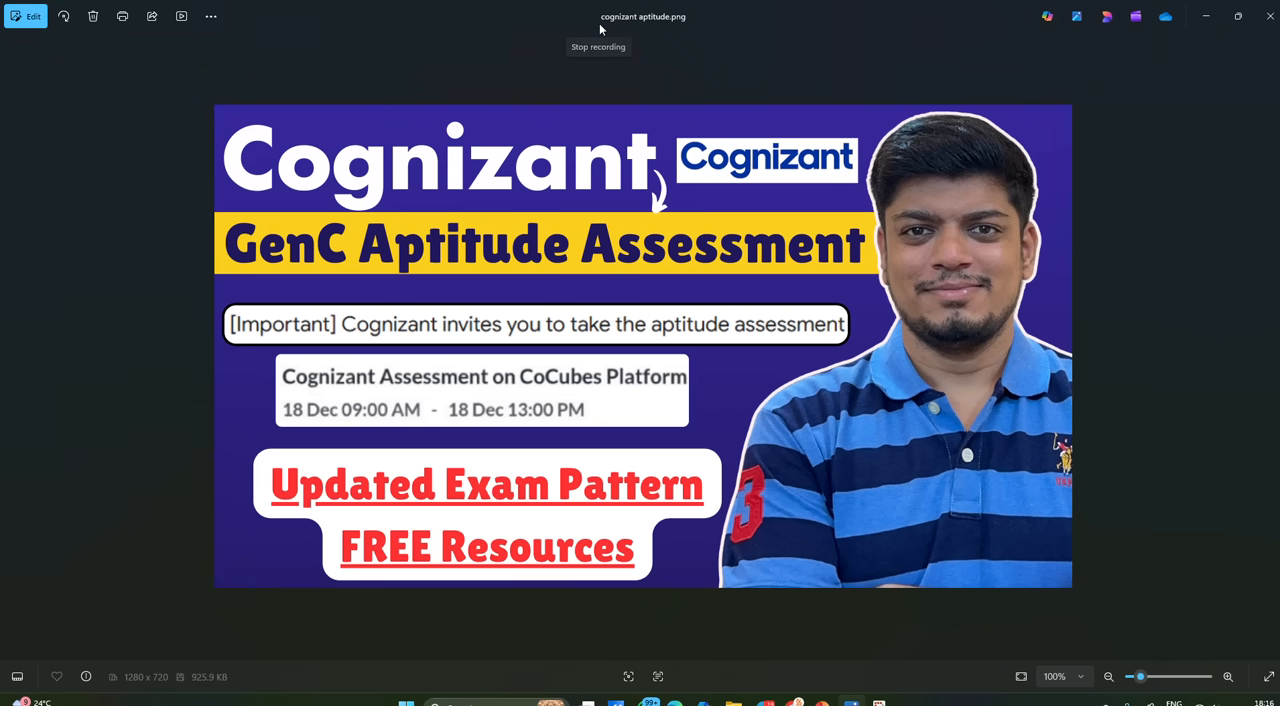